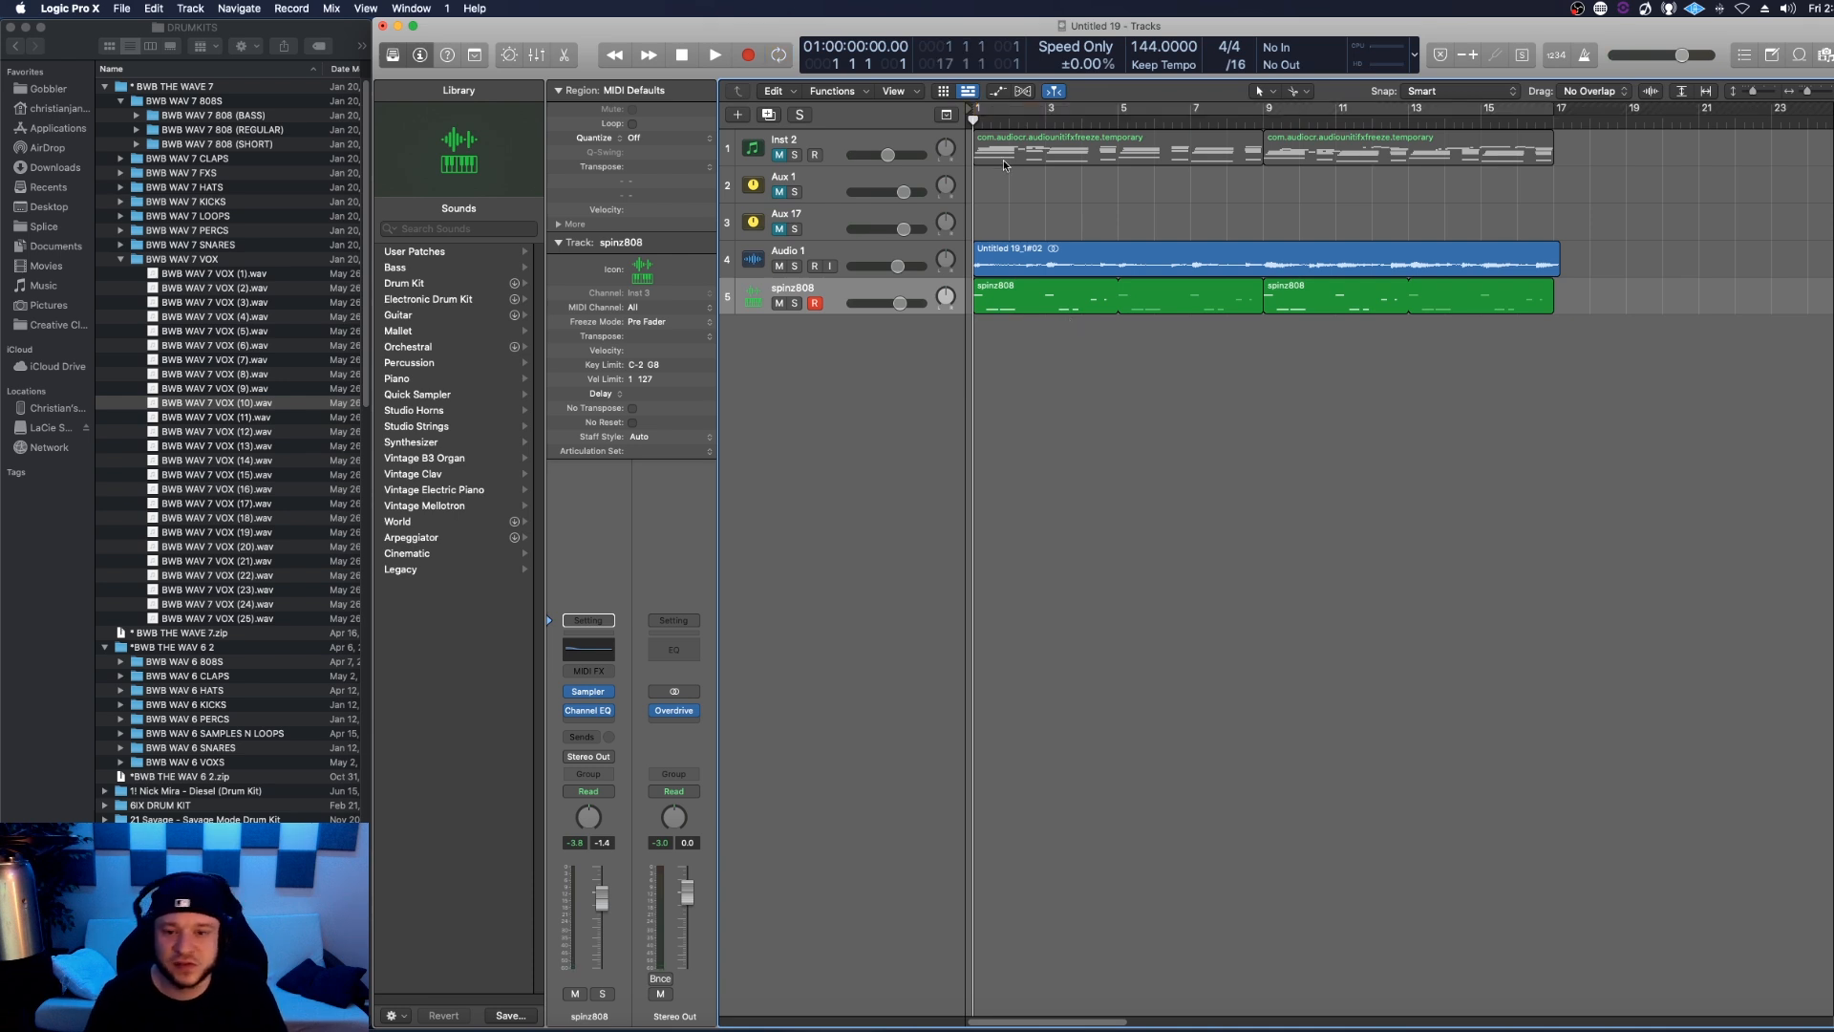
# Step: Enable Cycle so playback loops bars 1 to 17, then start playback
pyautogui.click(770, 54)
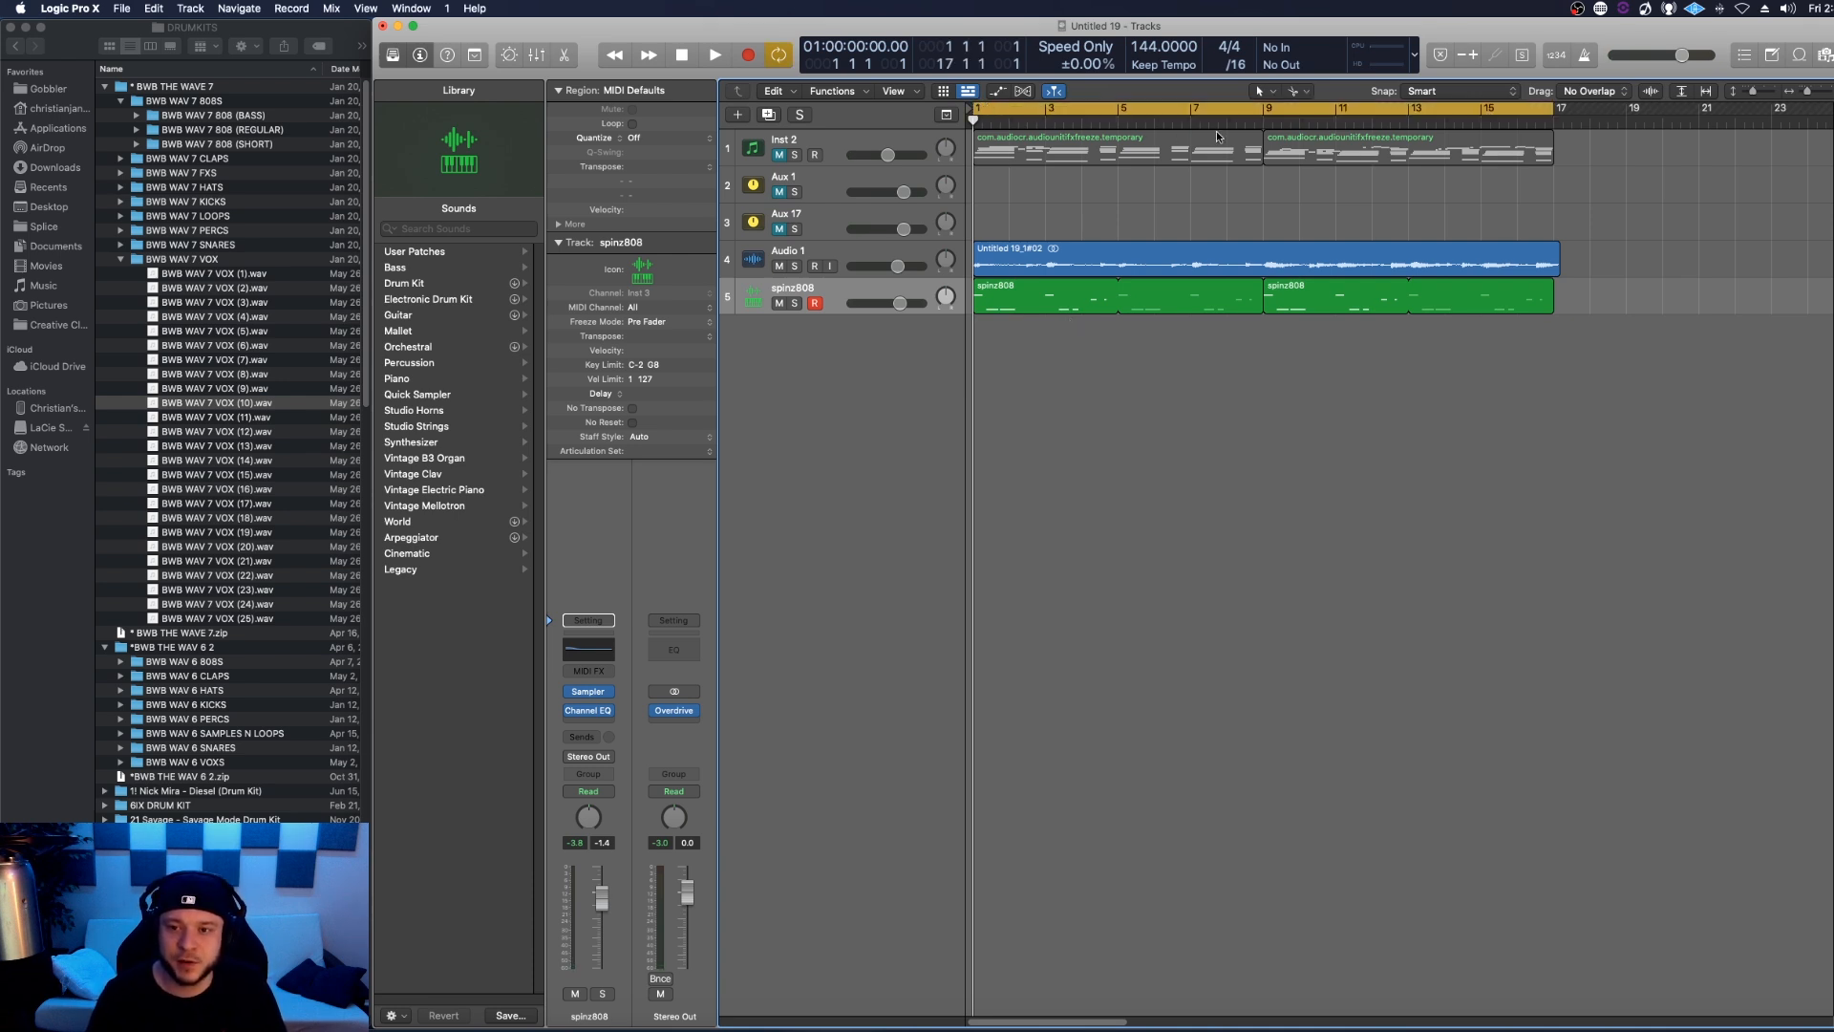
pyautogui.click(716, 55)
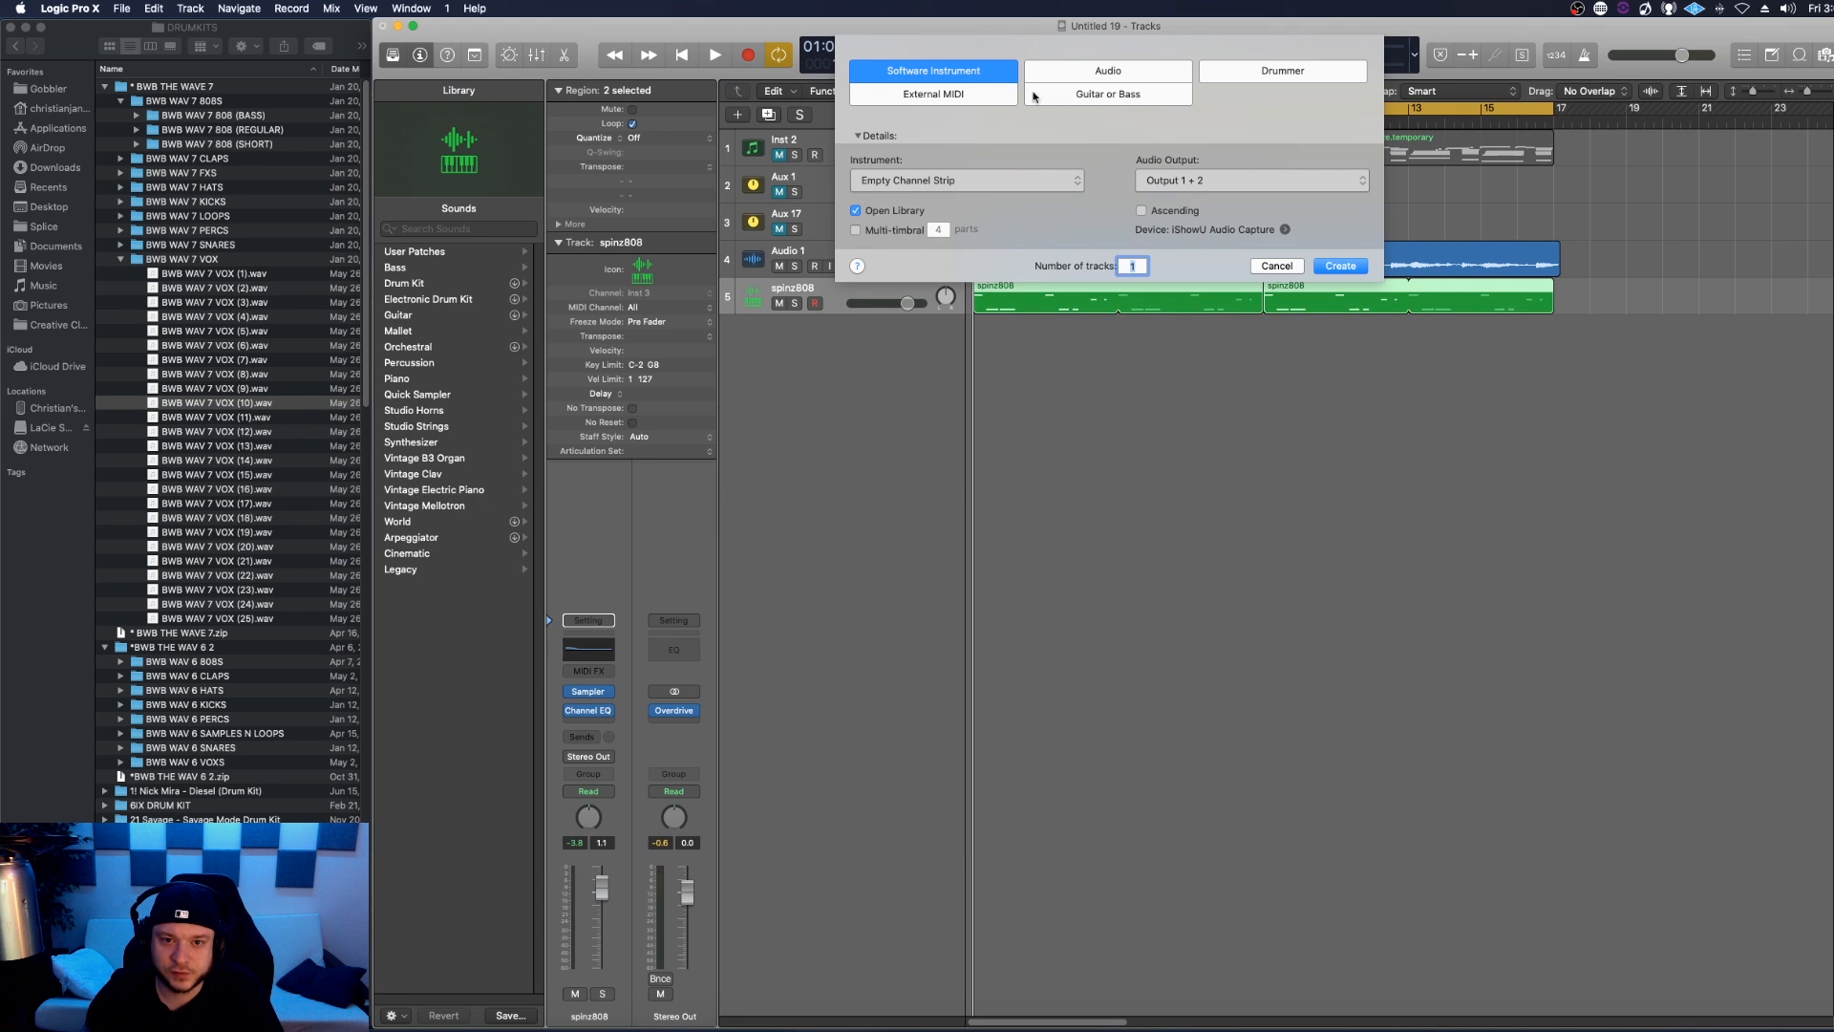
# Step: Create a Software Instrument track with an Empty Channel Strip
pyautogui.click(1339, 265)
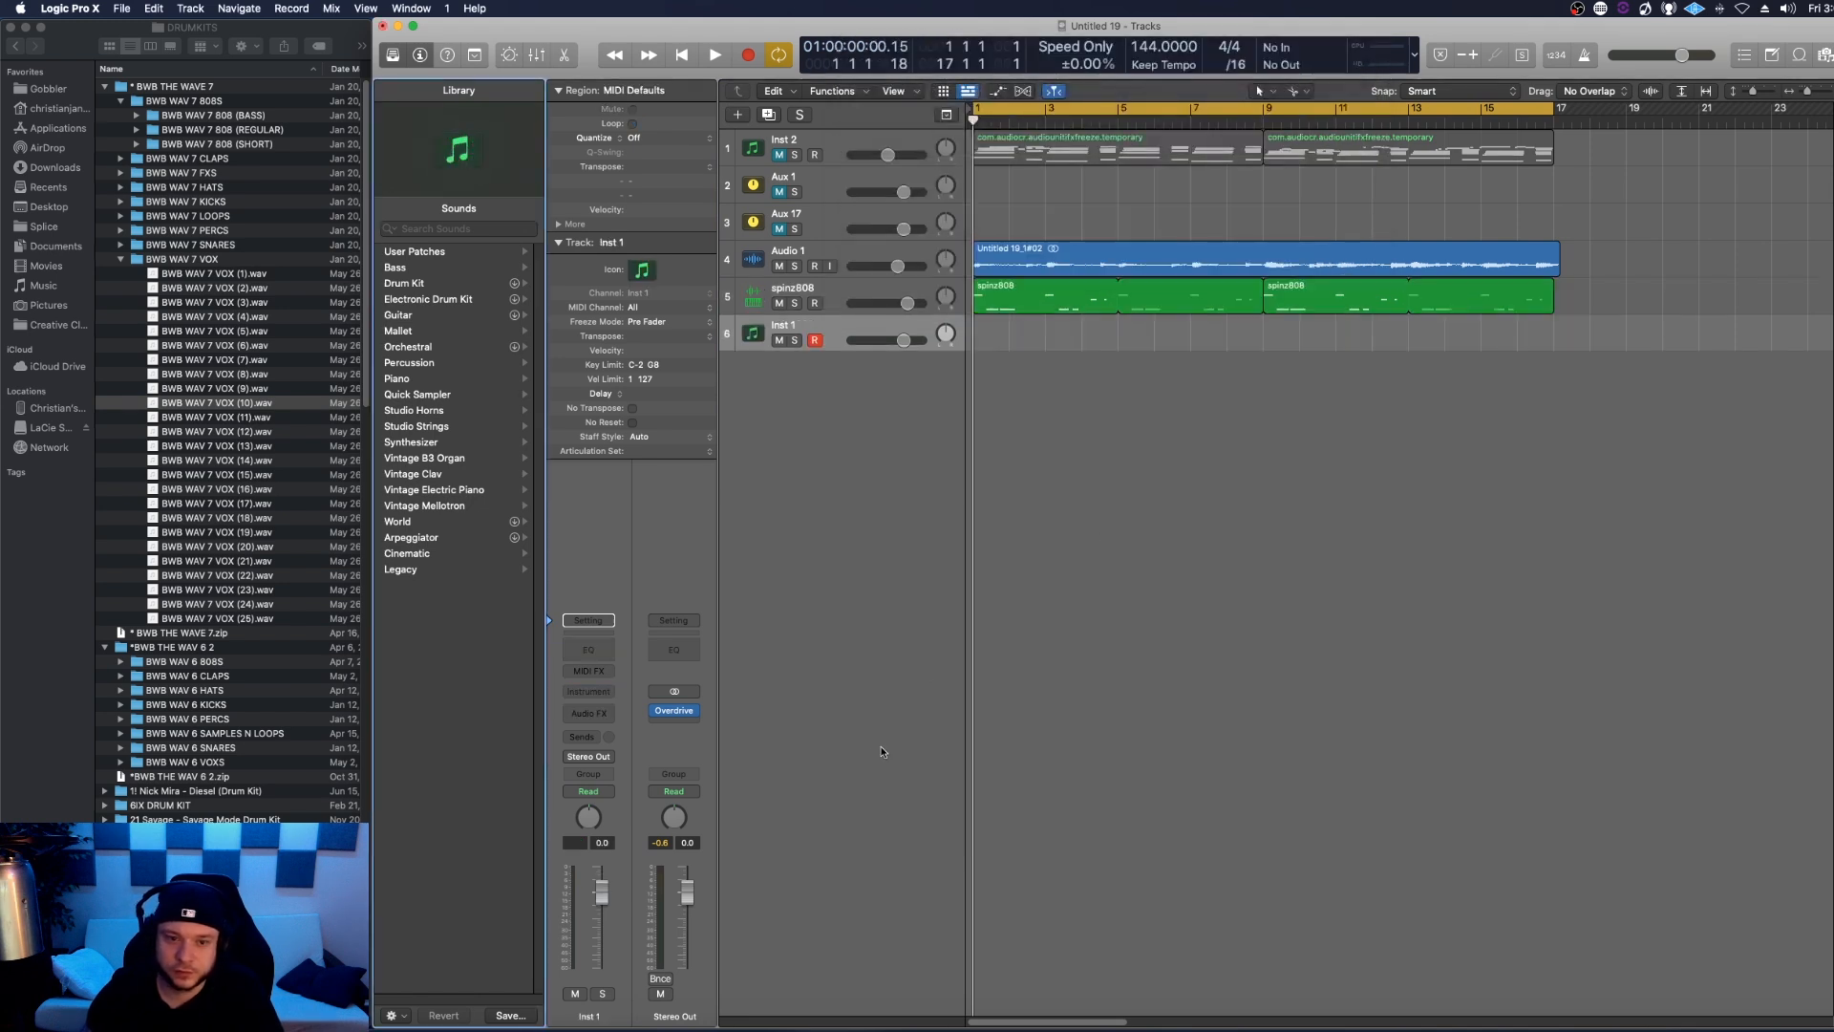
pyautogui.click(588, 692)
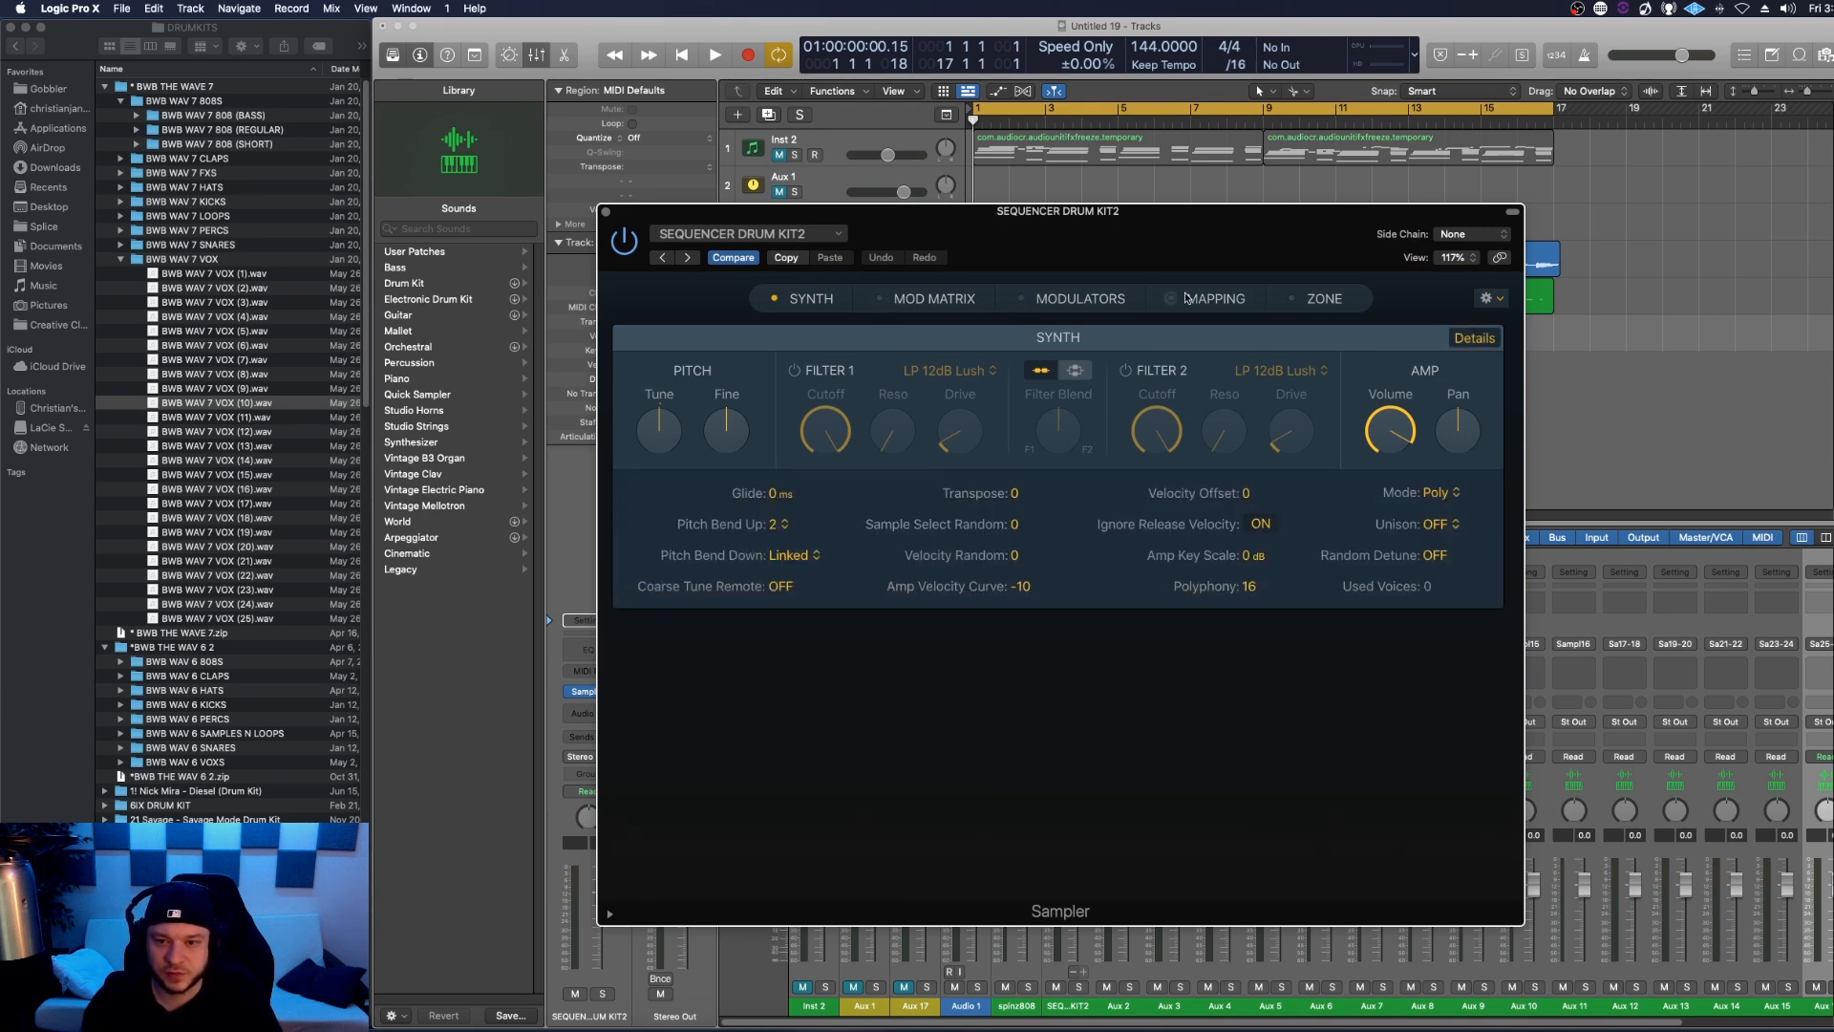
# Step: Show the Sampler's Mapping view with the drum samples spread across keyboard zones
pyautogui.click(1215, 298)
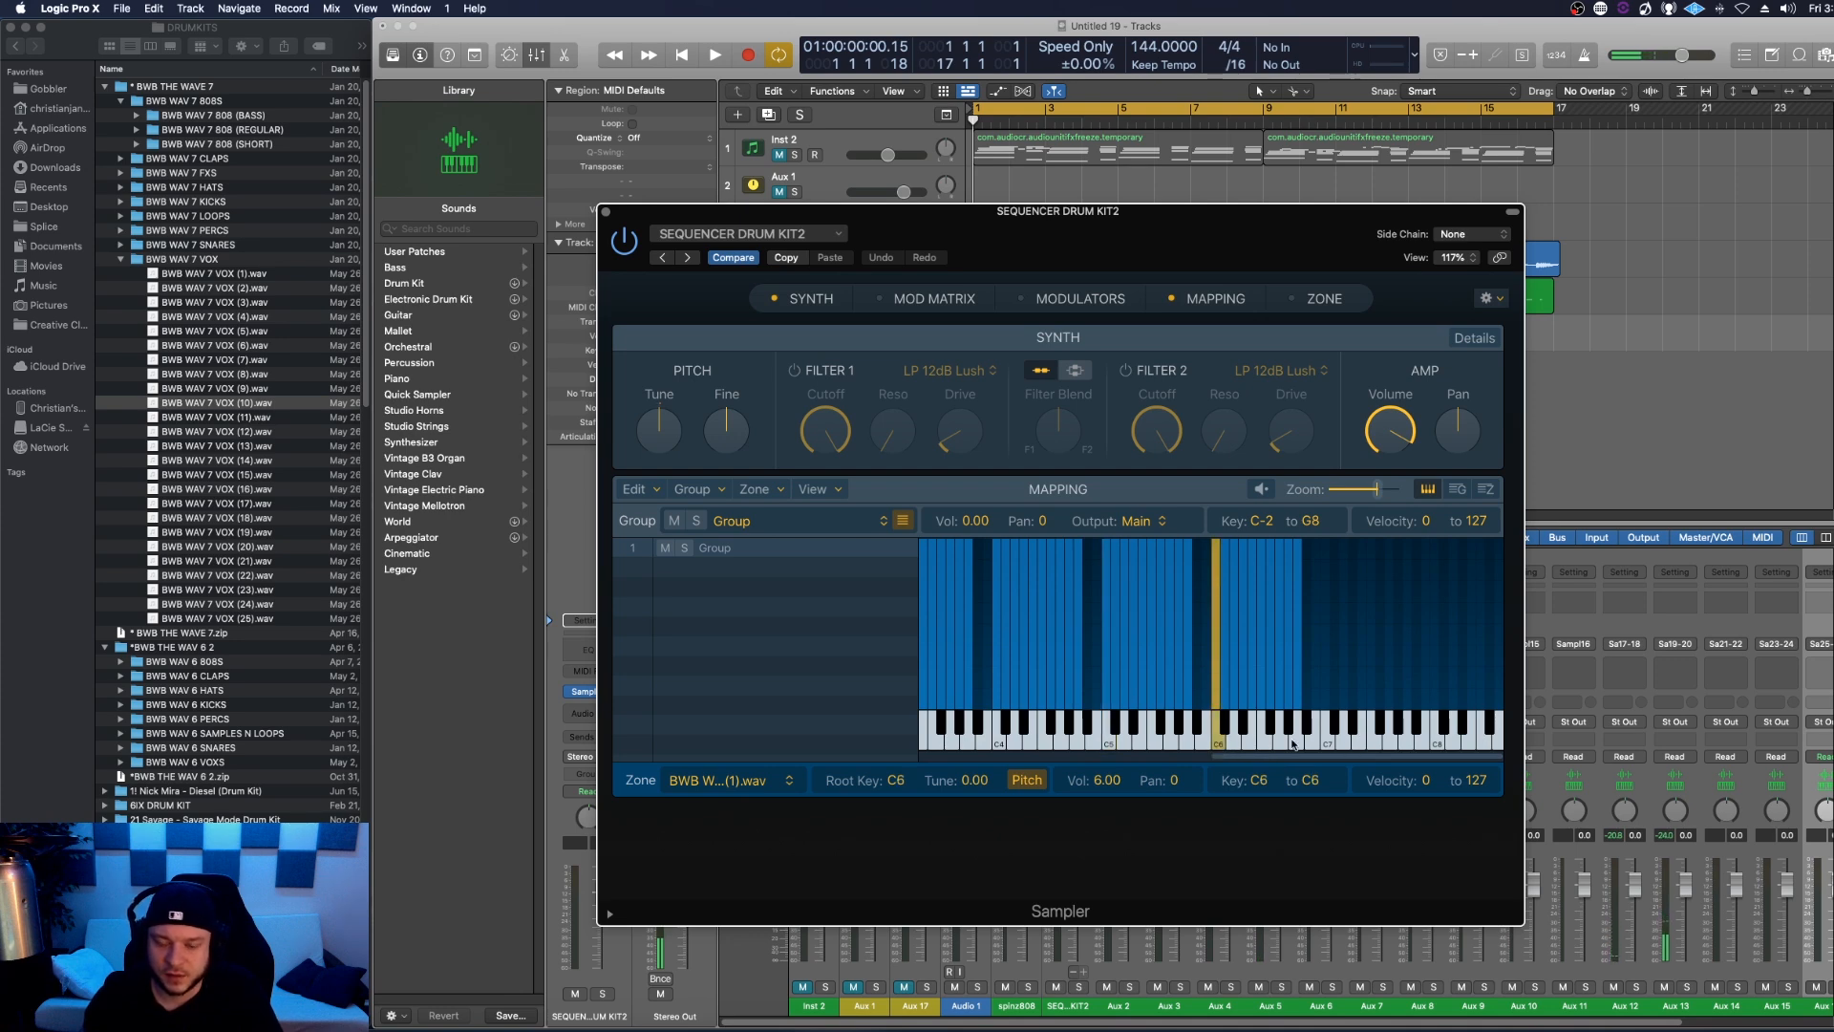
pyautogui.moveTo(1218, 744)
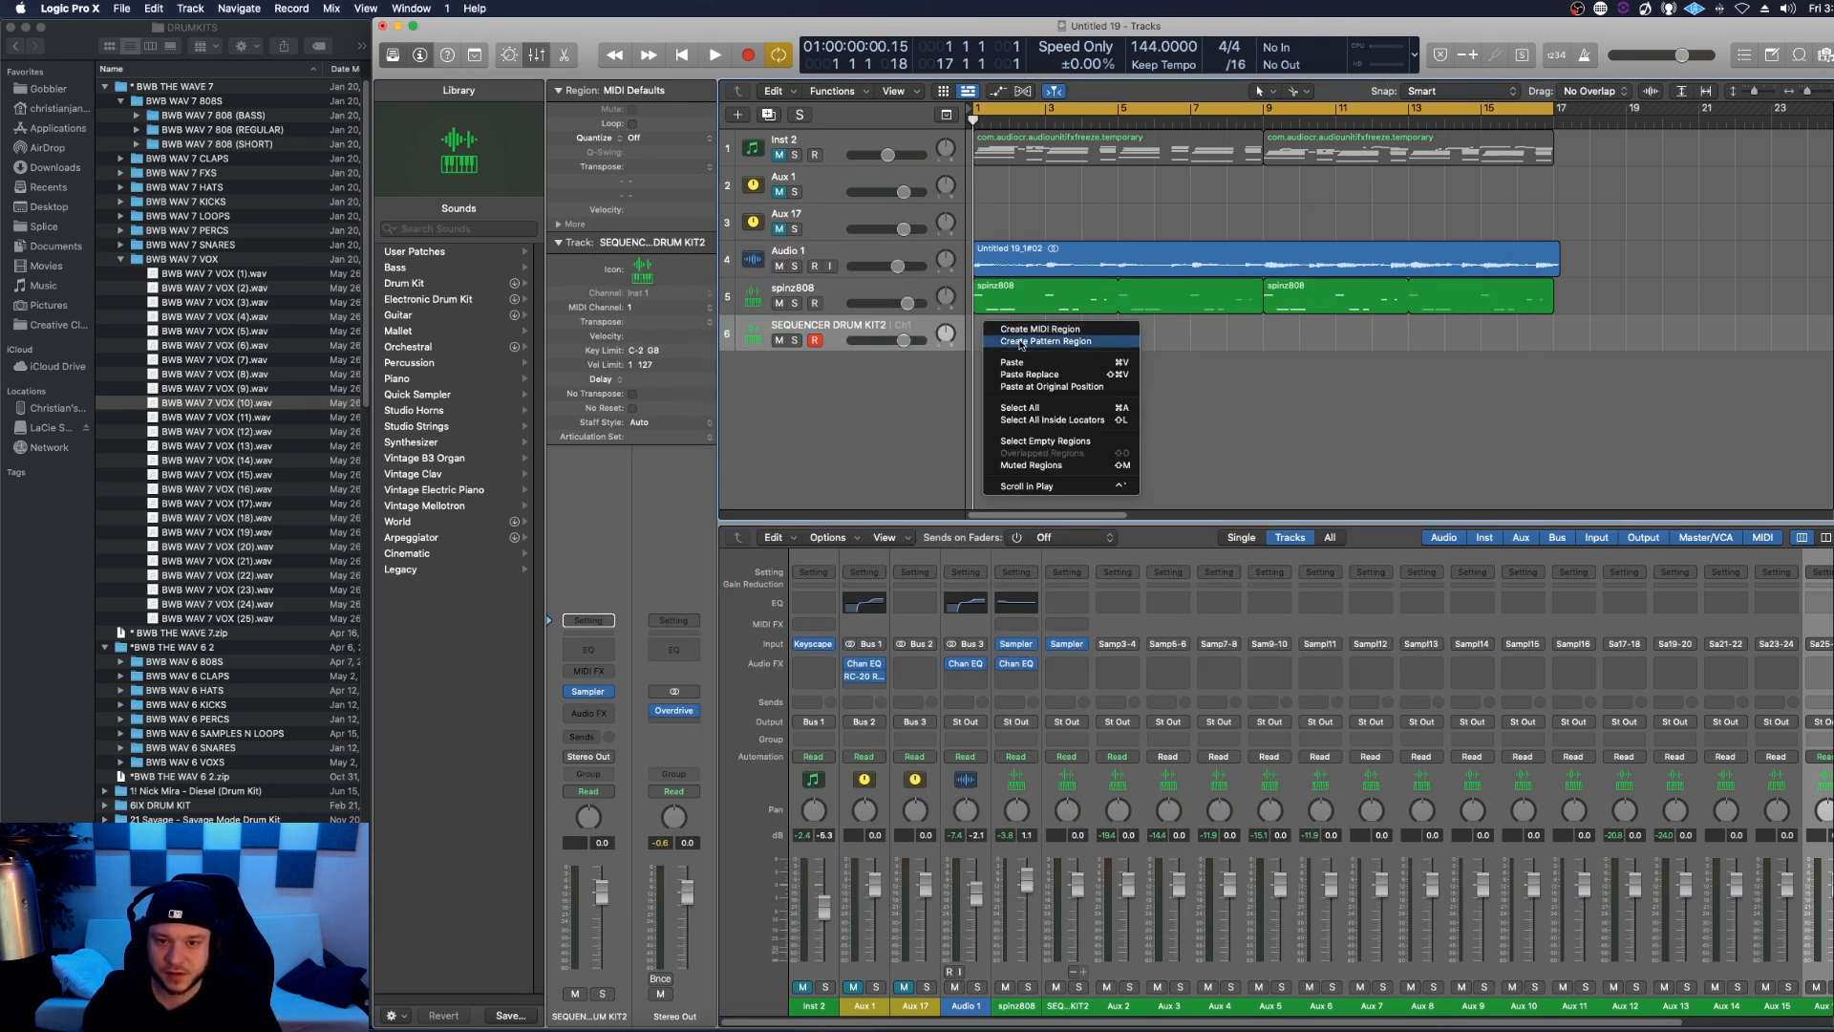
# Step: Add a pattern region on the drum track and choose a 32-step template with rows C0 to C8
pyautogui.click(1045, 341)
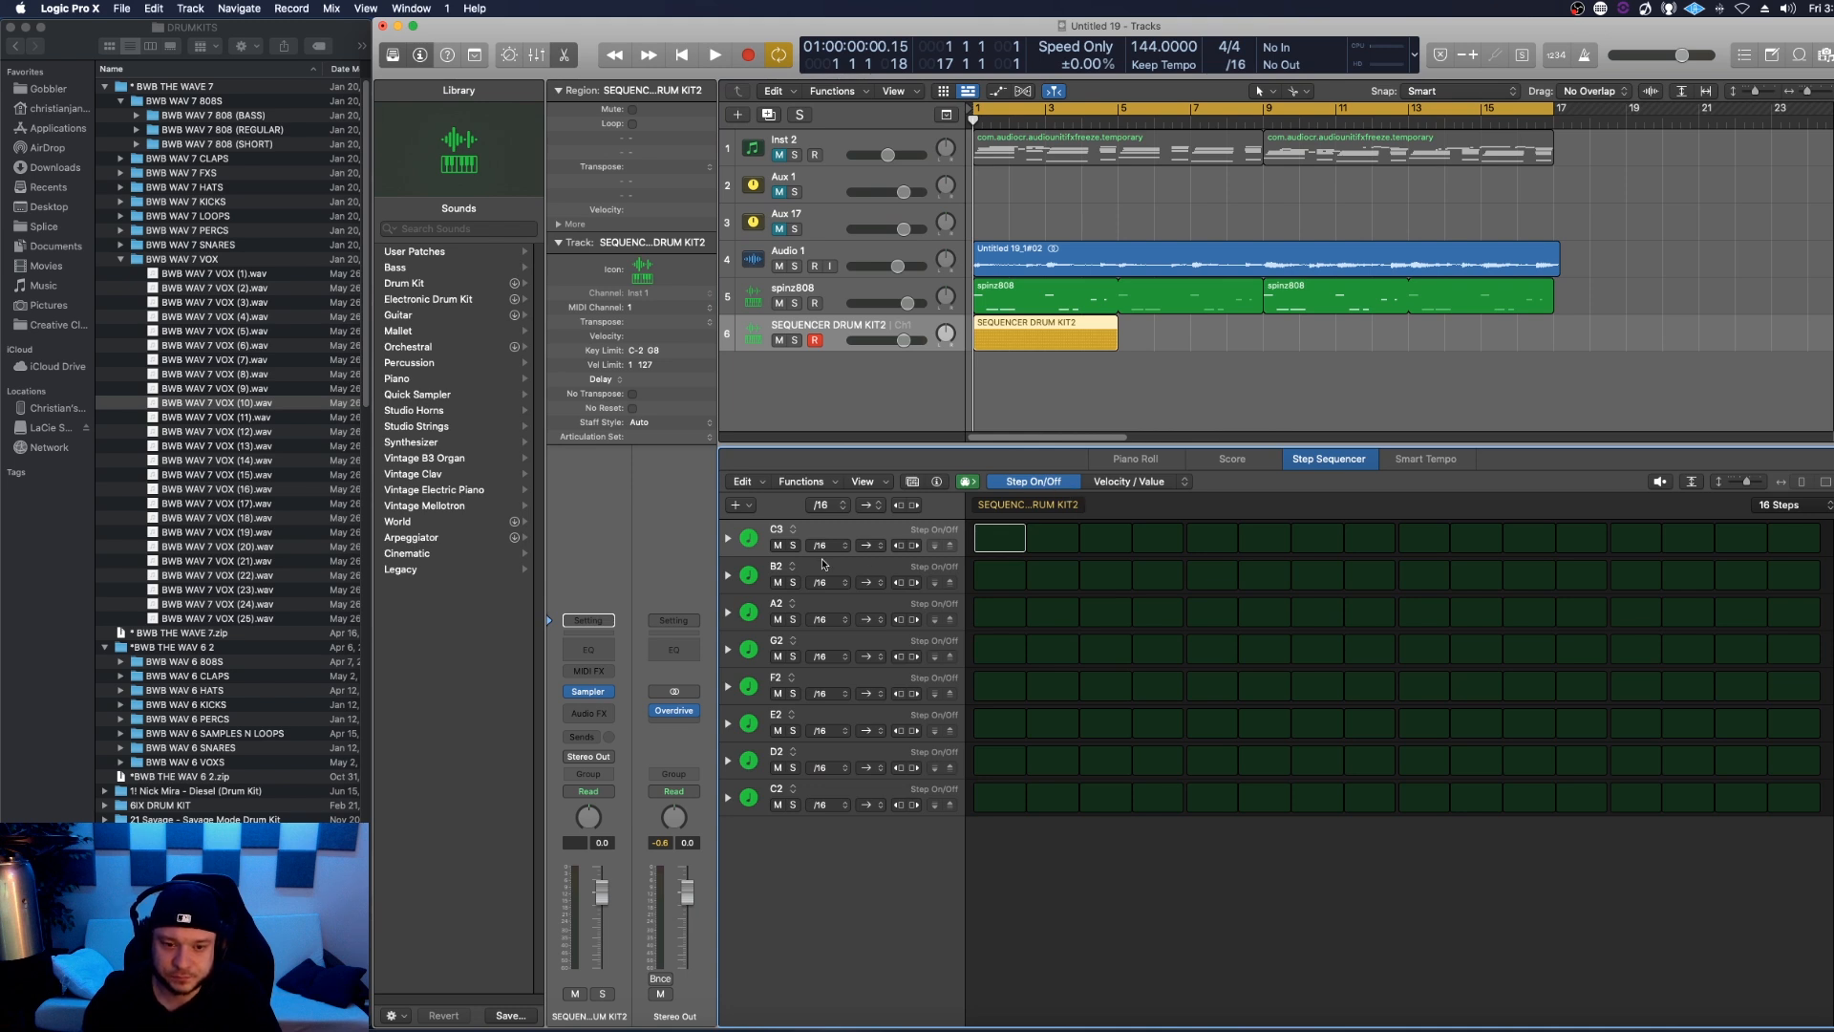
pyautogui.moveTo(956, 640)
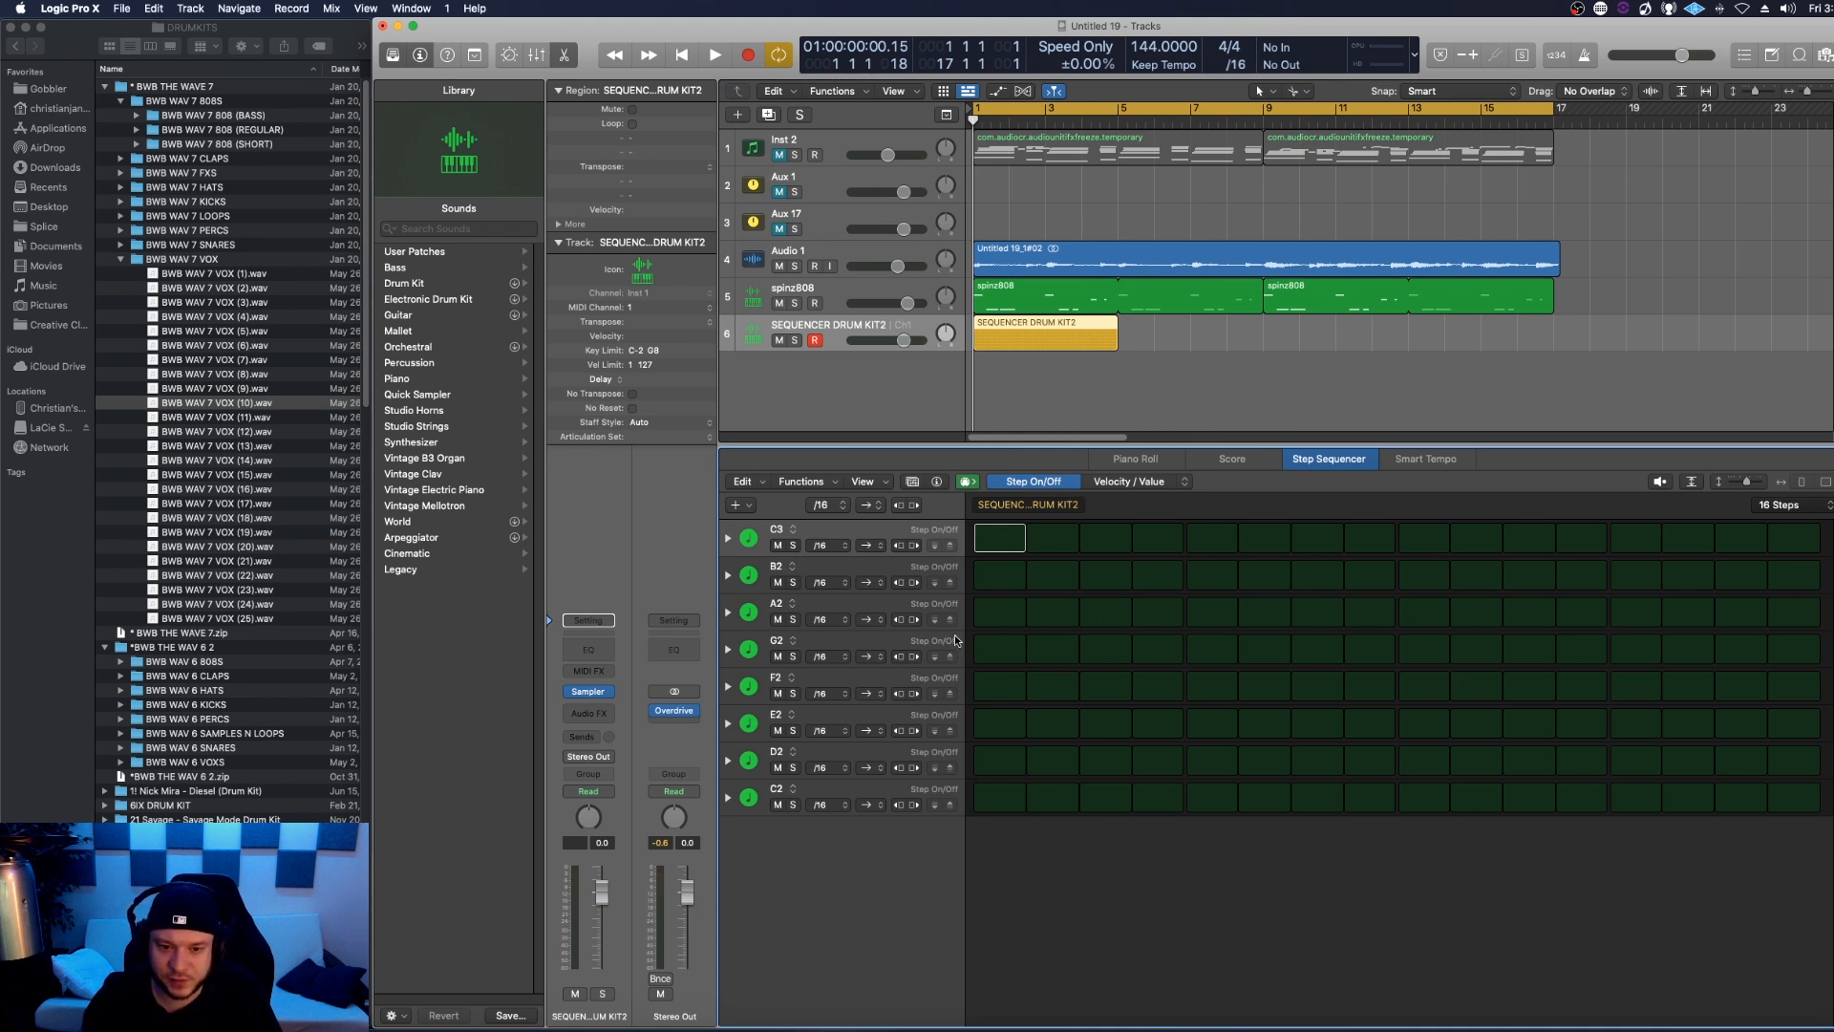
pyautogui.click(911, 481)
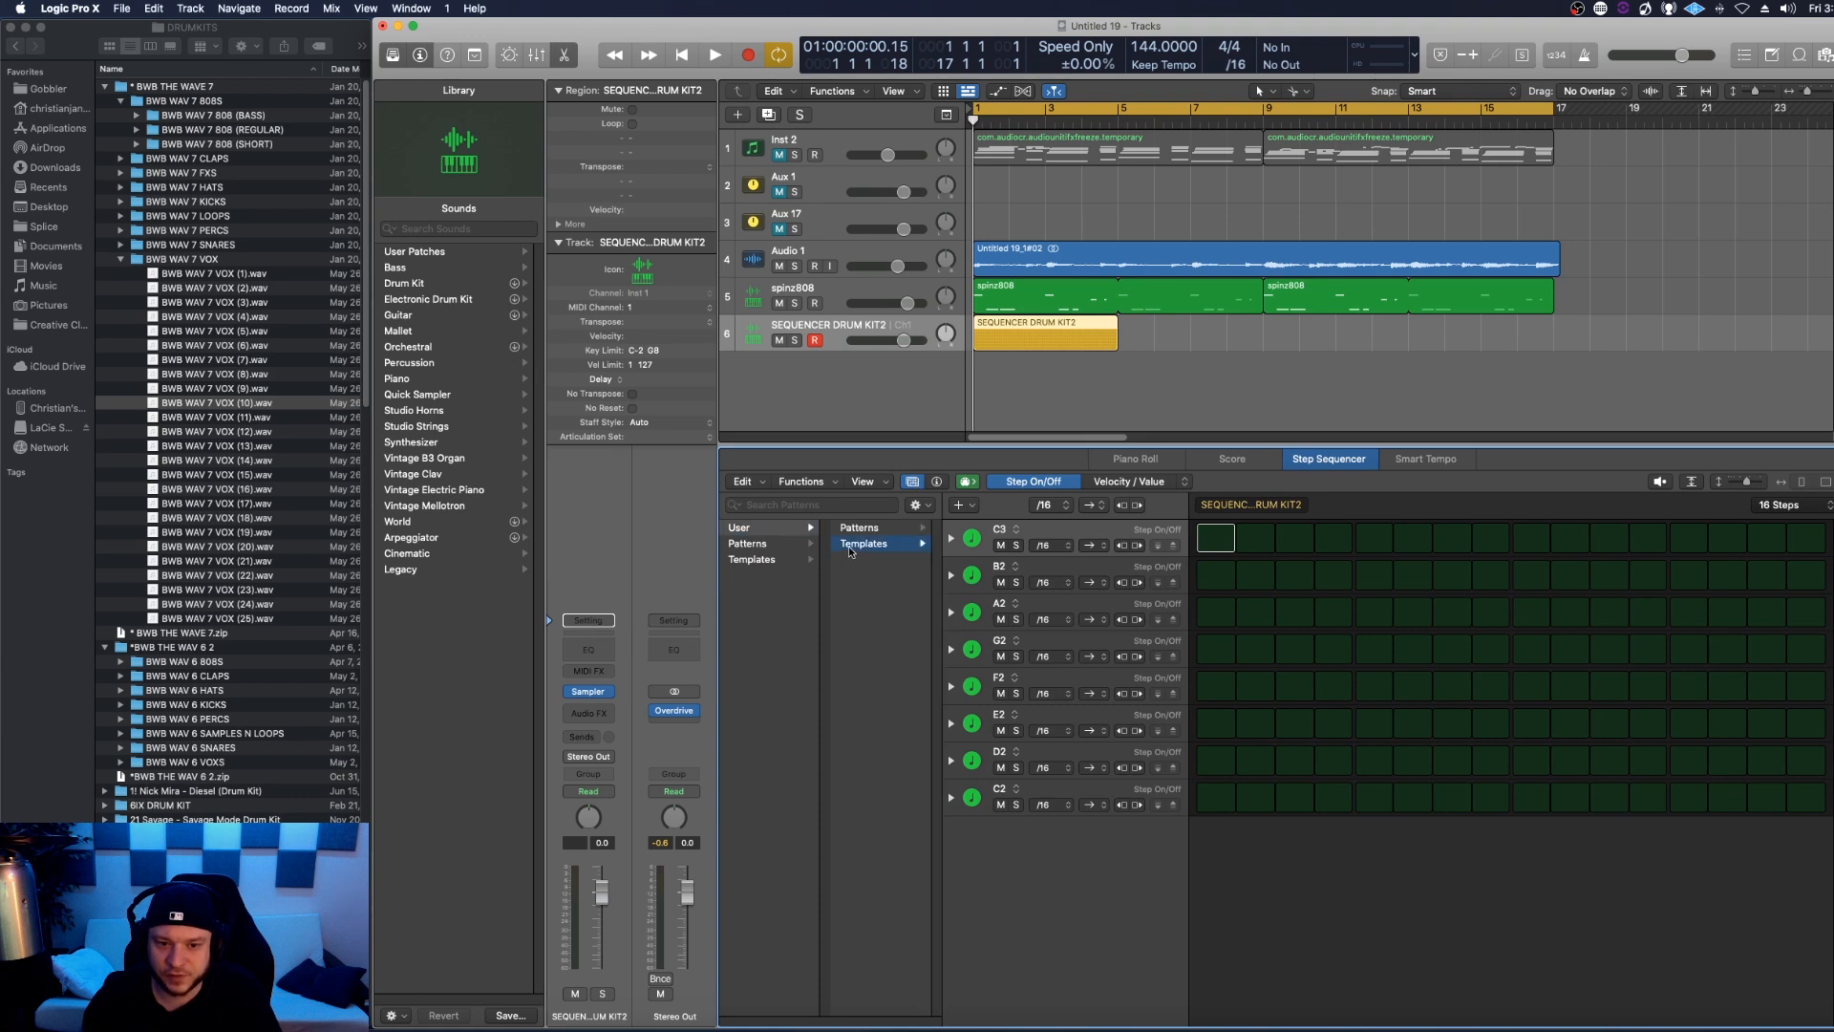
pyautogui.click(863, 542)
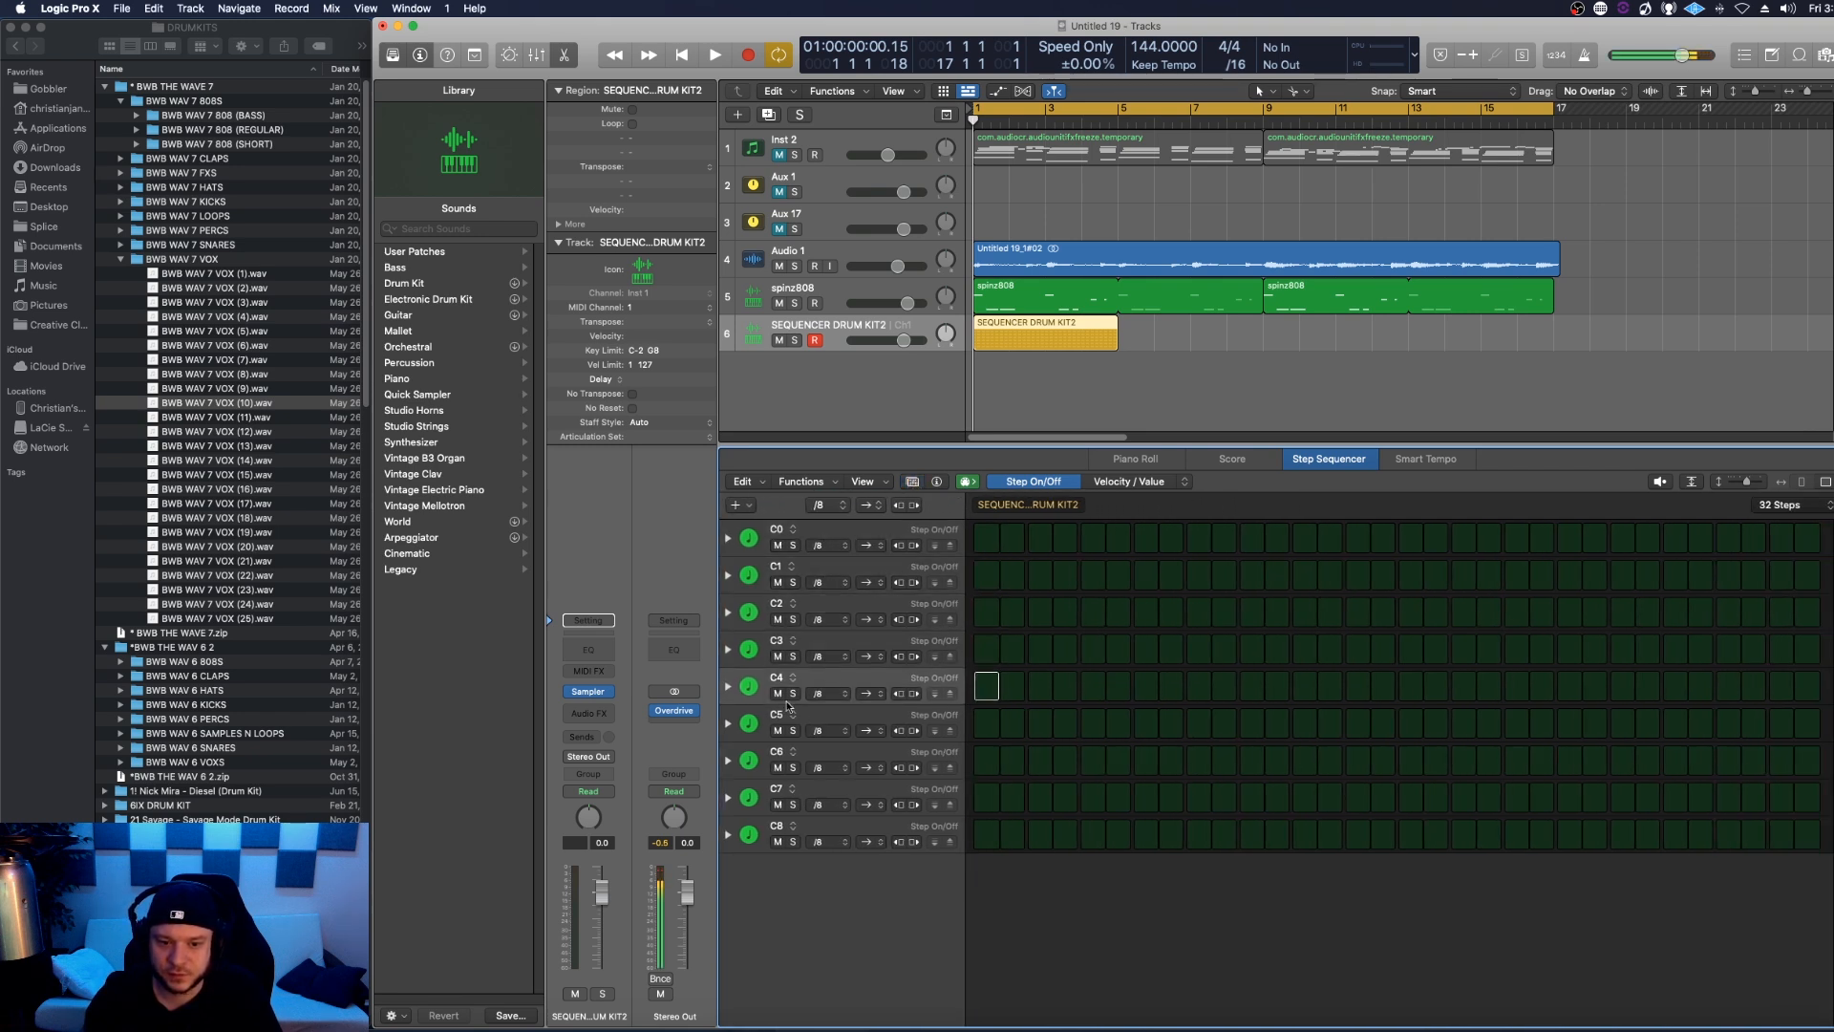
pyautogui.moveTo(866, 799)
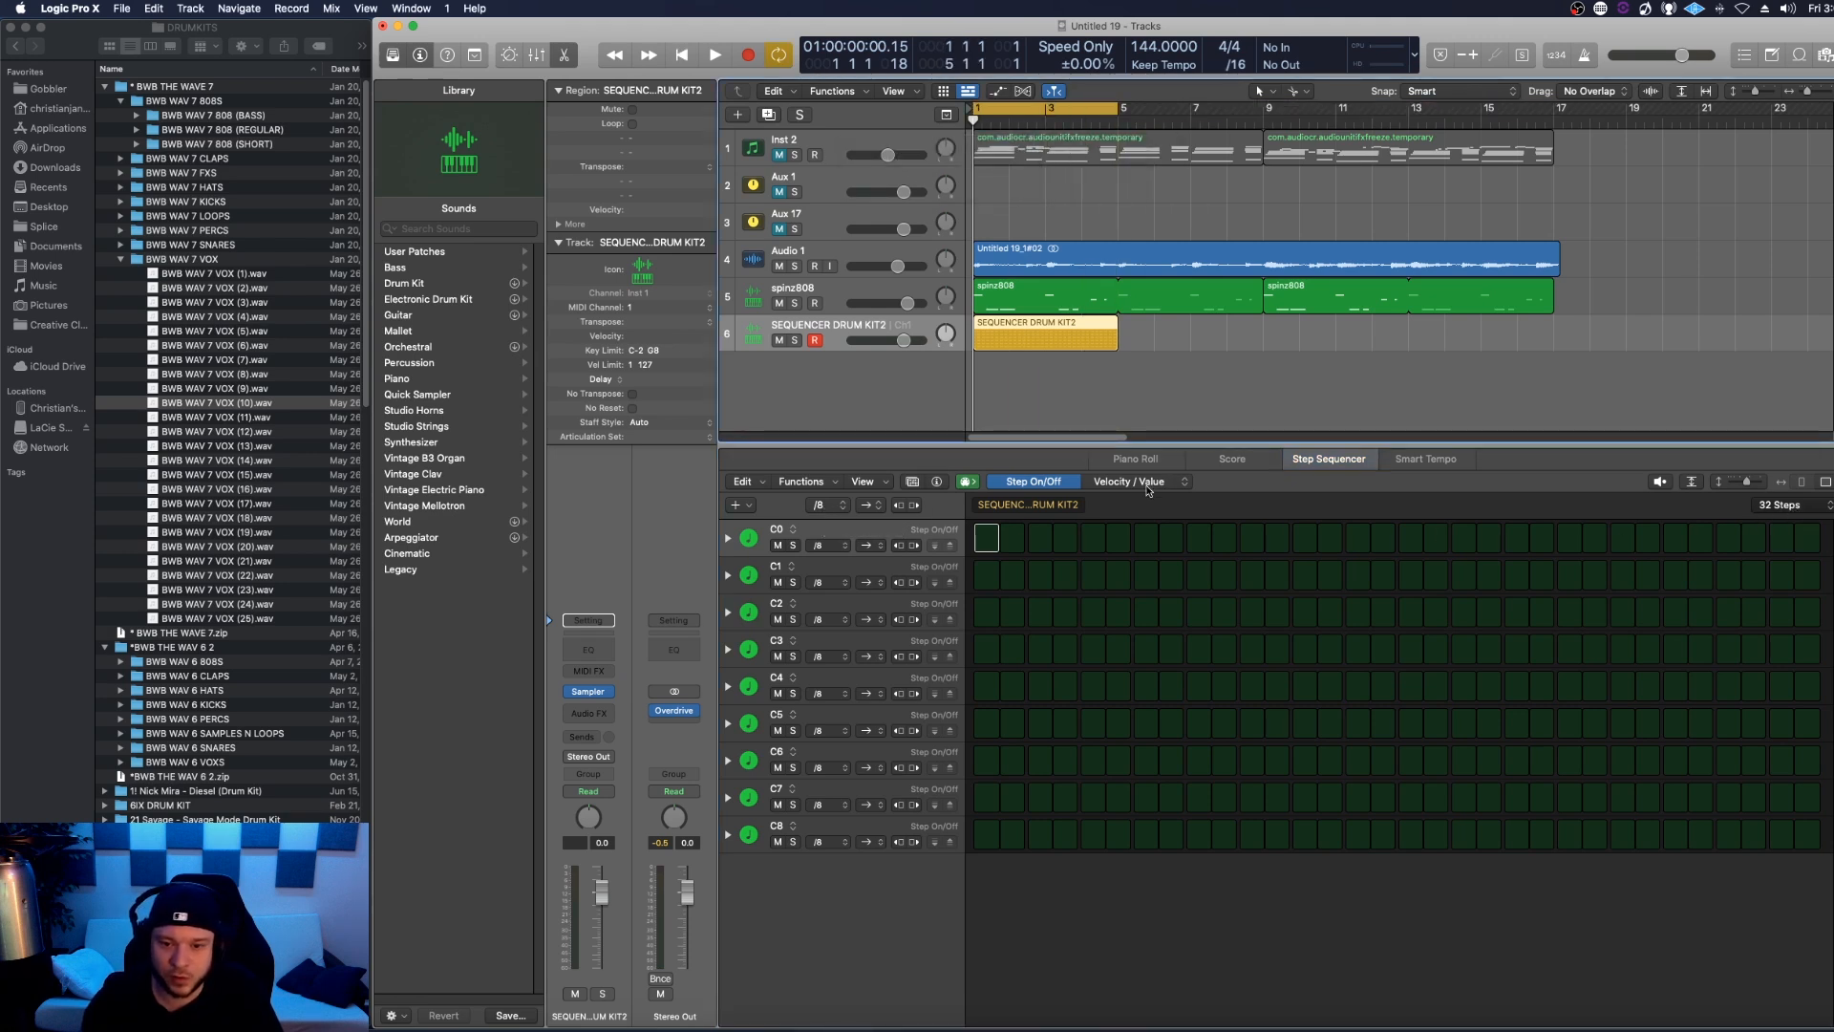
# Step: Switch on all 32 steps of the C0 row and play the pattern
pyautogui.moveTo(989, 537); pyautogui.dragTo(1650, 537)
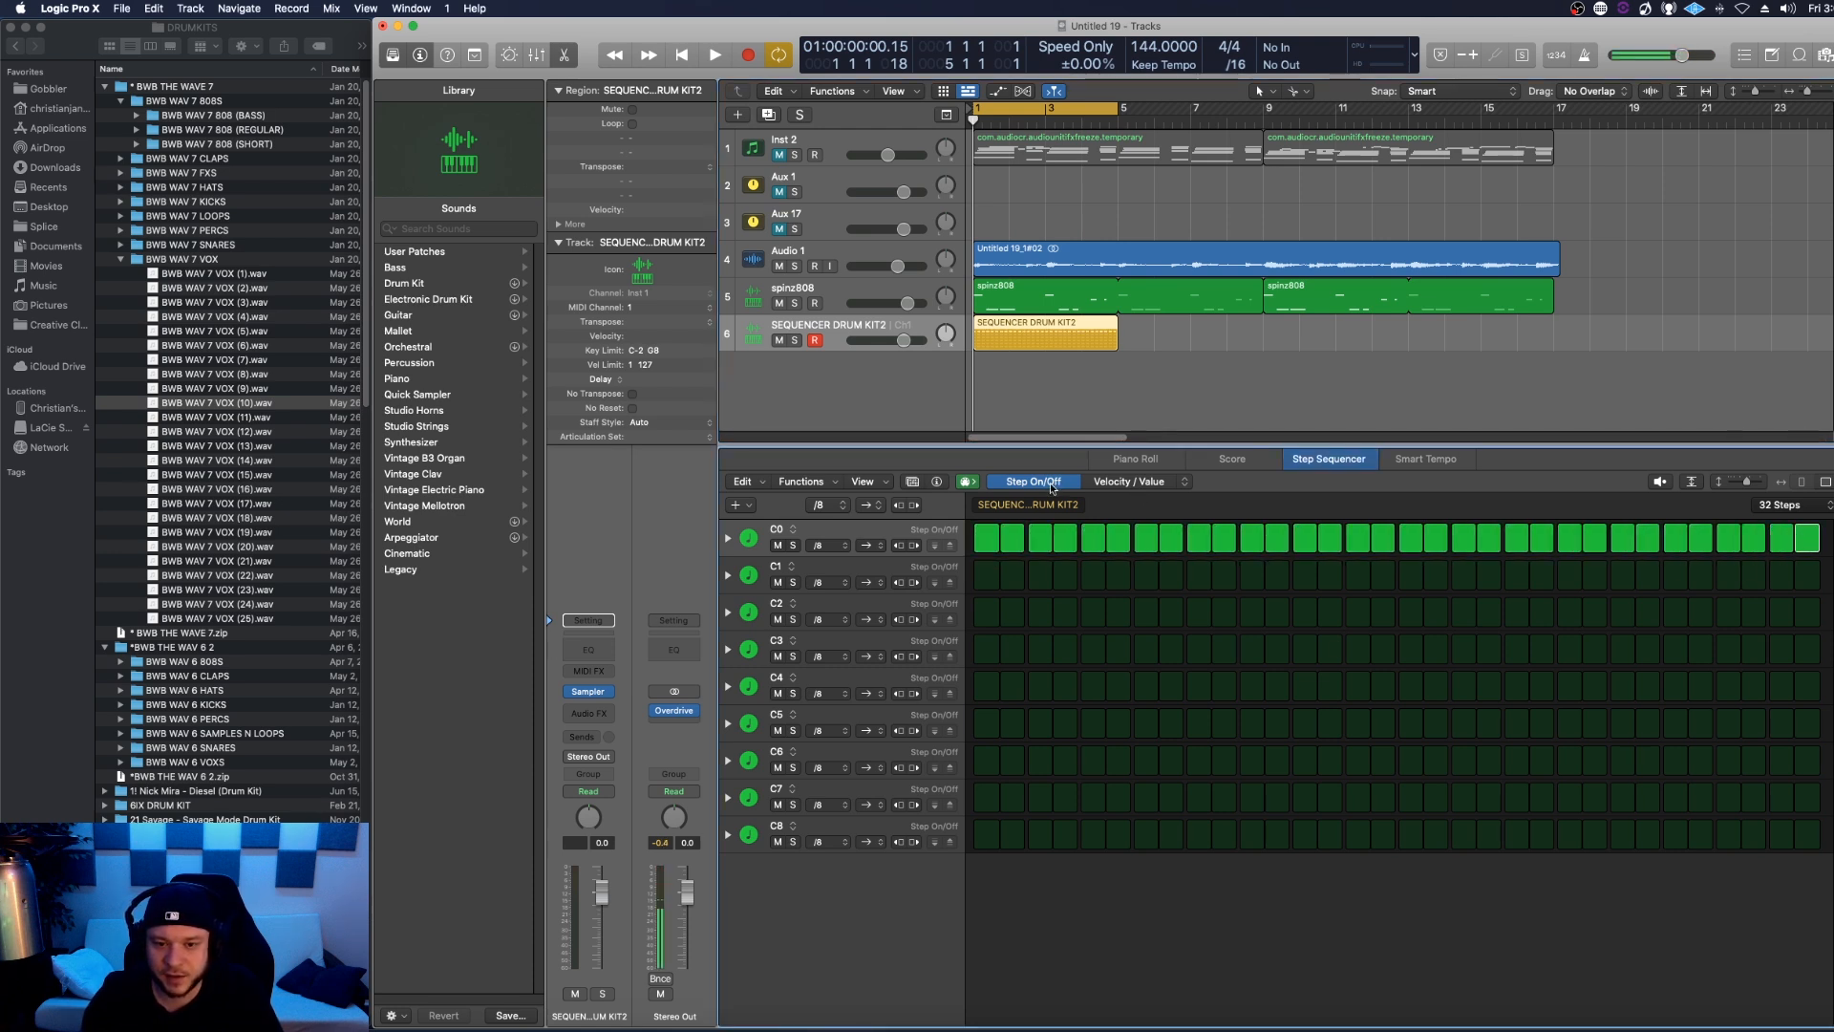
pyautogui.click(711, 54)
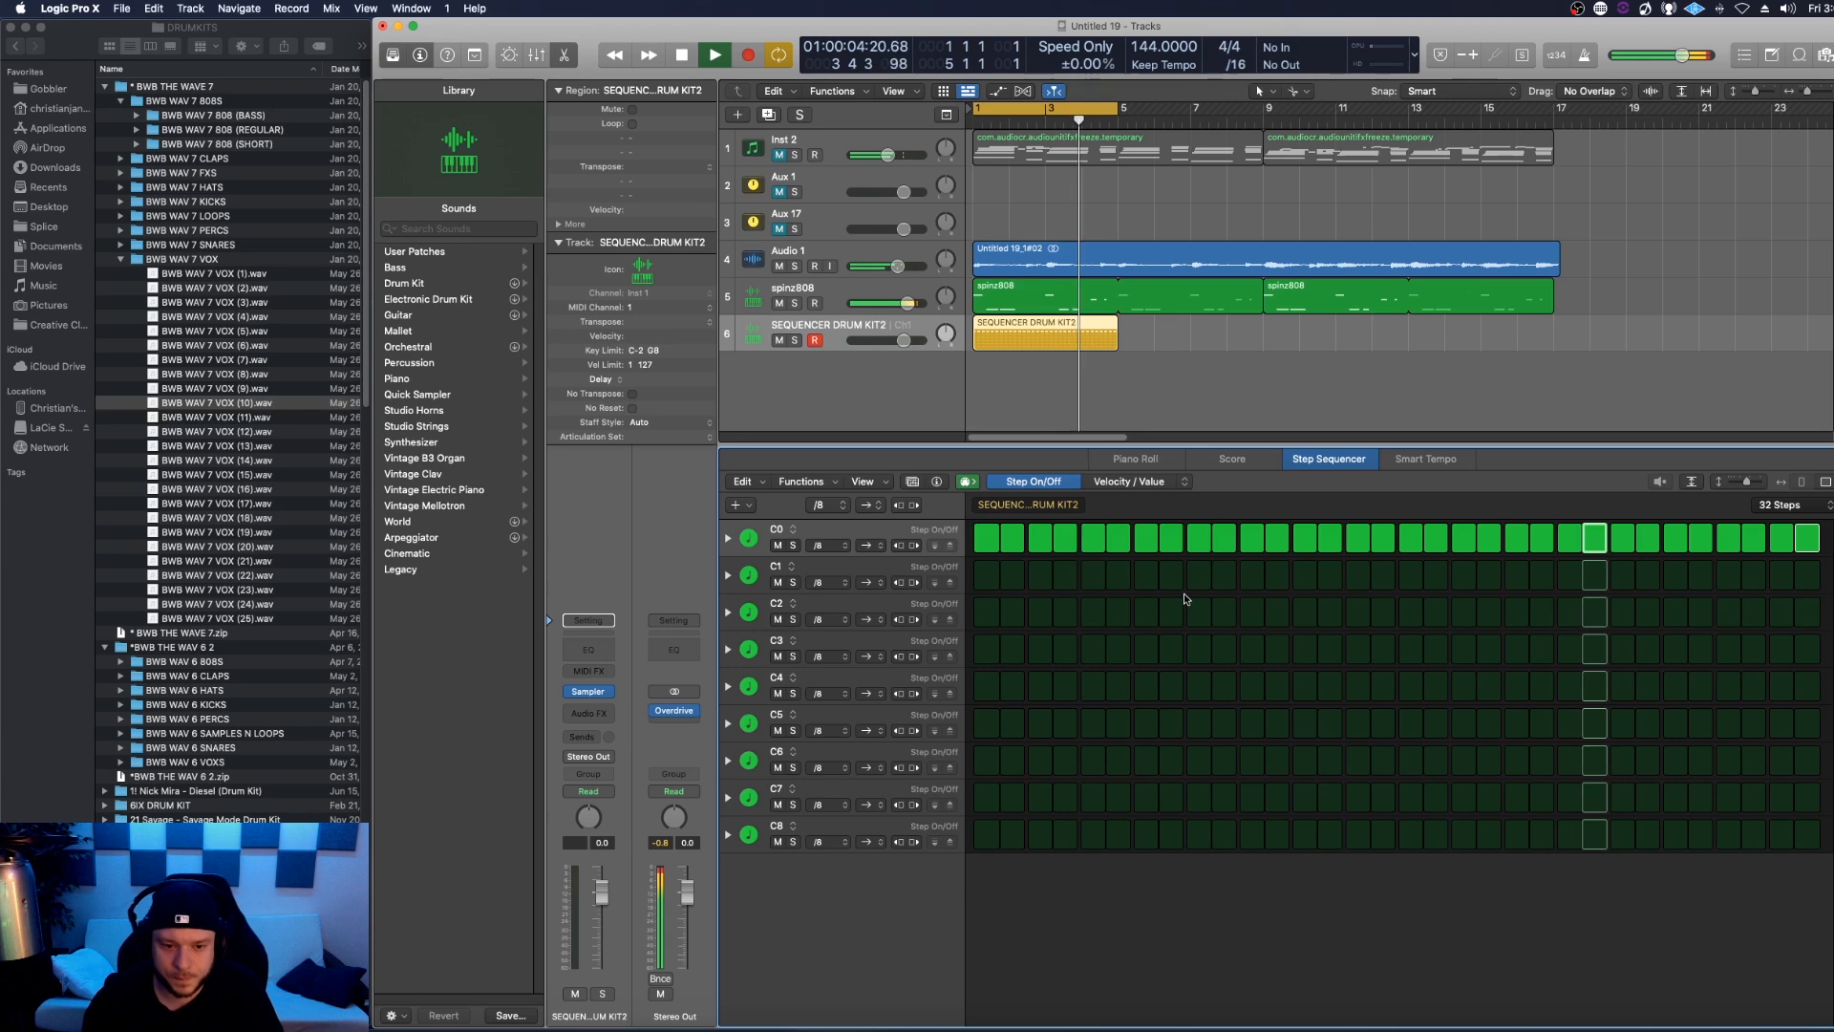
# Step: Reassign the third row to note E2 and enable four evenly spaced hits, then play it
pyautogui.click(714, 55)
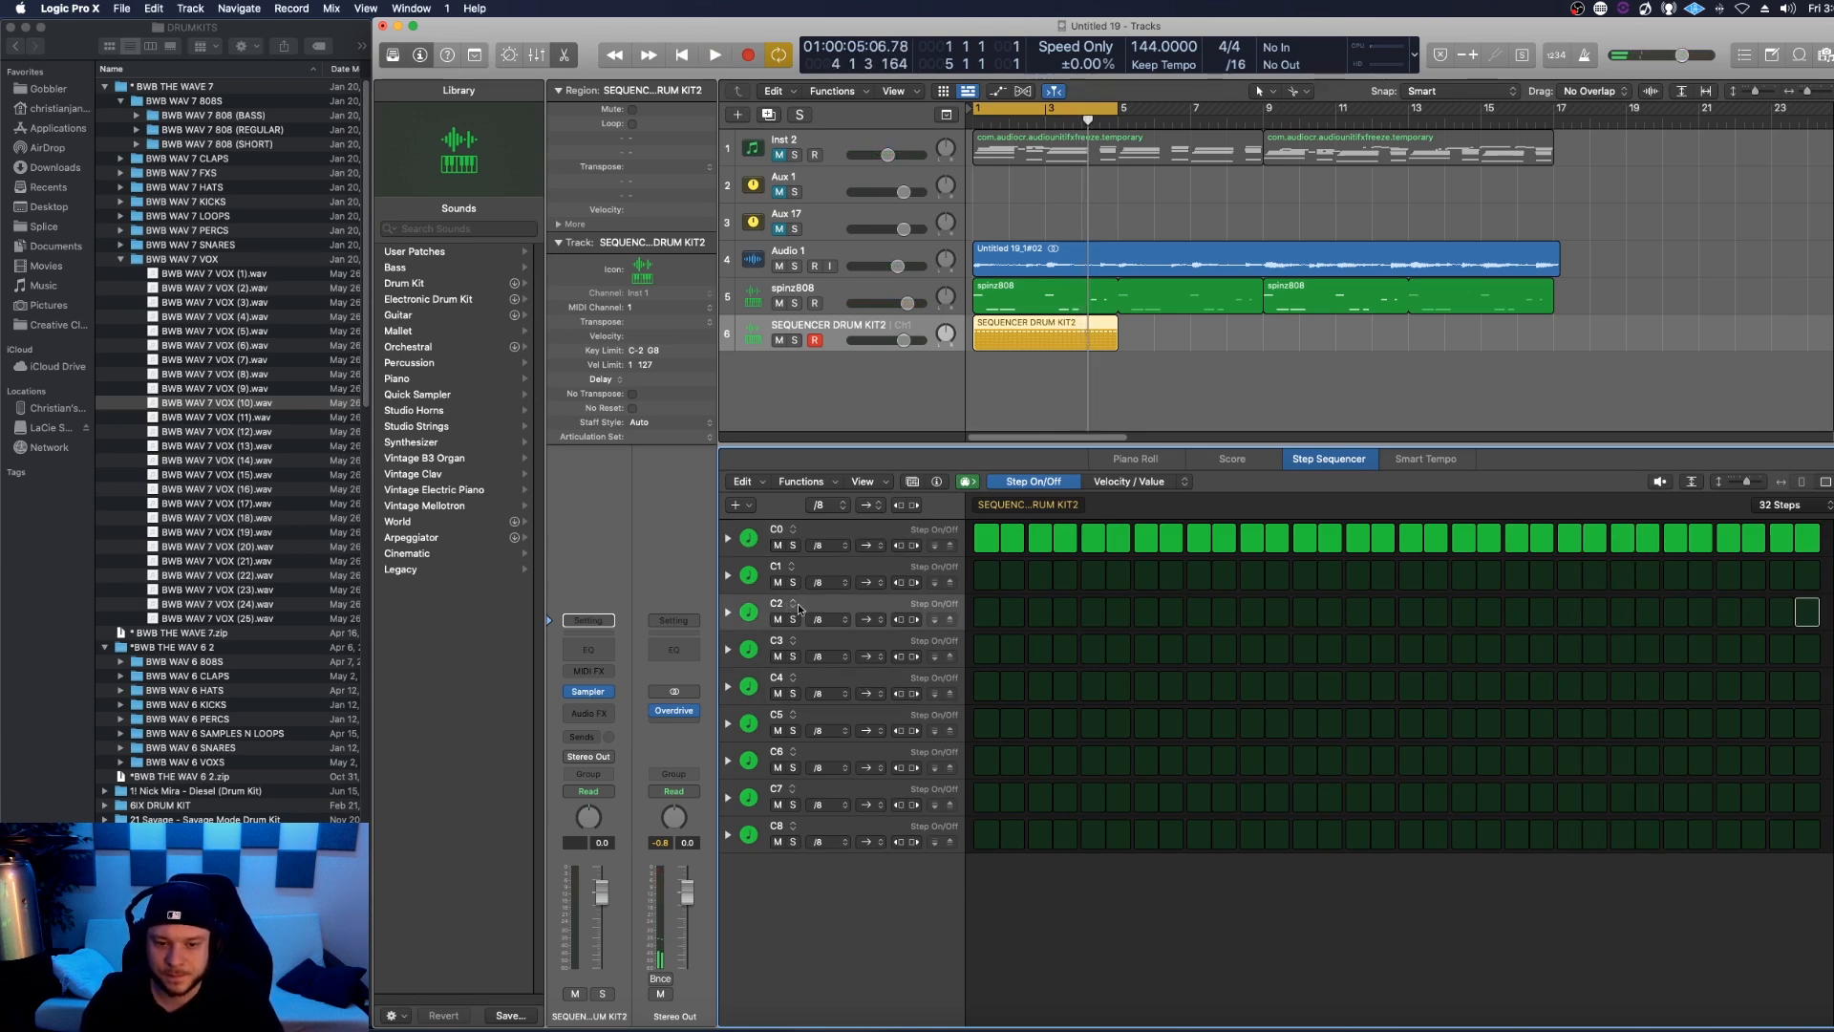
pyautogui.click(793, 603)
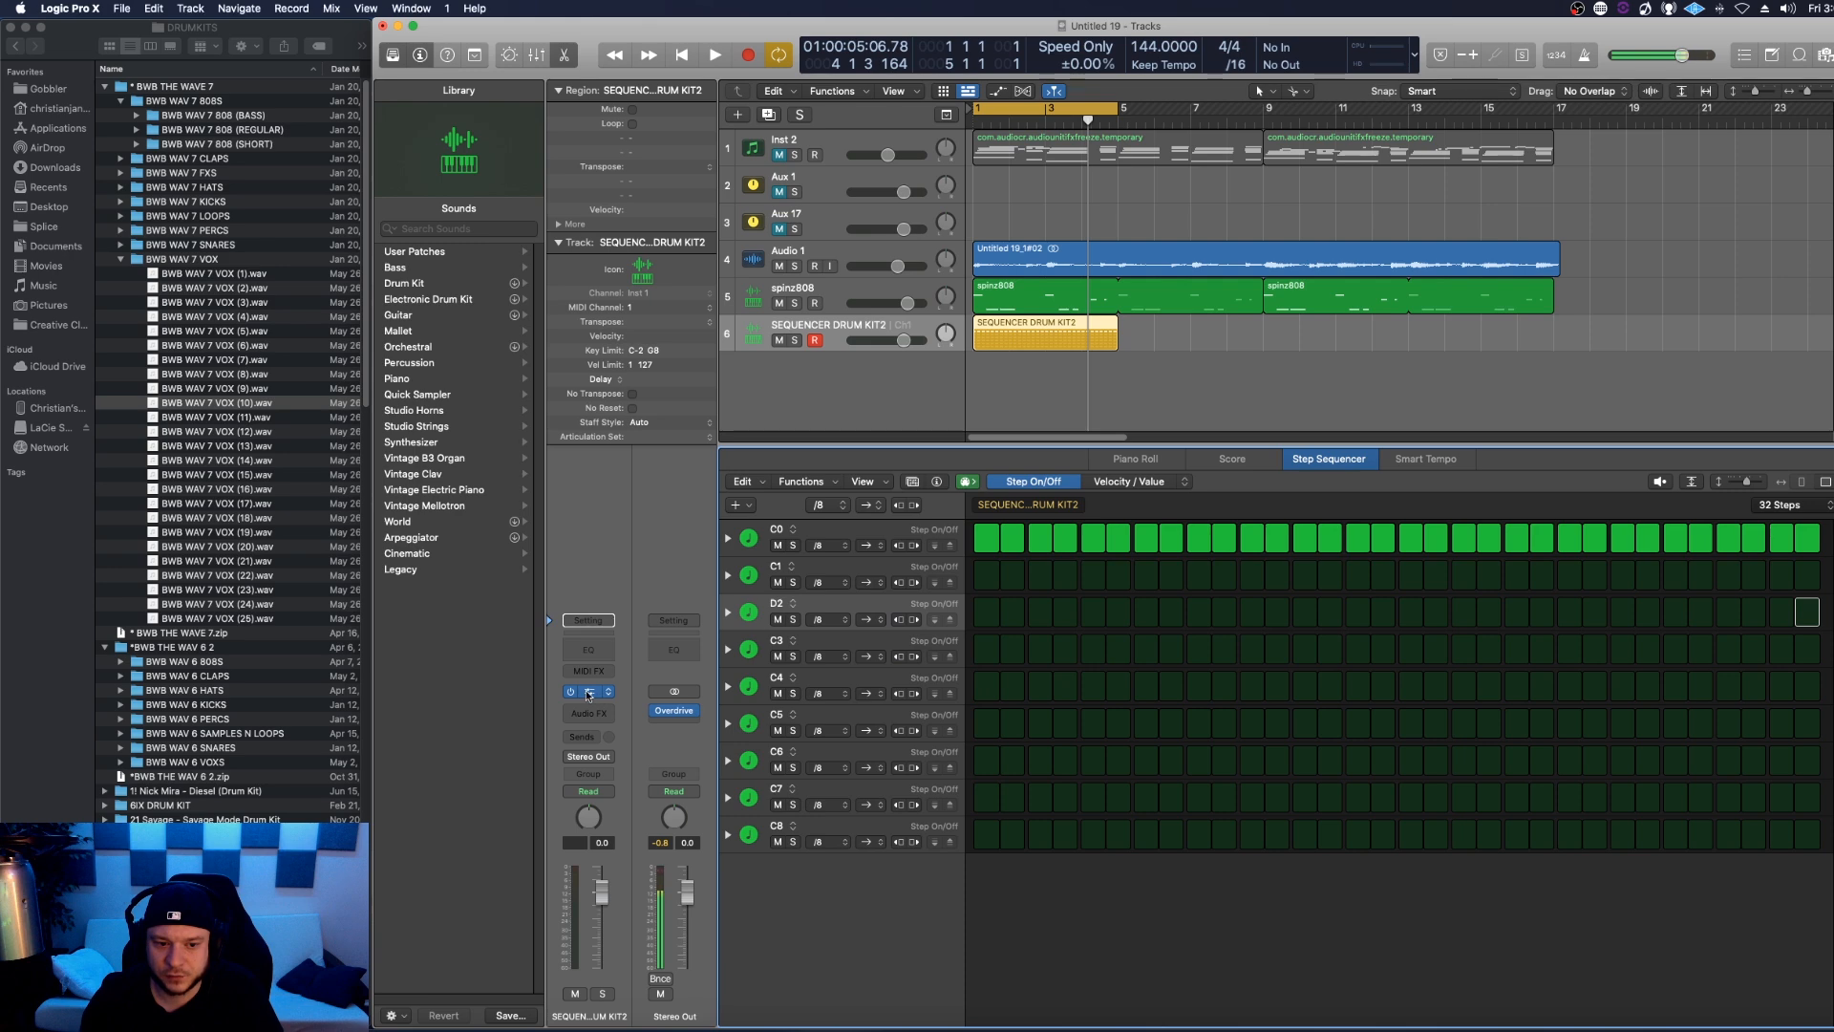
pyautogui.click(583, 691)
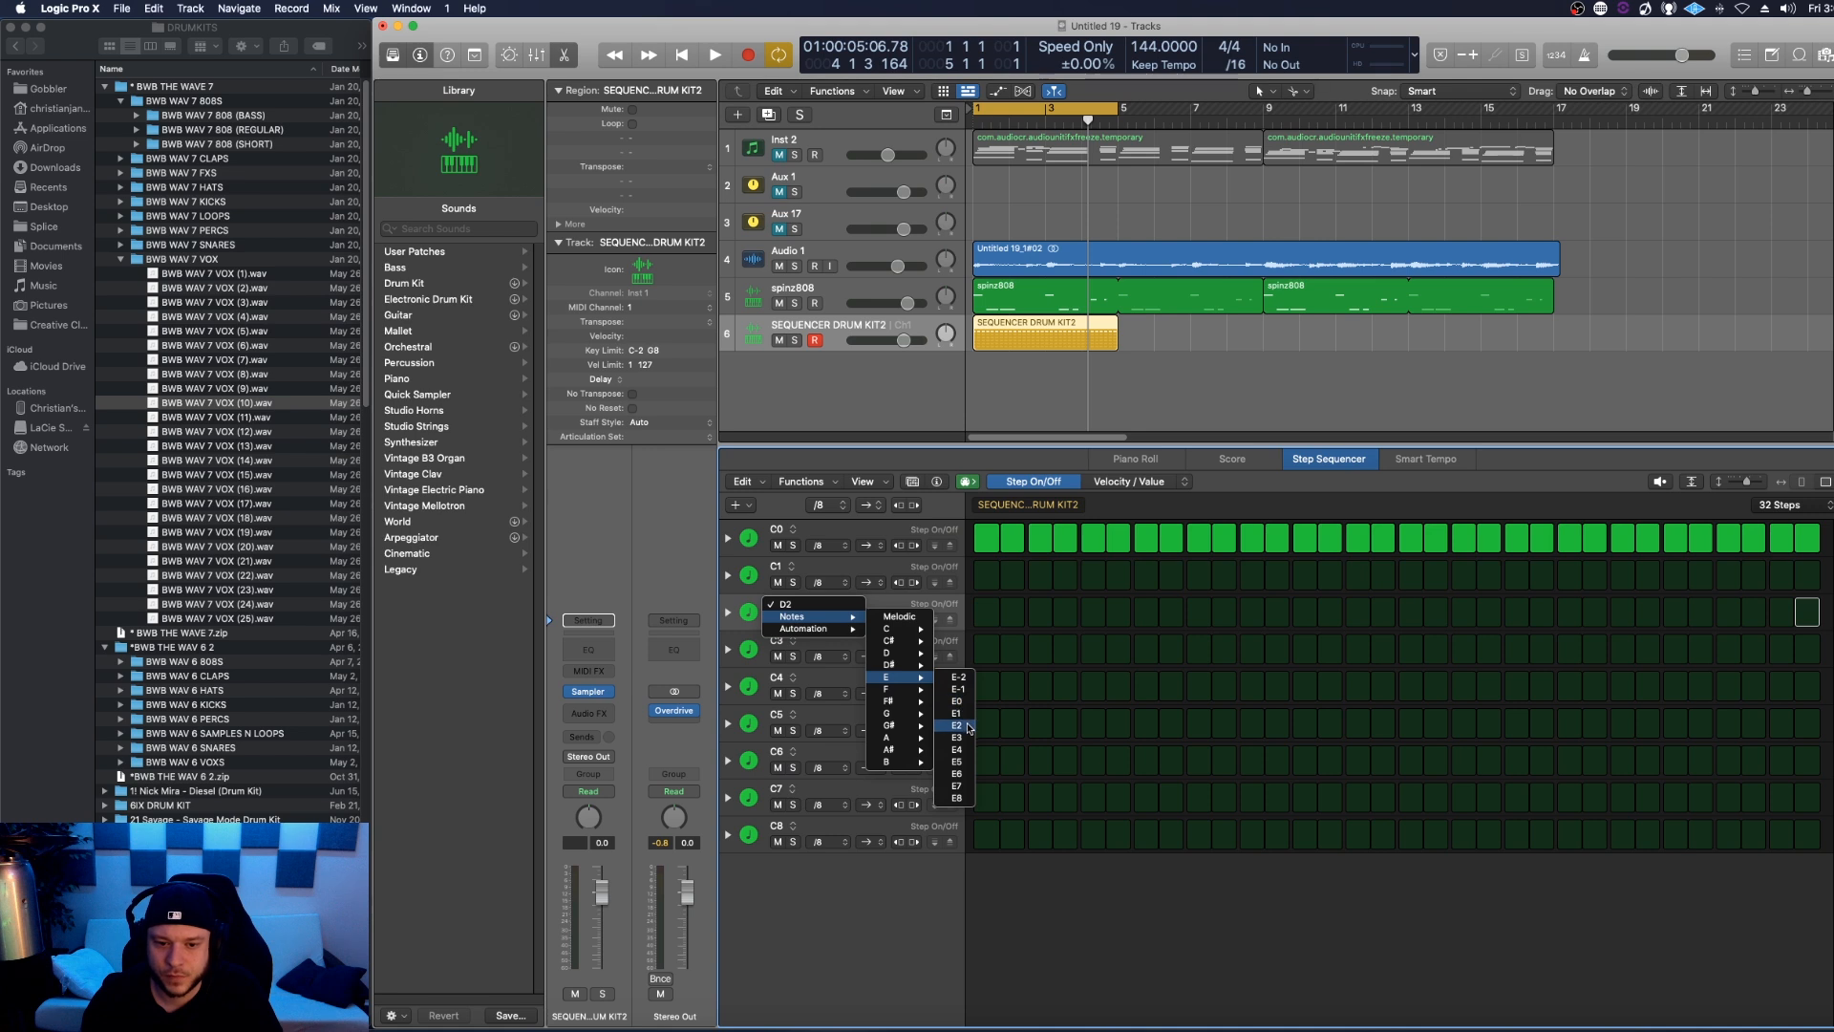
pyautogui.click(956, 725)
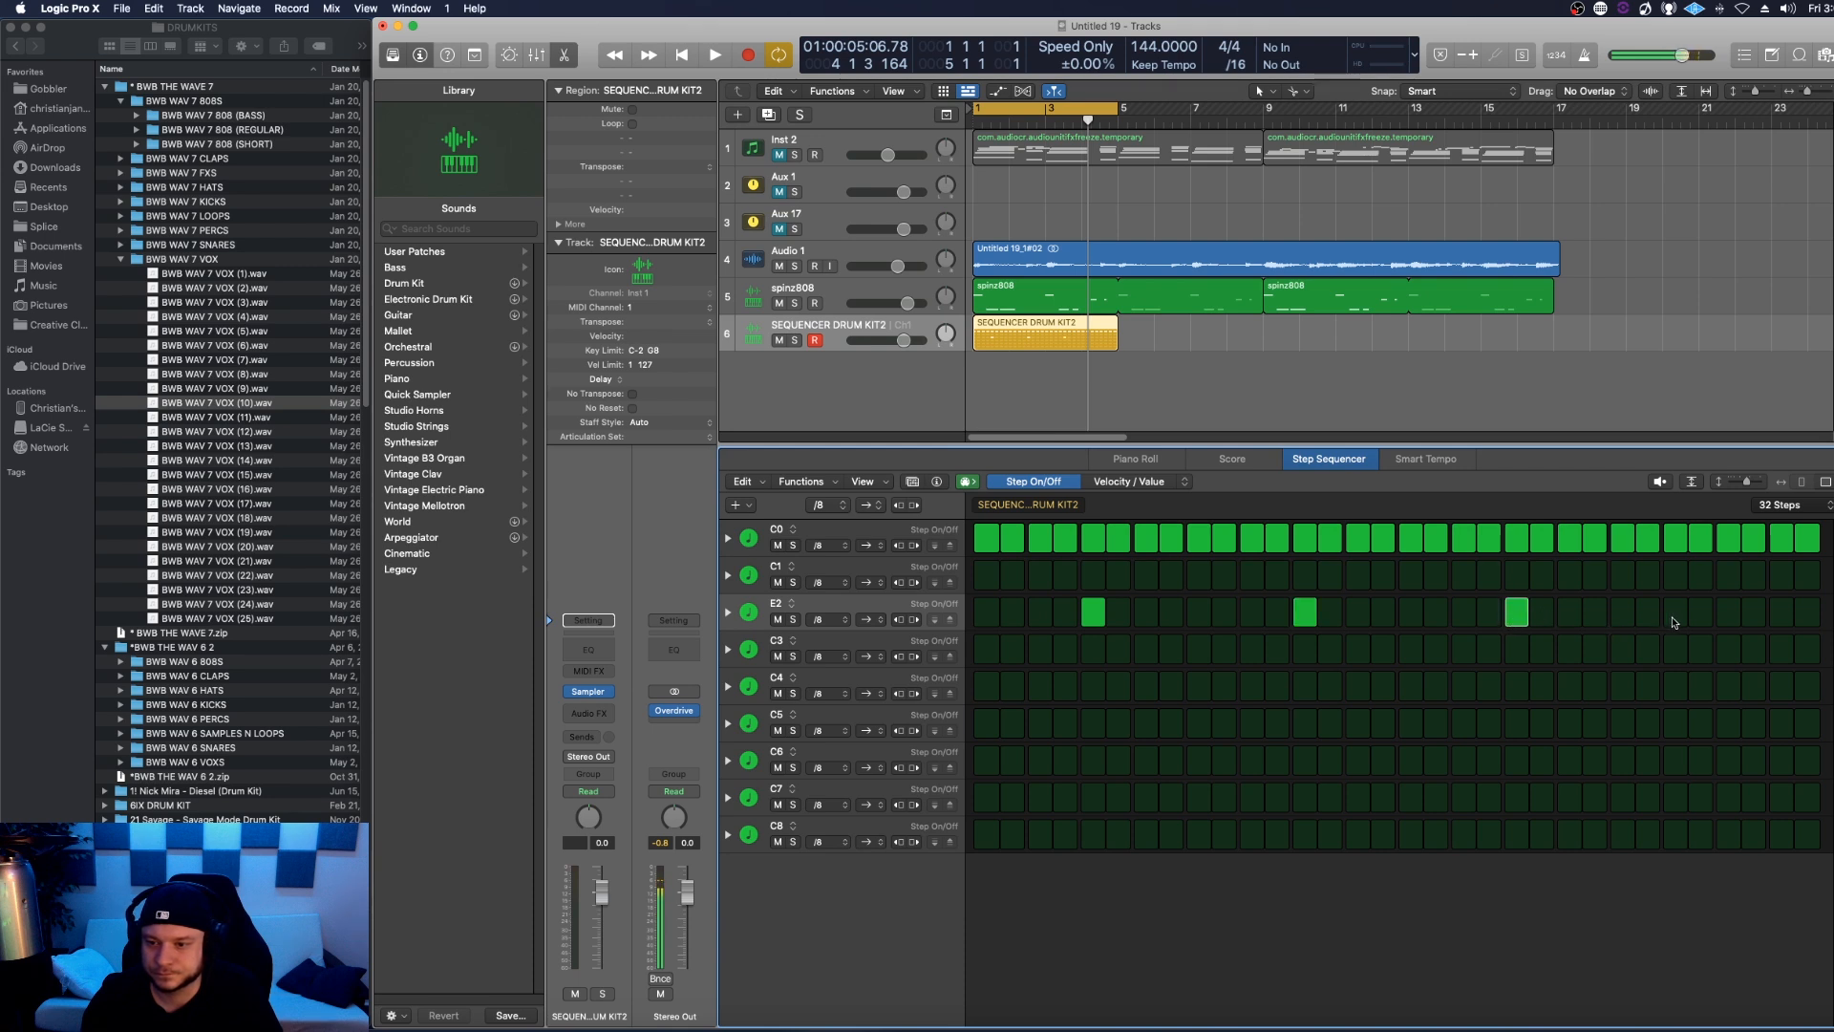
pyautogui.click(1727, 612)
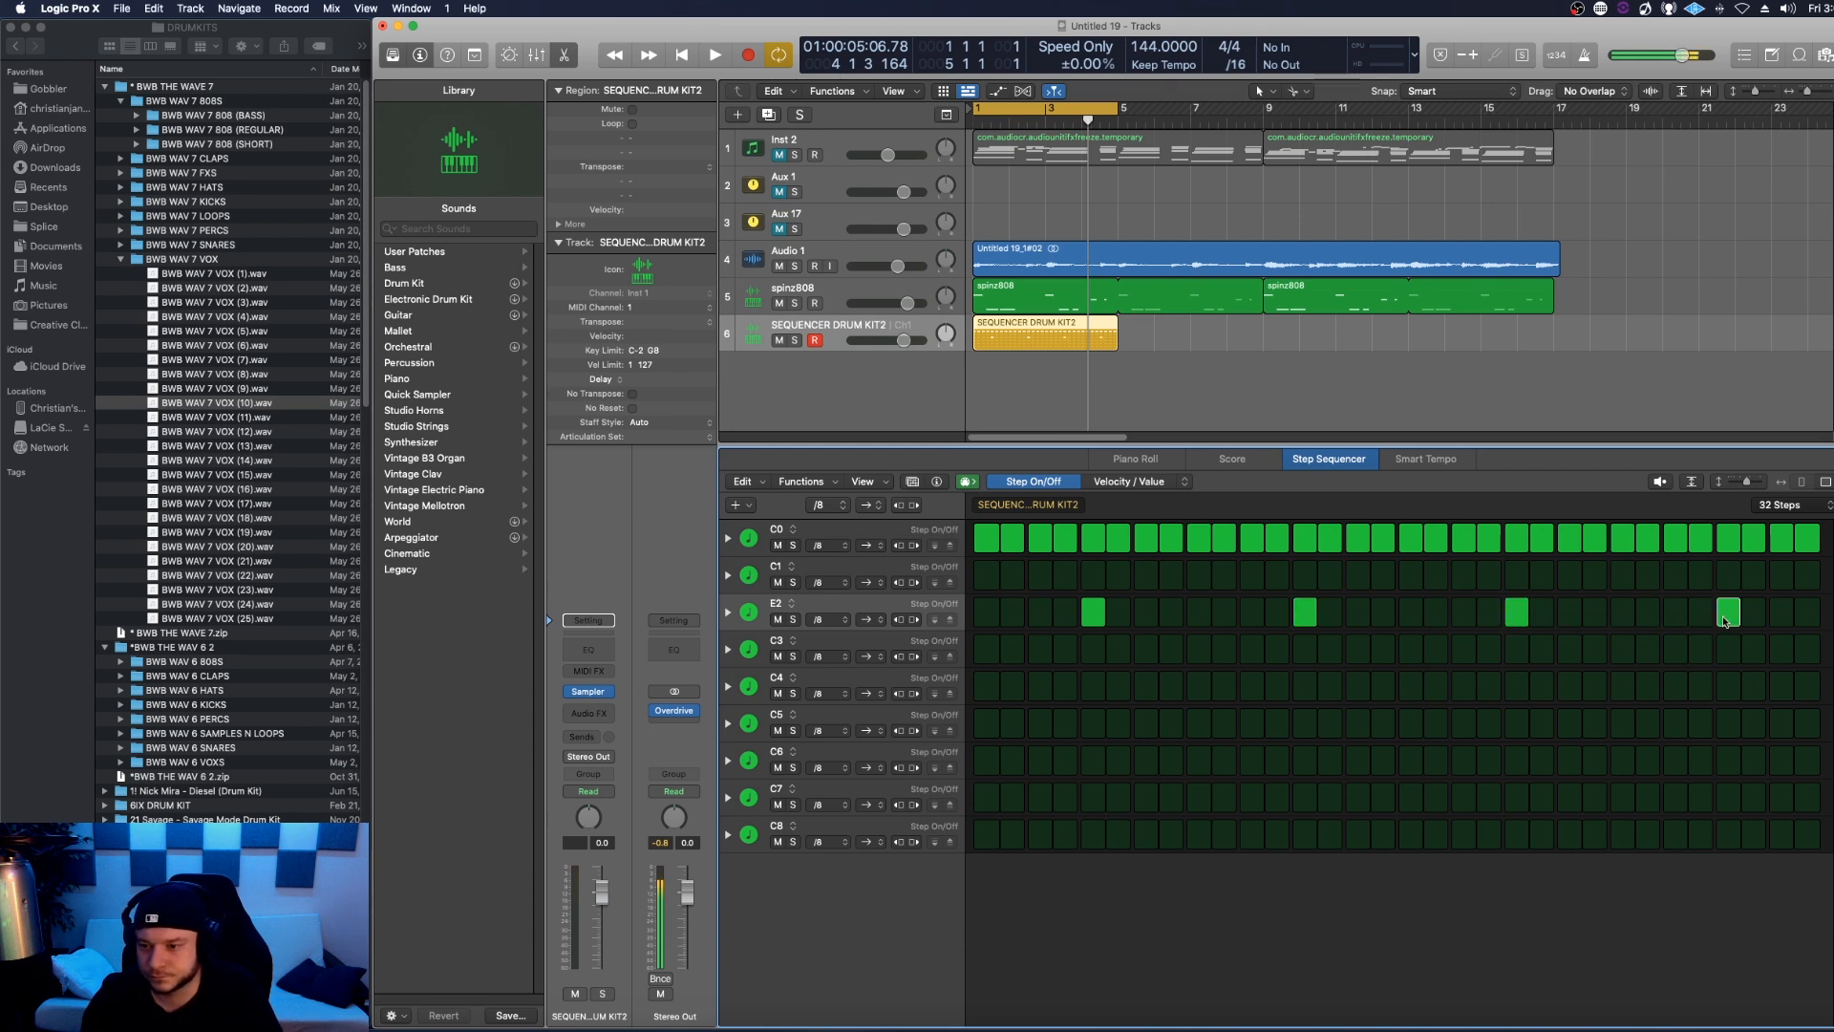
pyautogui.click(719, 54)
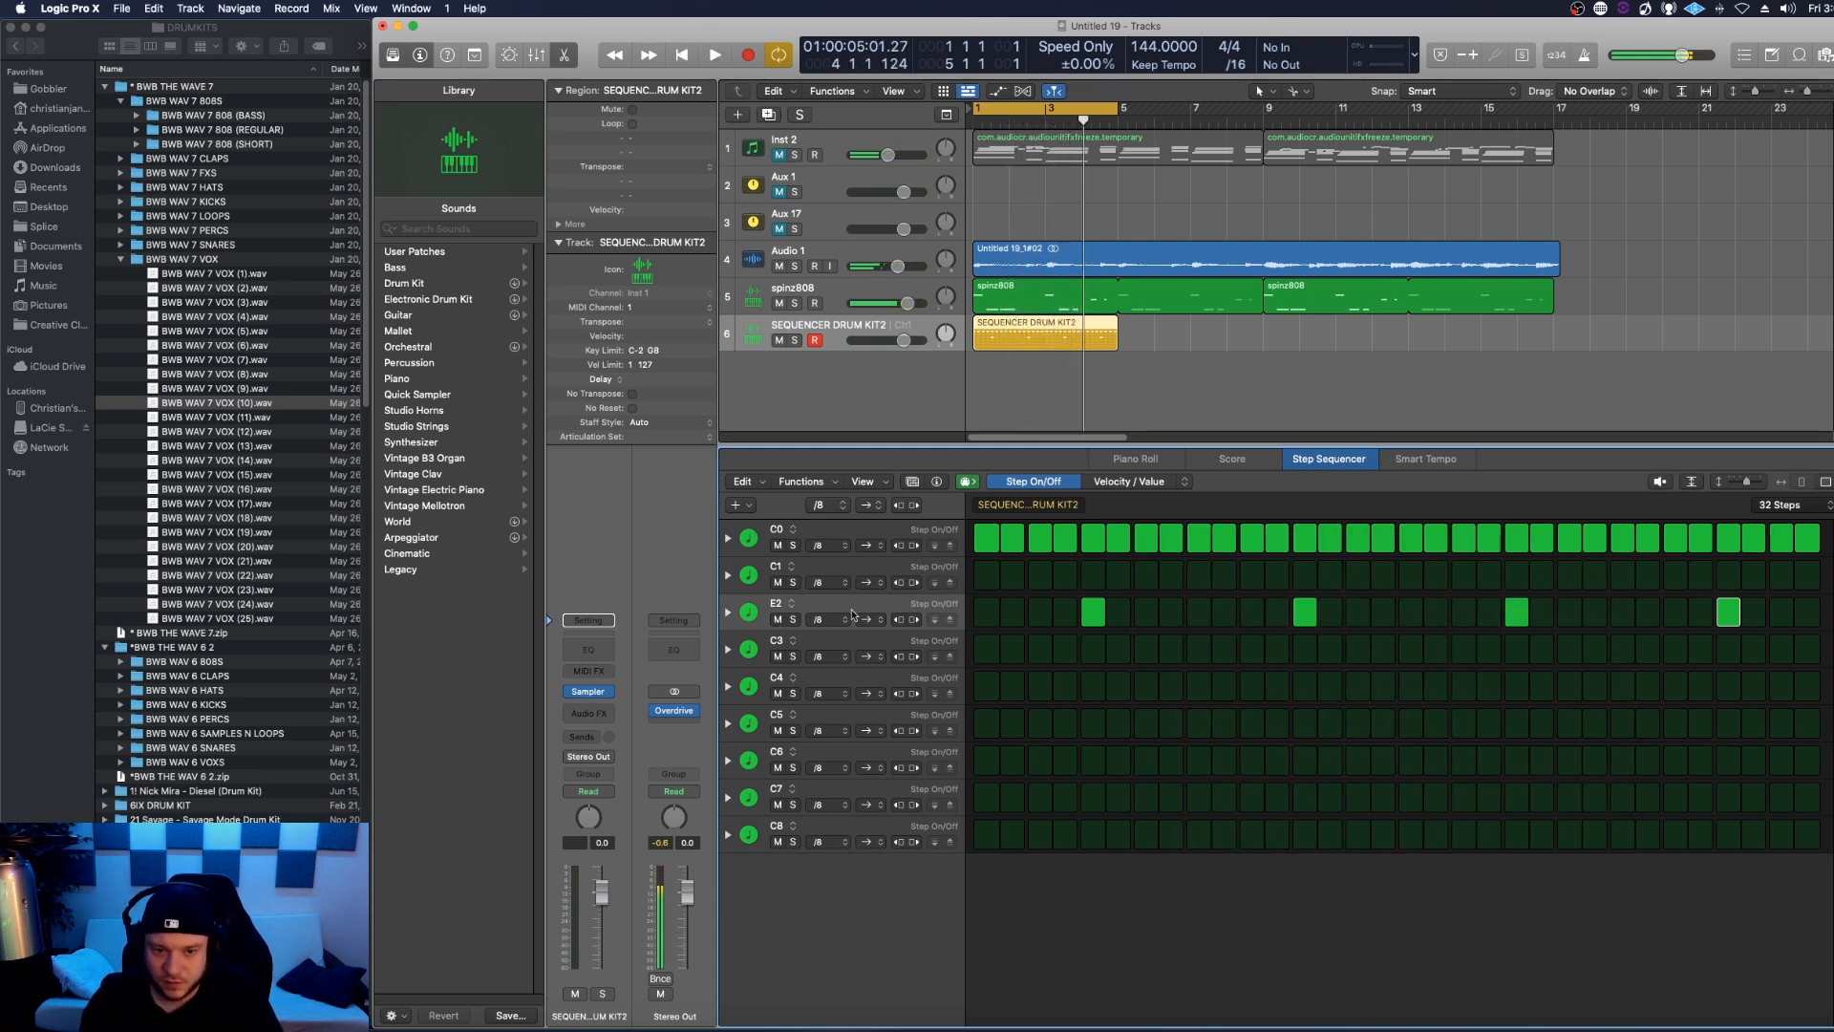
pyautogui.click(728, 616)
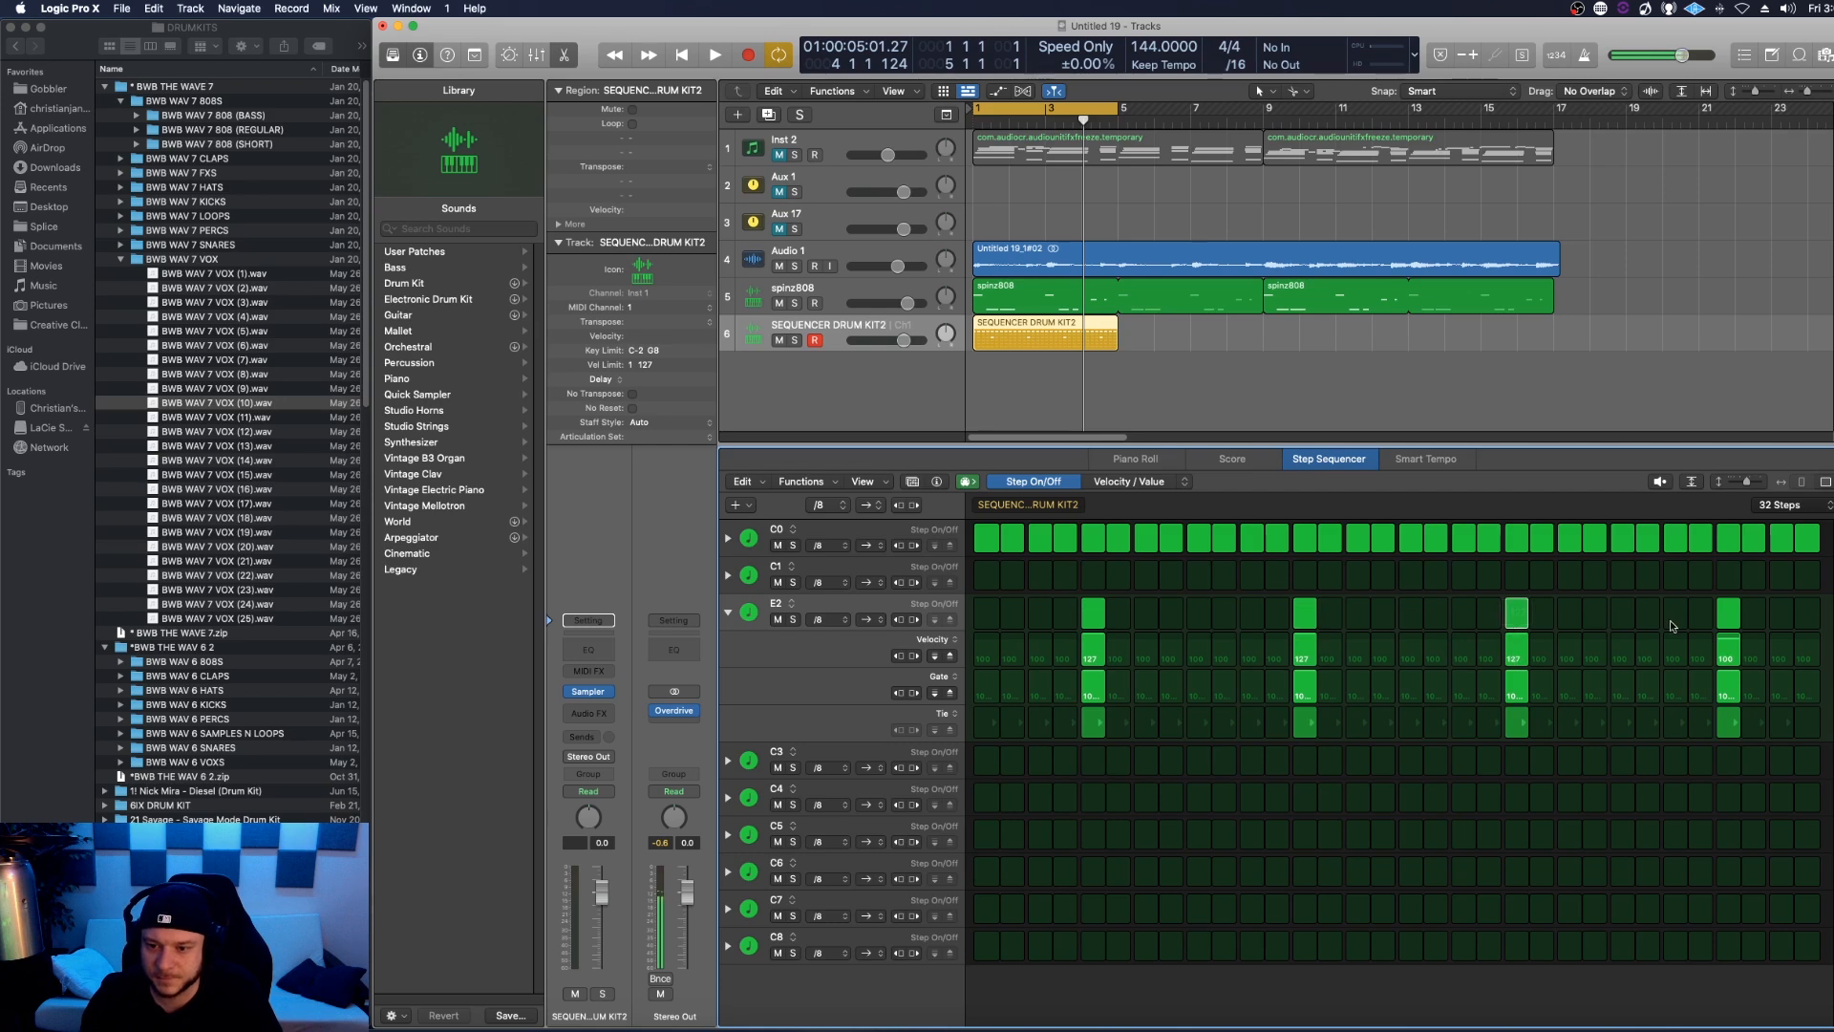
pyautogui.click(715, 54)
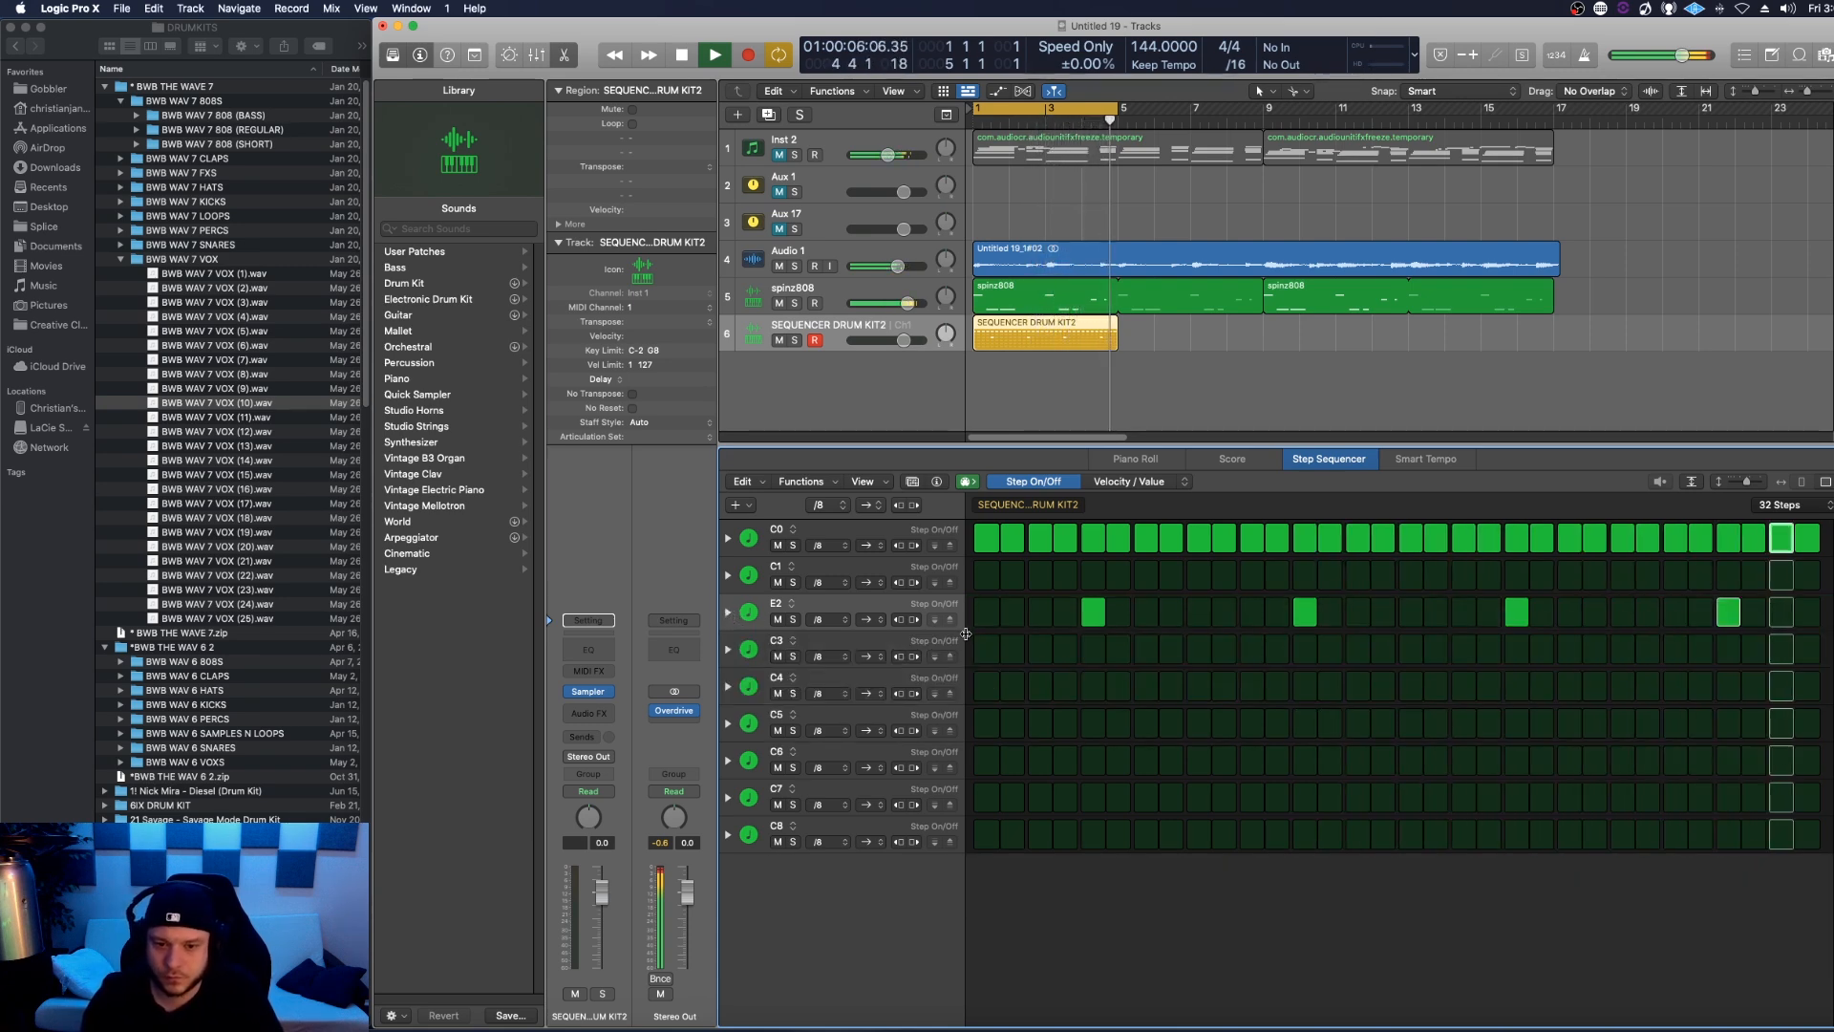
# Step: Set the fourth row to D#3 and enable three hits on it
pyautogui.click(678, 54)
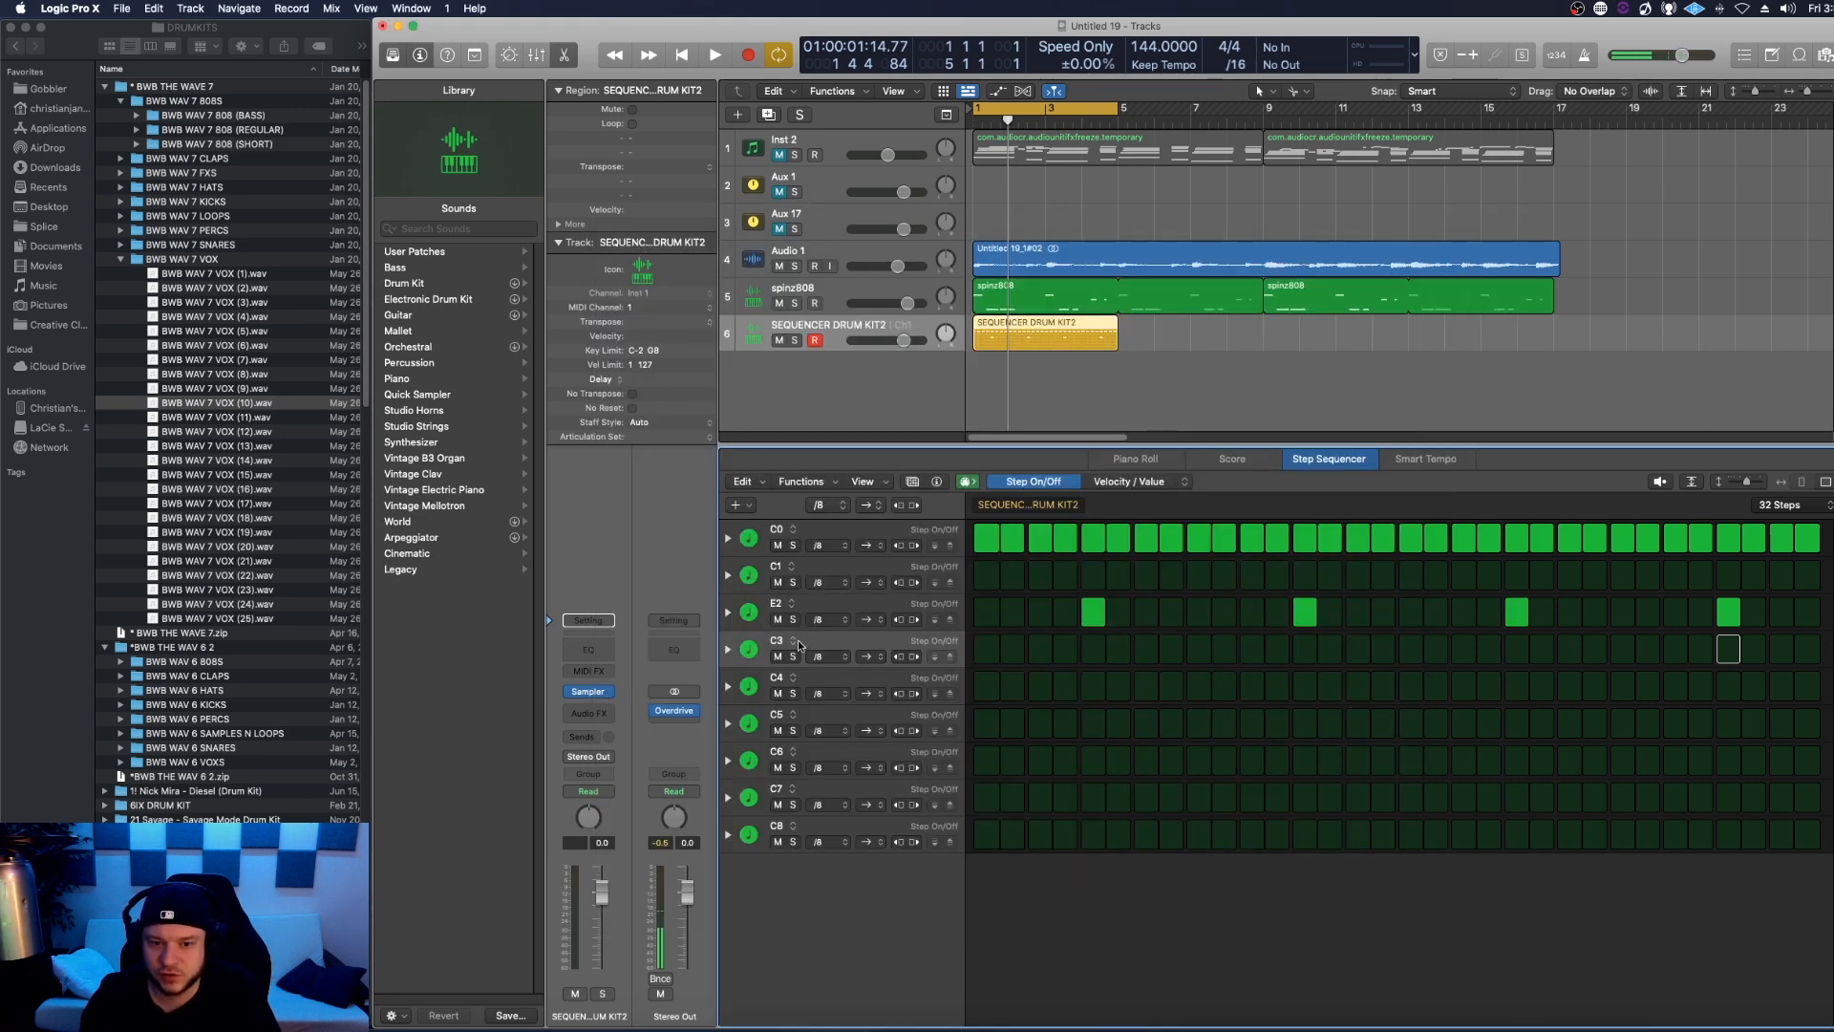
pyautogui.click(776, 640)
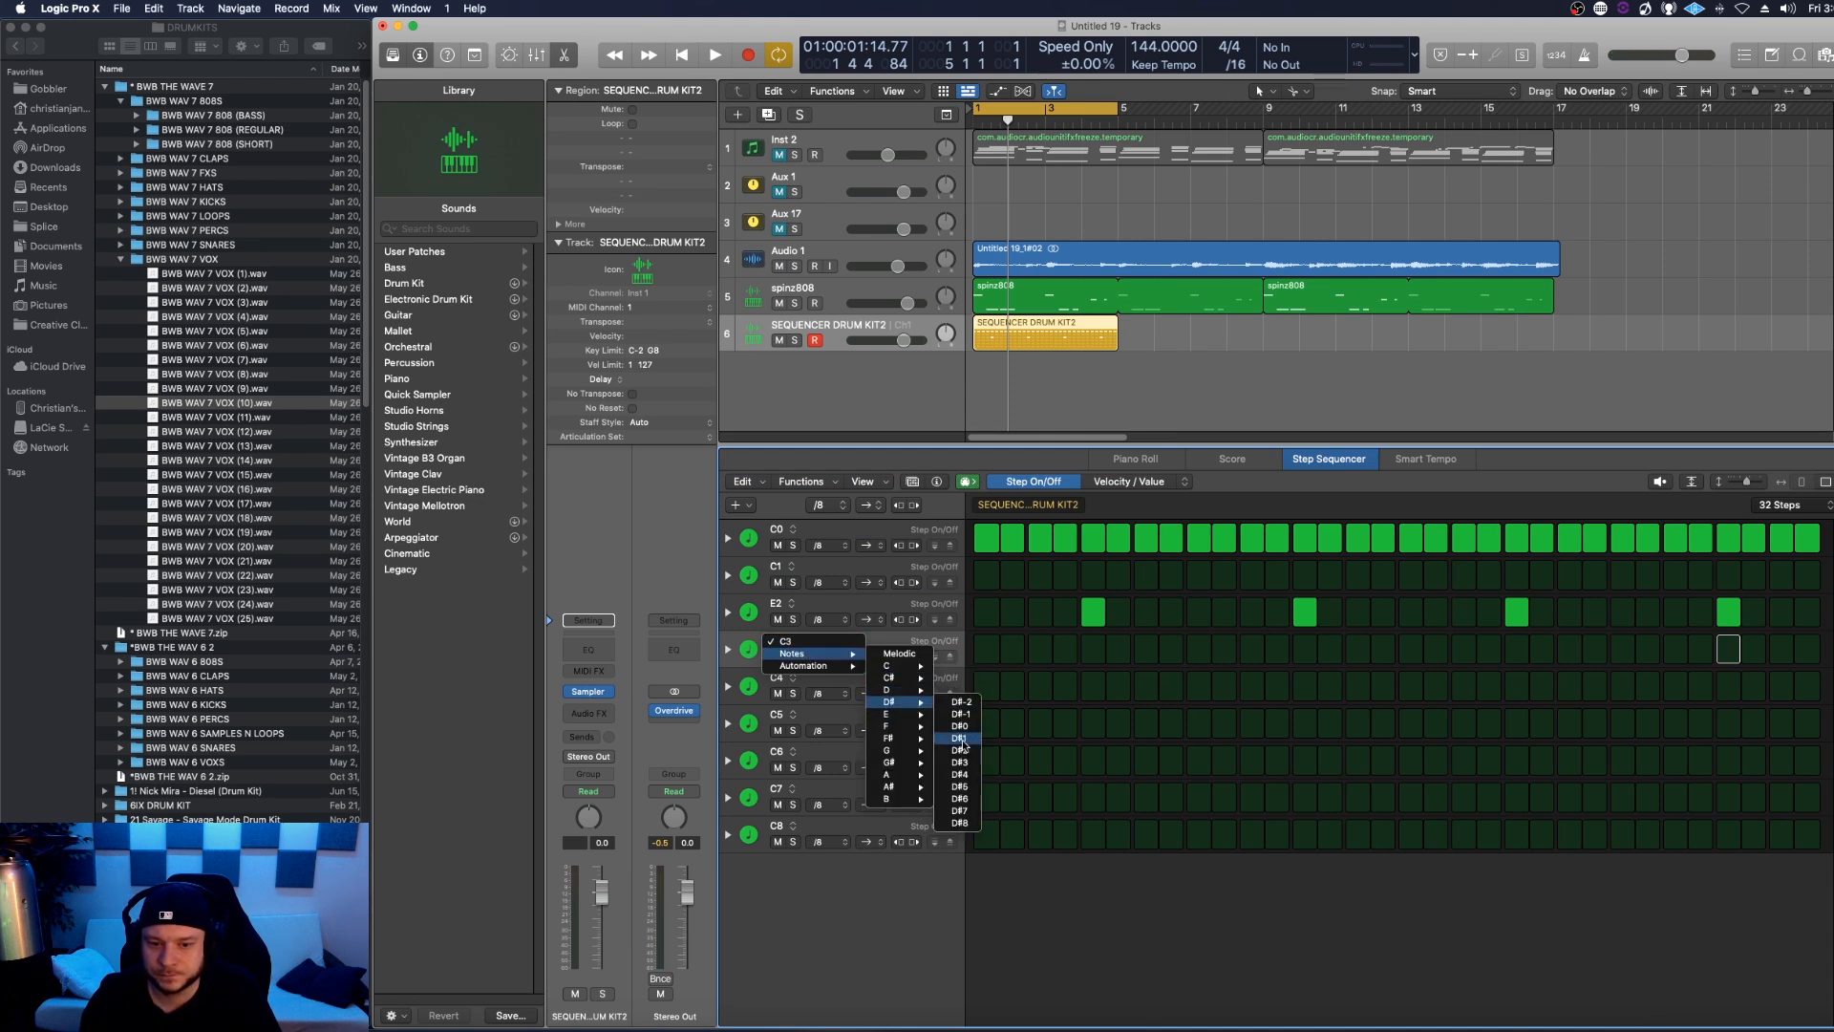
pyautogui.click(959, 738)
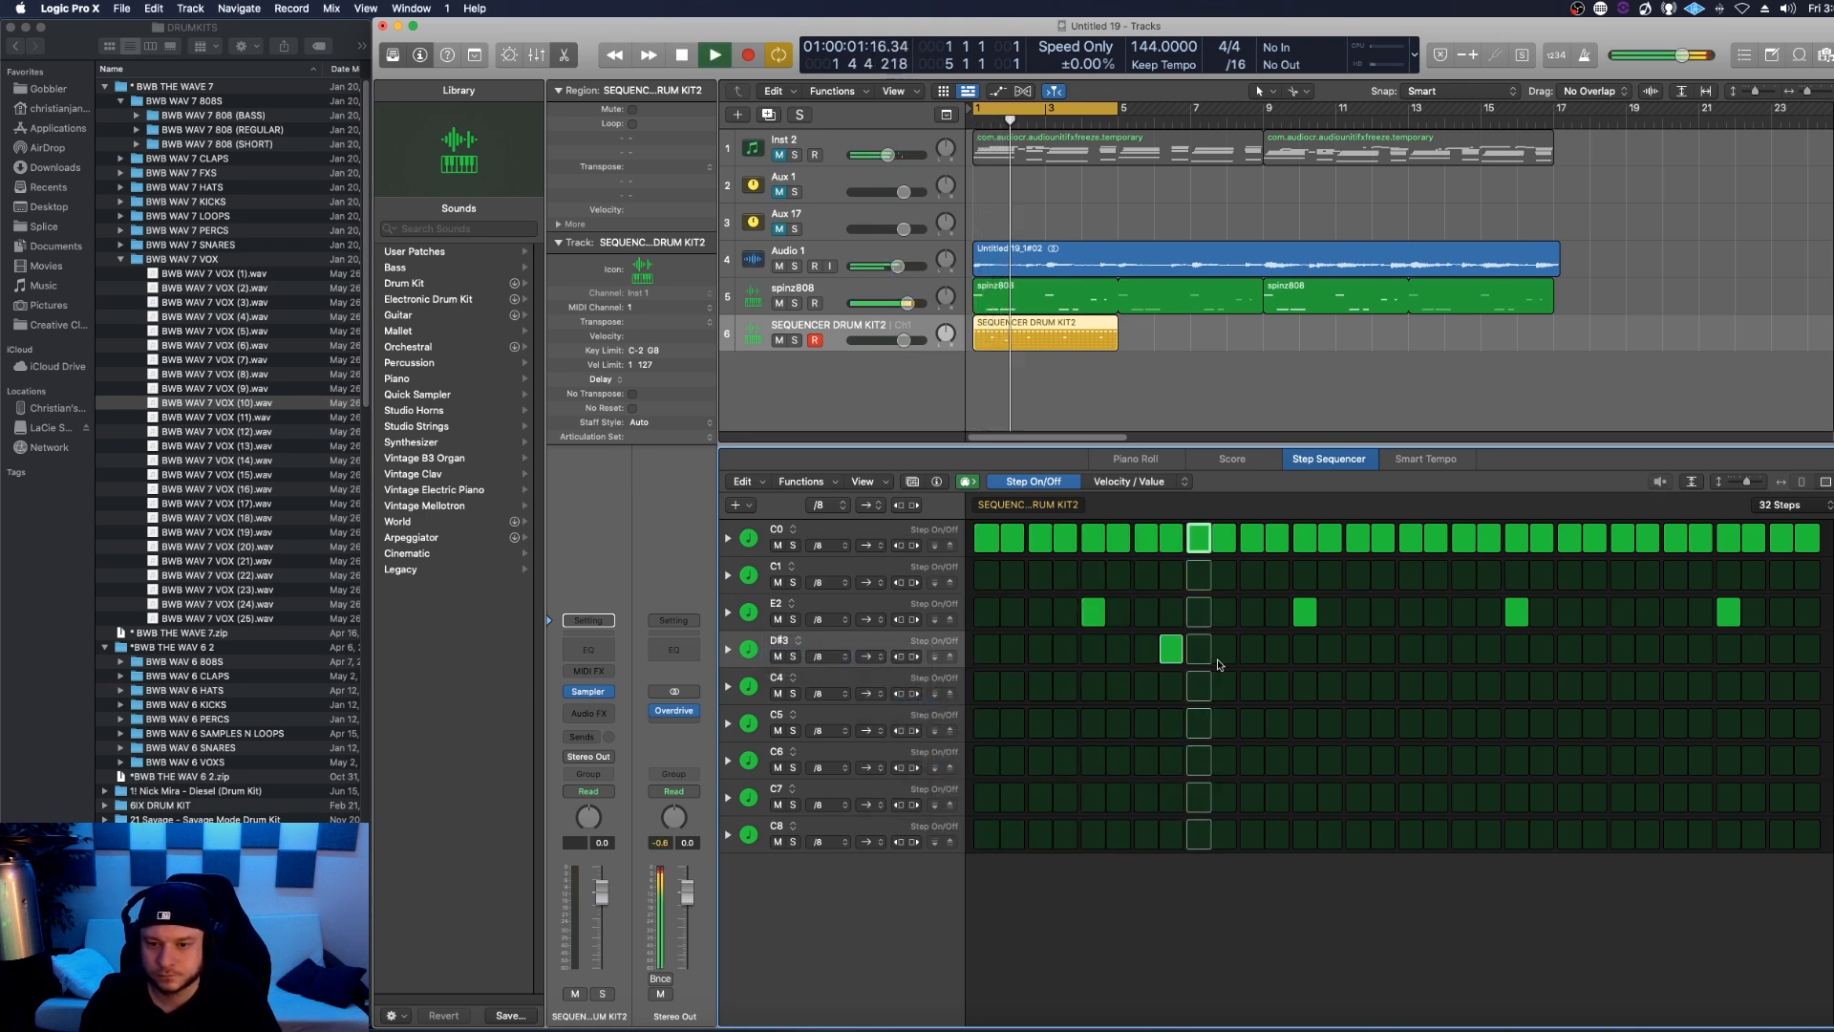
pyautogui.click(1222, 649)
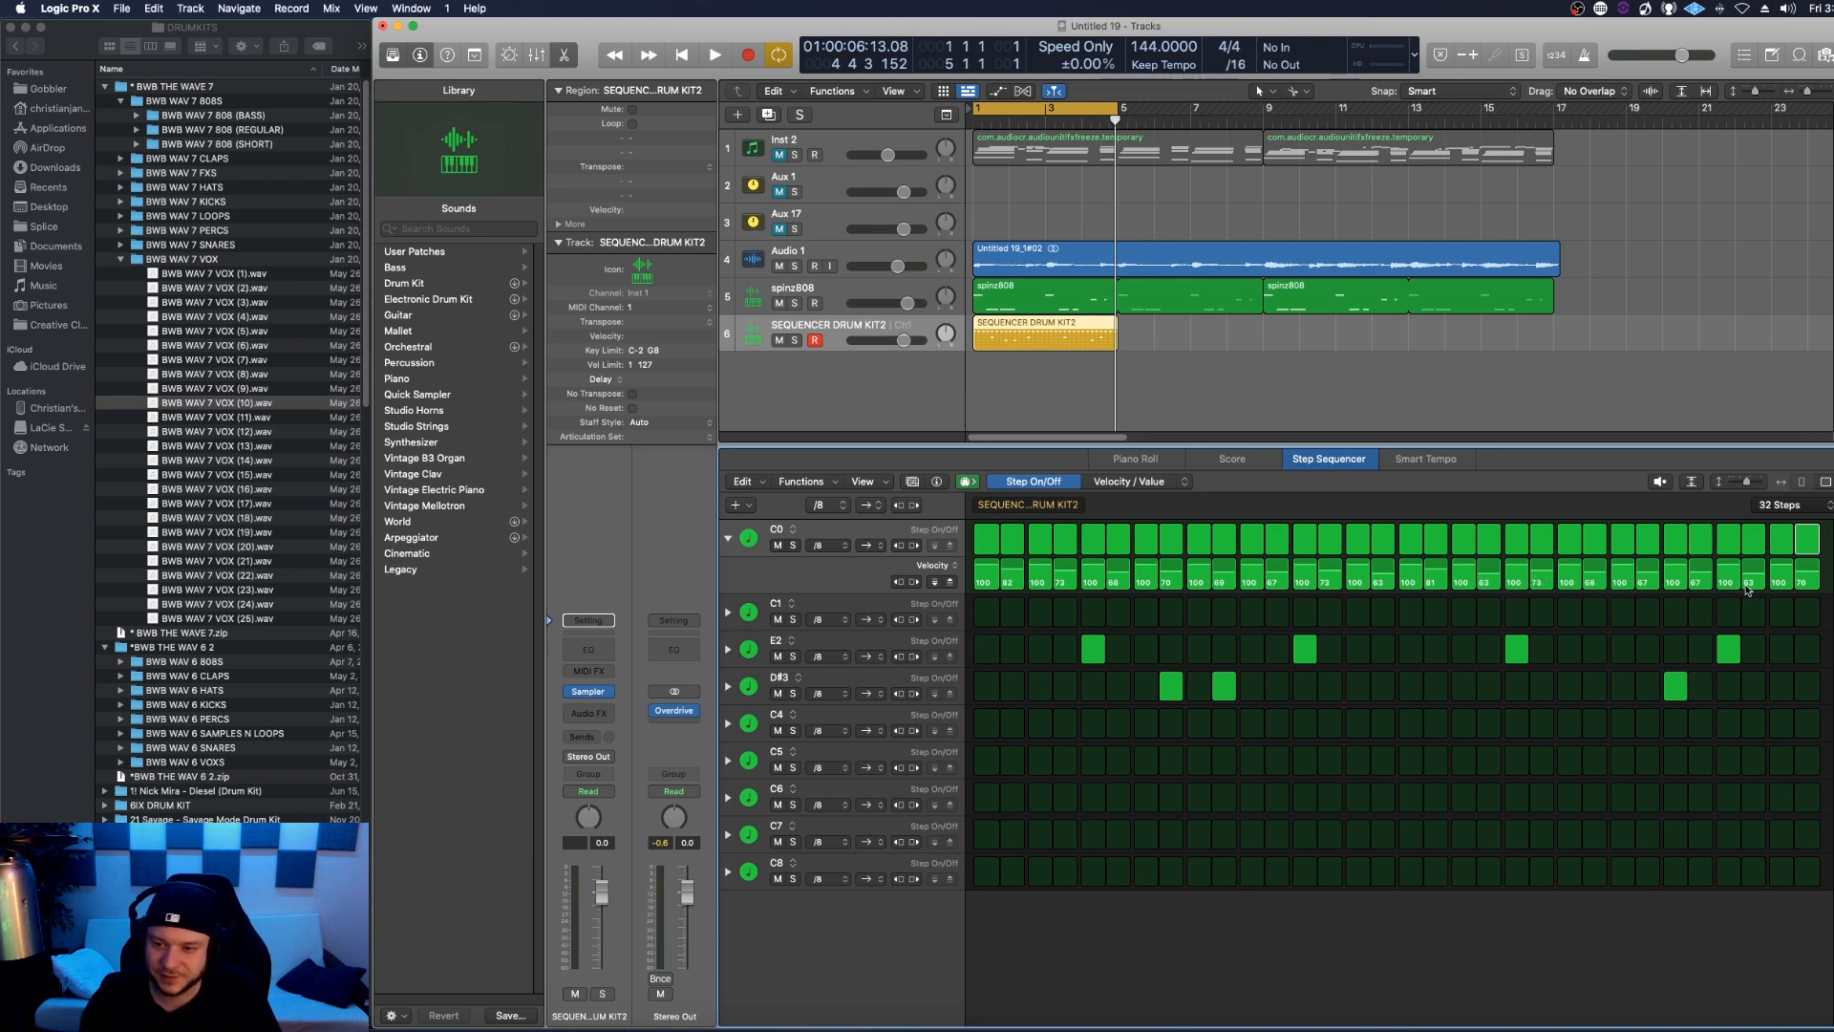
# Step: Play back the pattern with the C0 row's velocities varied between about 60 and 100
pyautogui.click(713, 55)
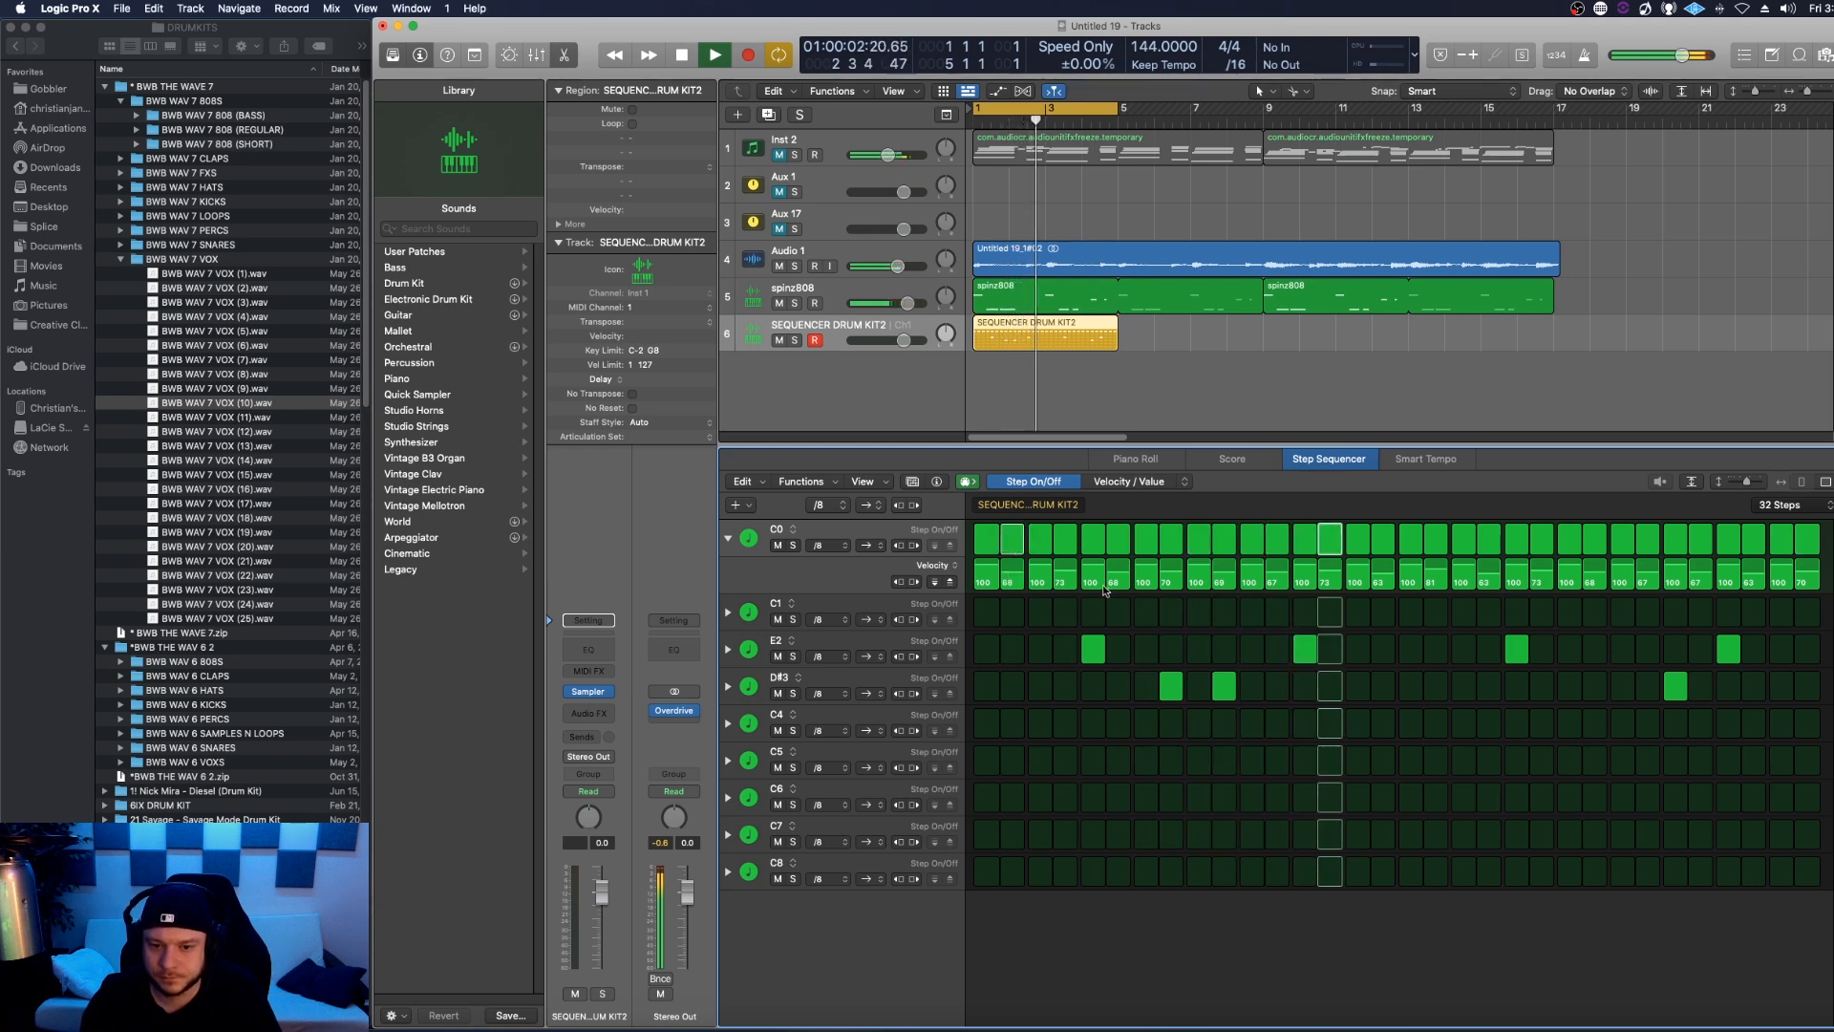
# Step: Add a Note lane to the hi-hat row and lower some steps to A-1
pyautogui.click(681, 54)
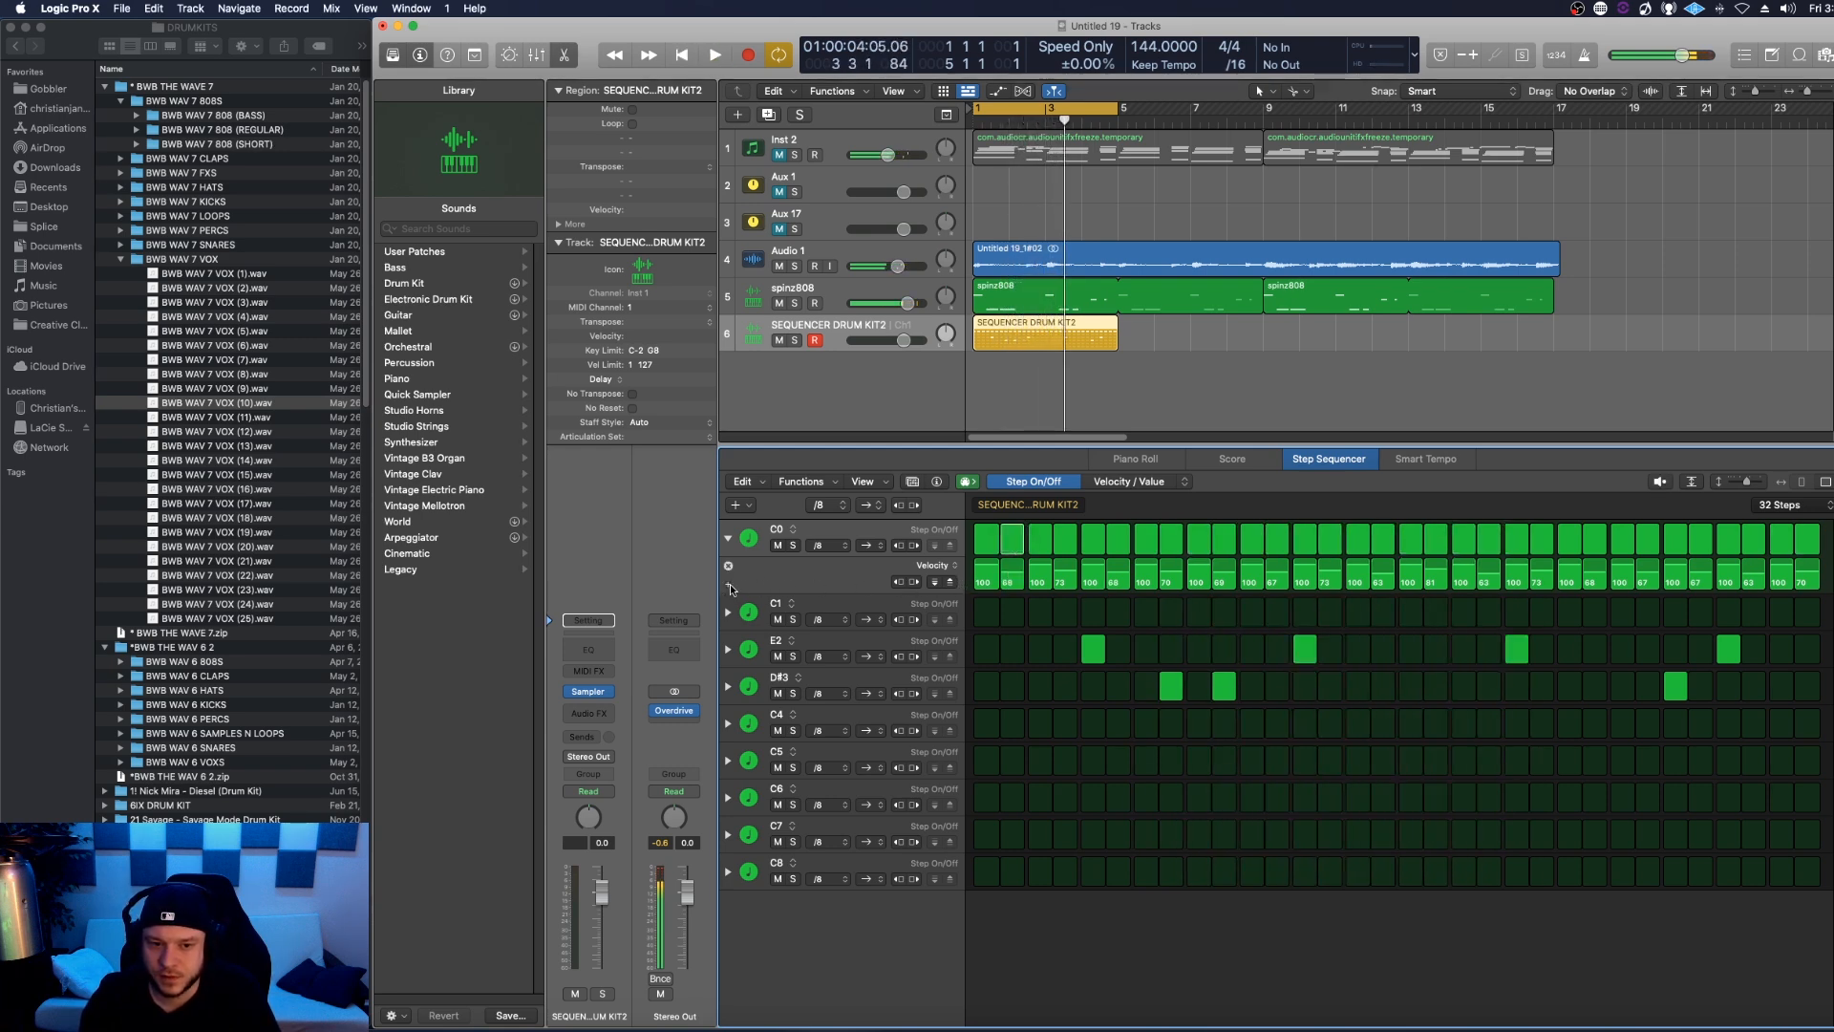
pyautogui.click(948, 565)
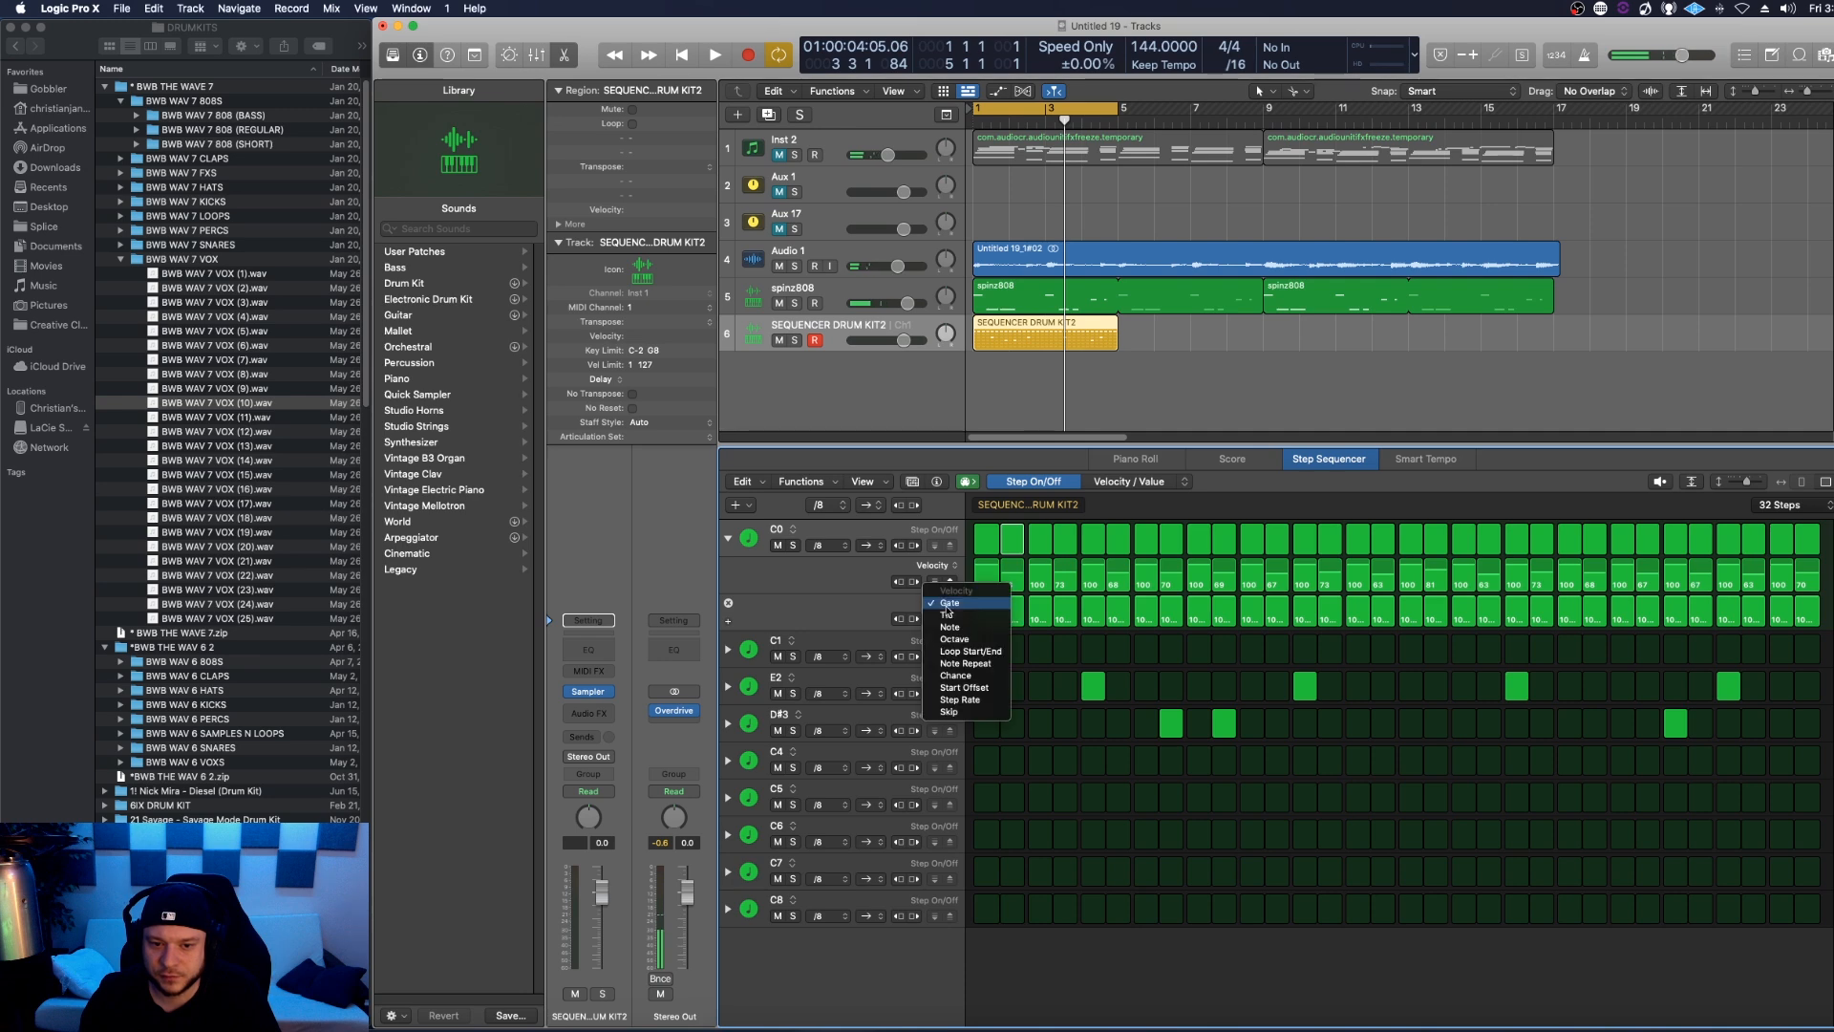
pyautogui.moveTo(950, 627)
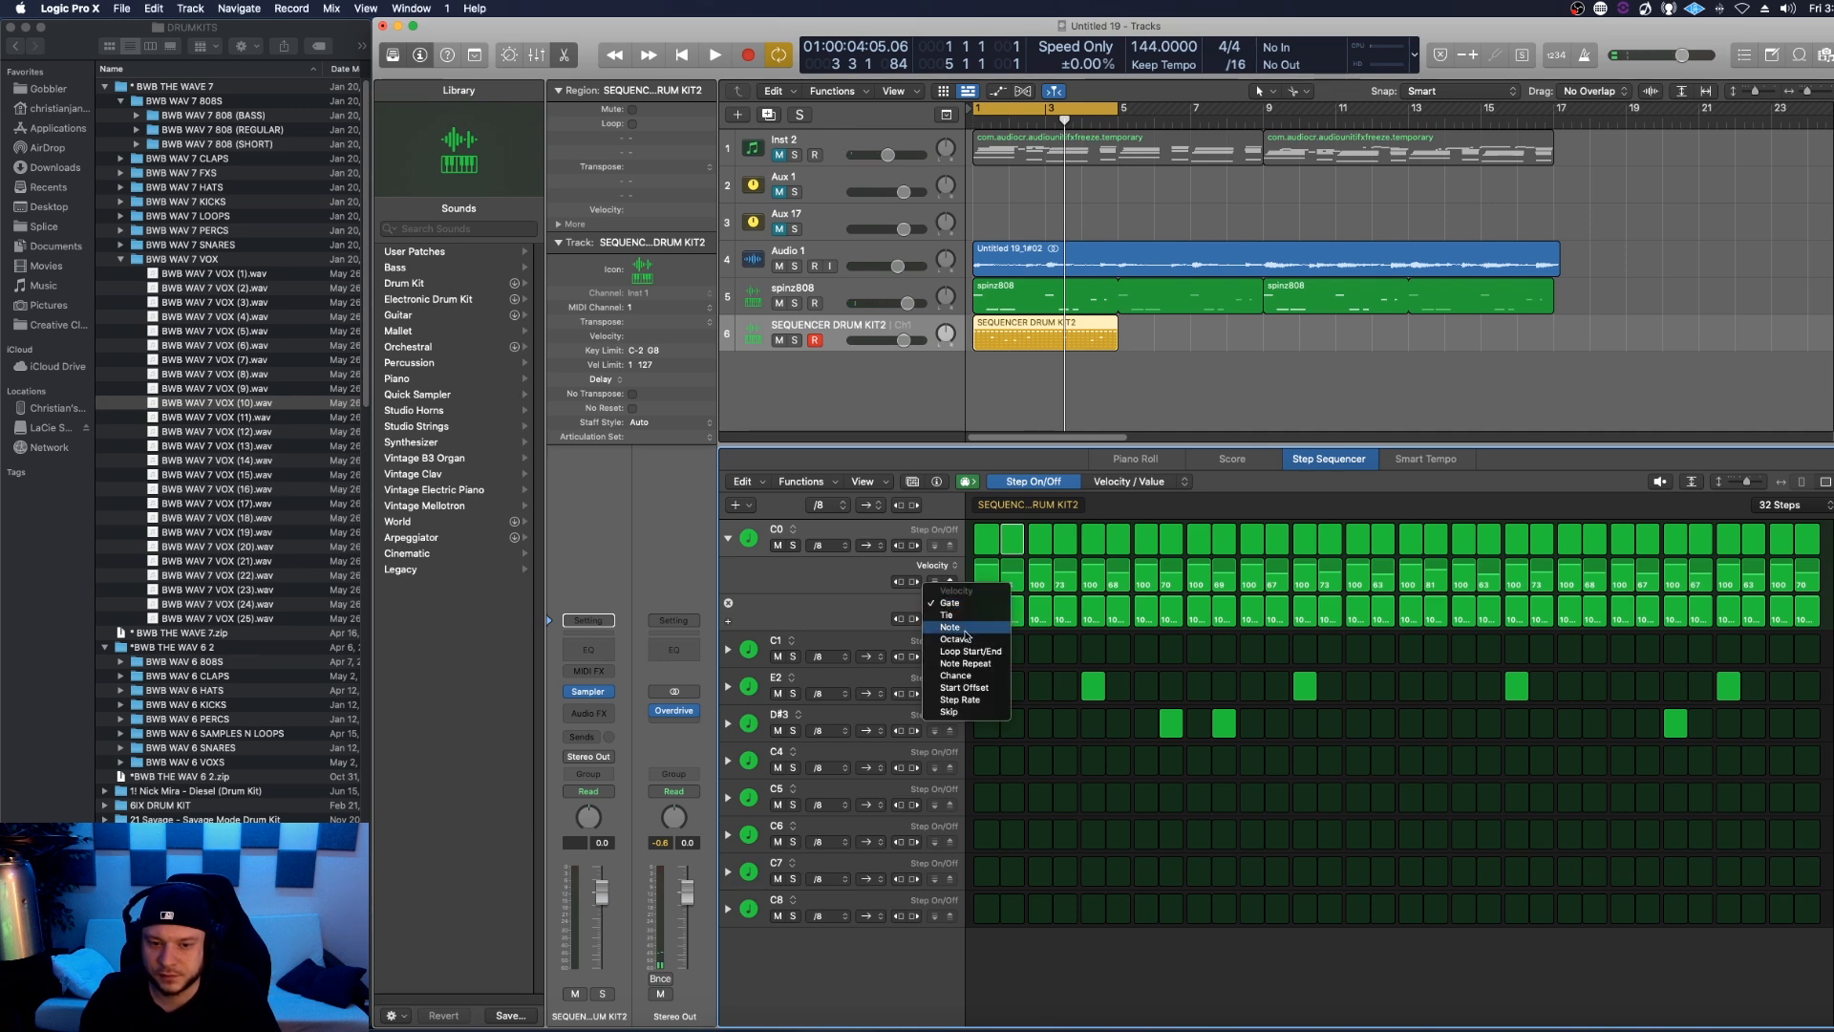
pyautogui.click(949, 626)
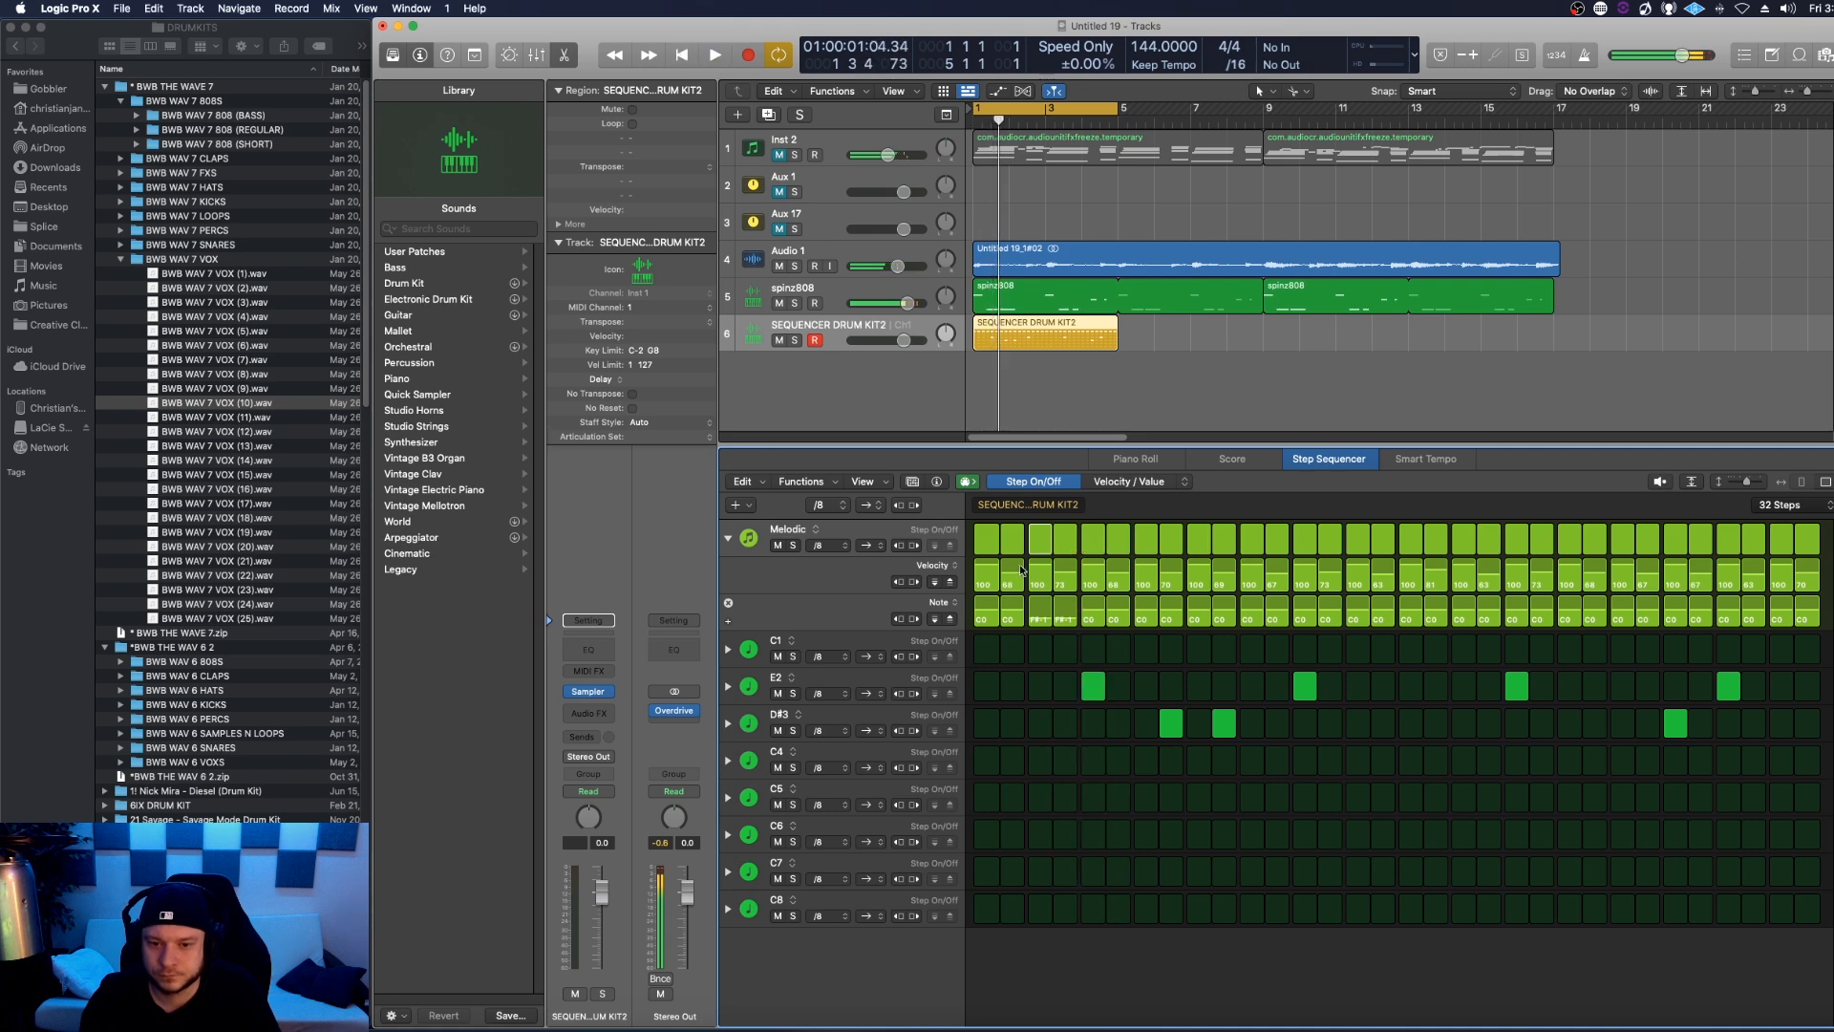
pyautogui.click(714, 54)
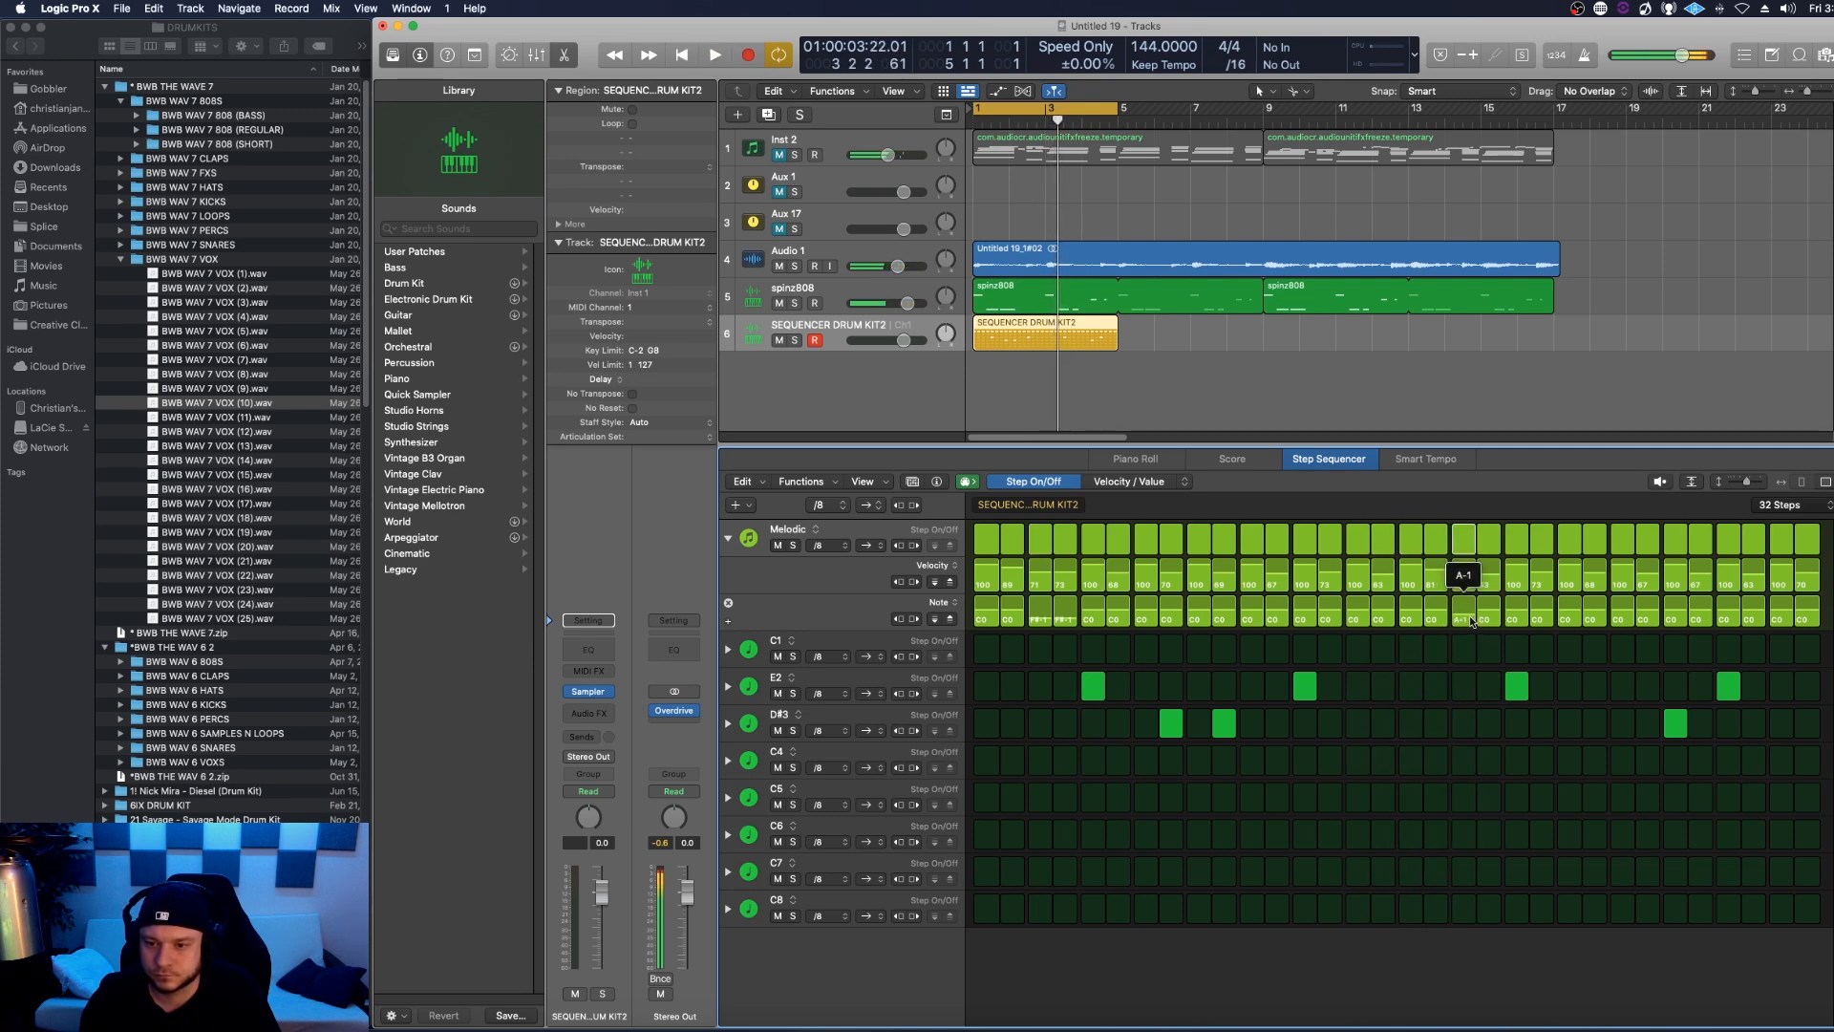
pyautogui.click(714, 54)
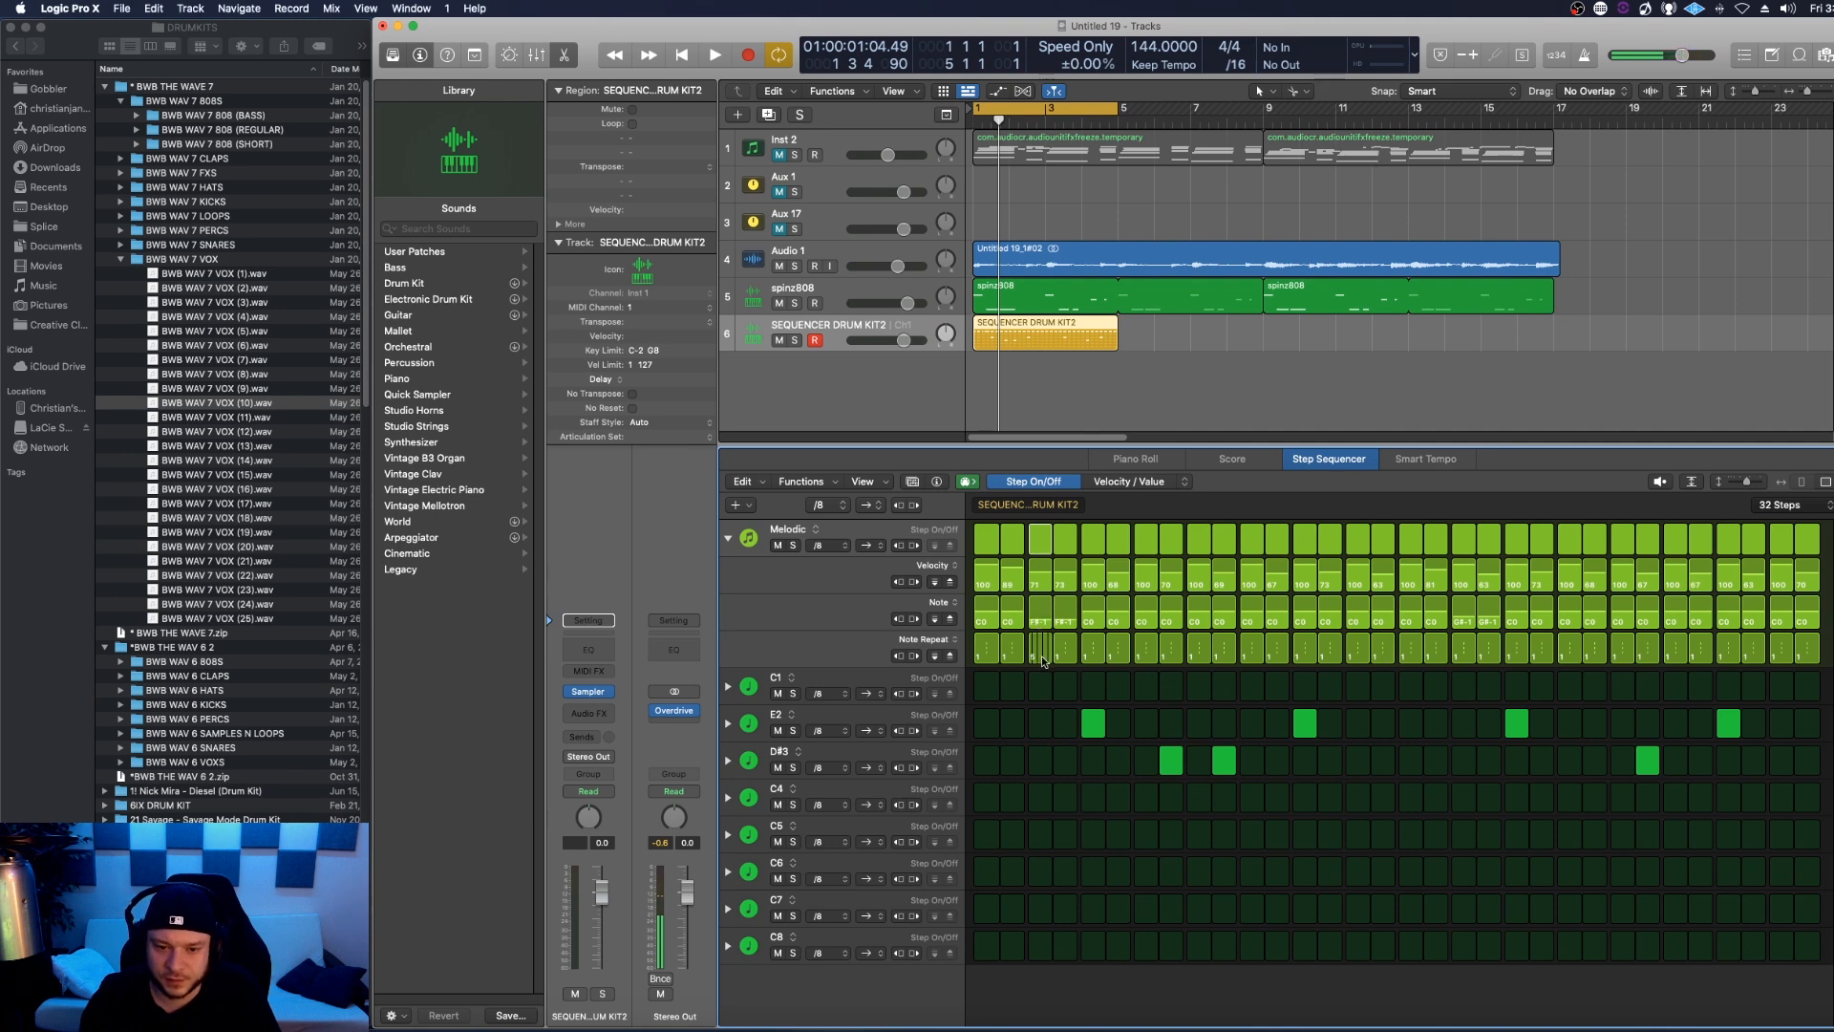
# Step: Put note-repeat rolls on two hi-hat steps with velocities 48 and 47, then play them
pyautogui.click(713, 54)
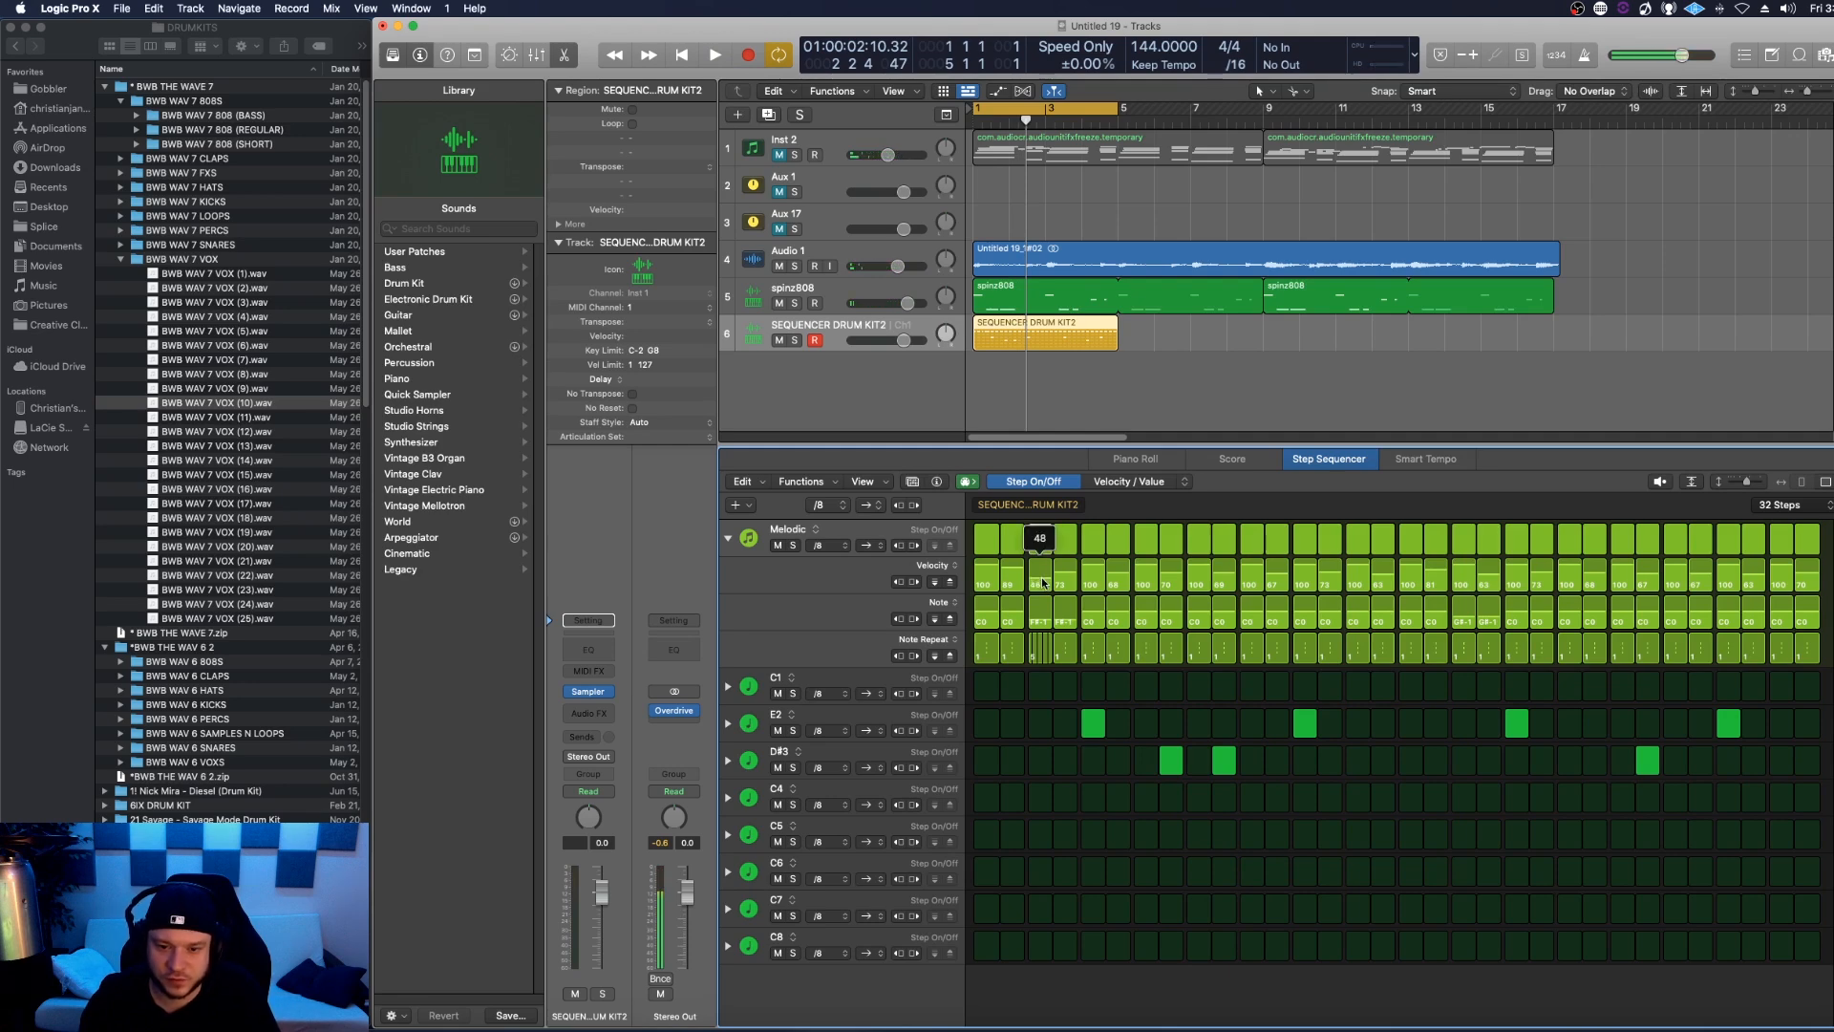
pyautogui.click(711, 55)
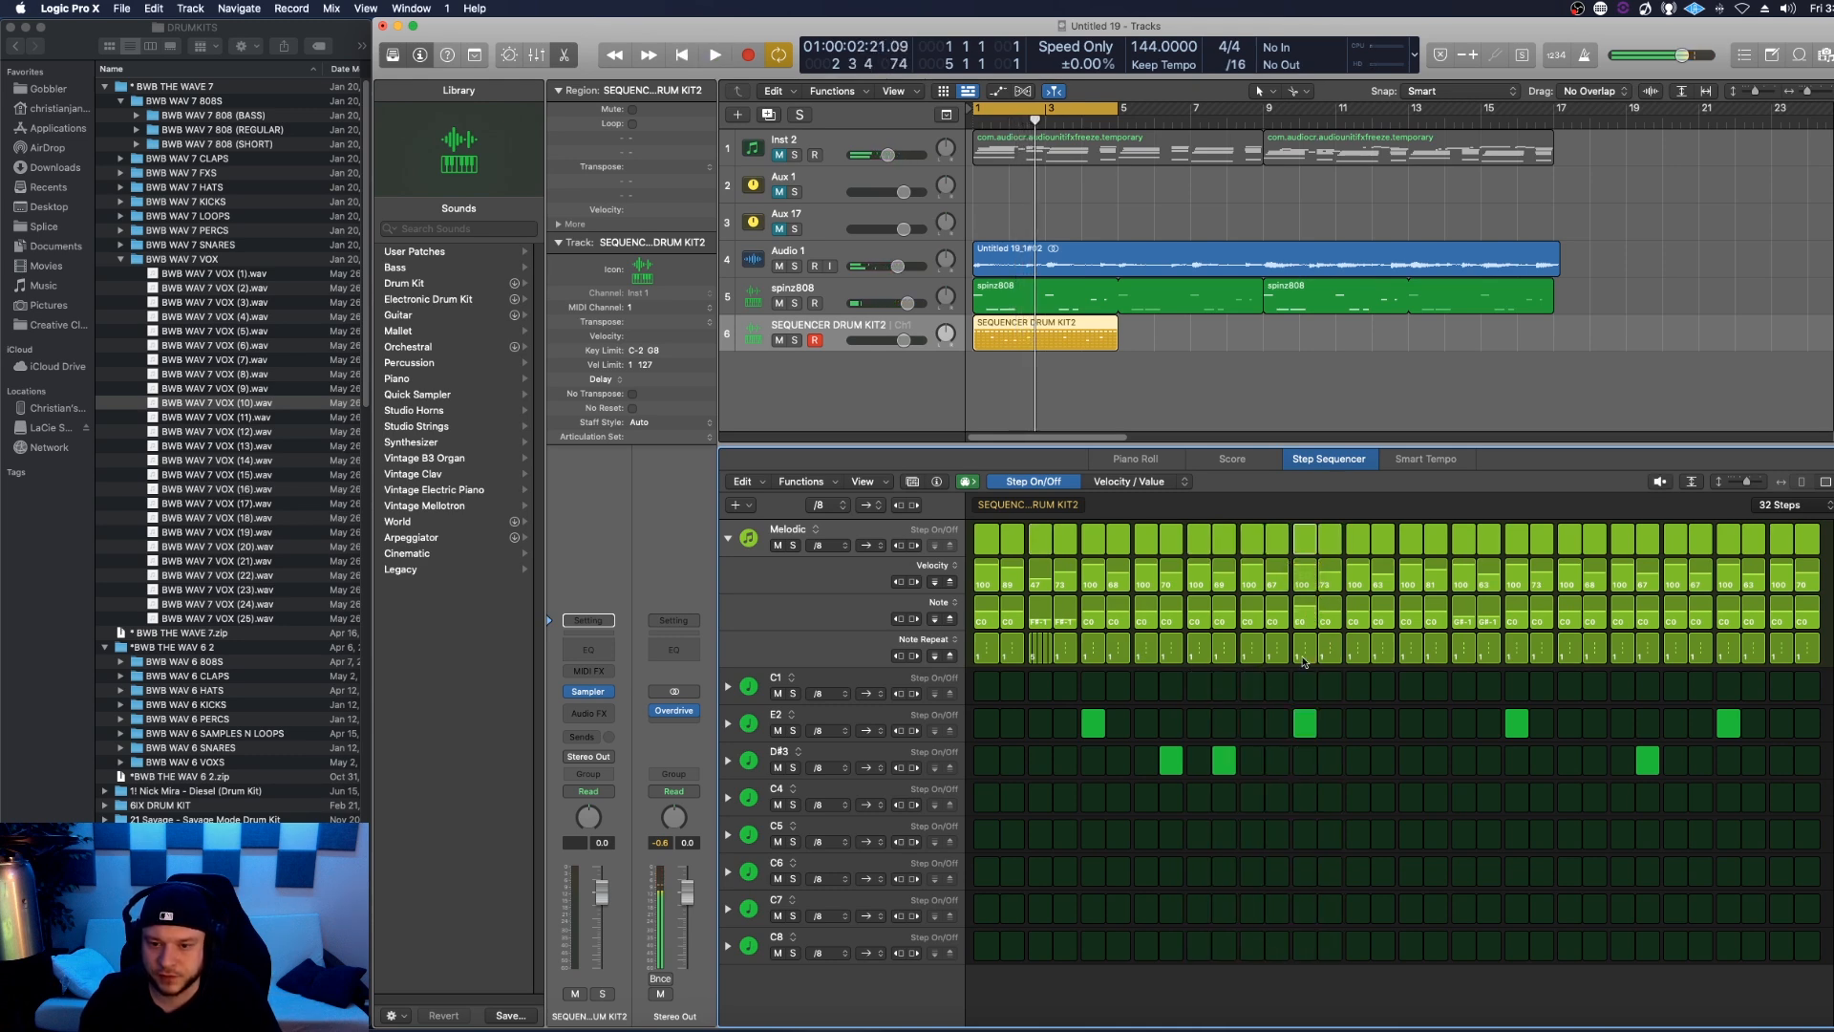
pyautogui.click(715, 55)
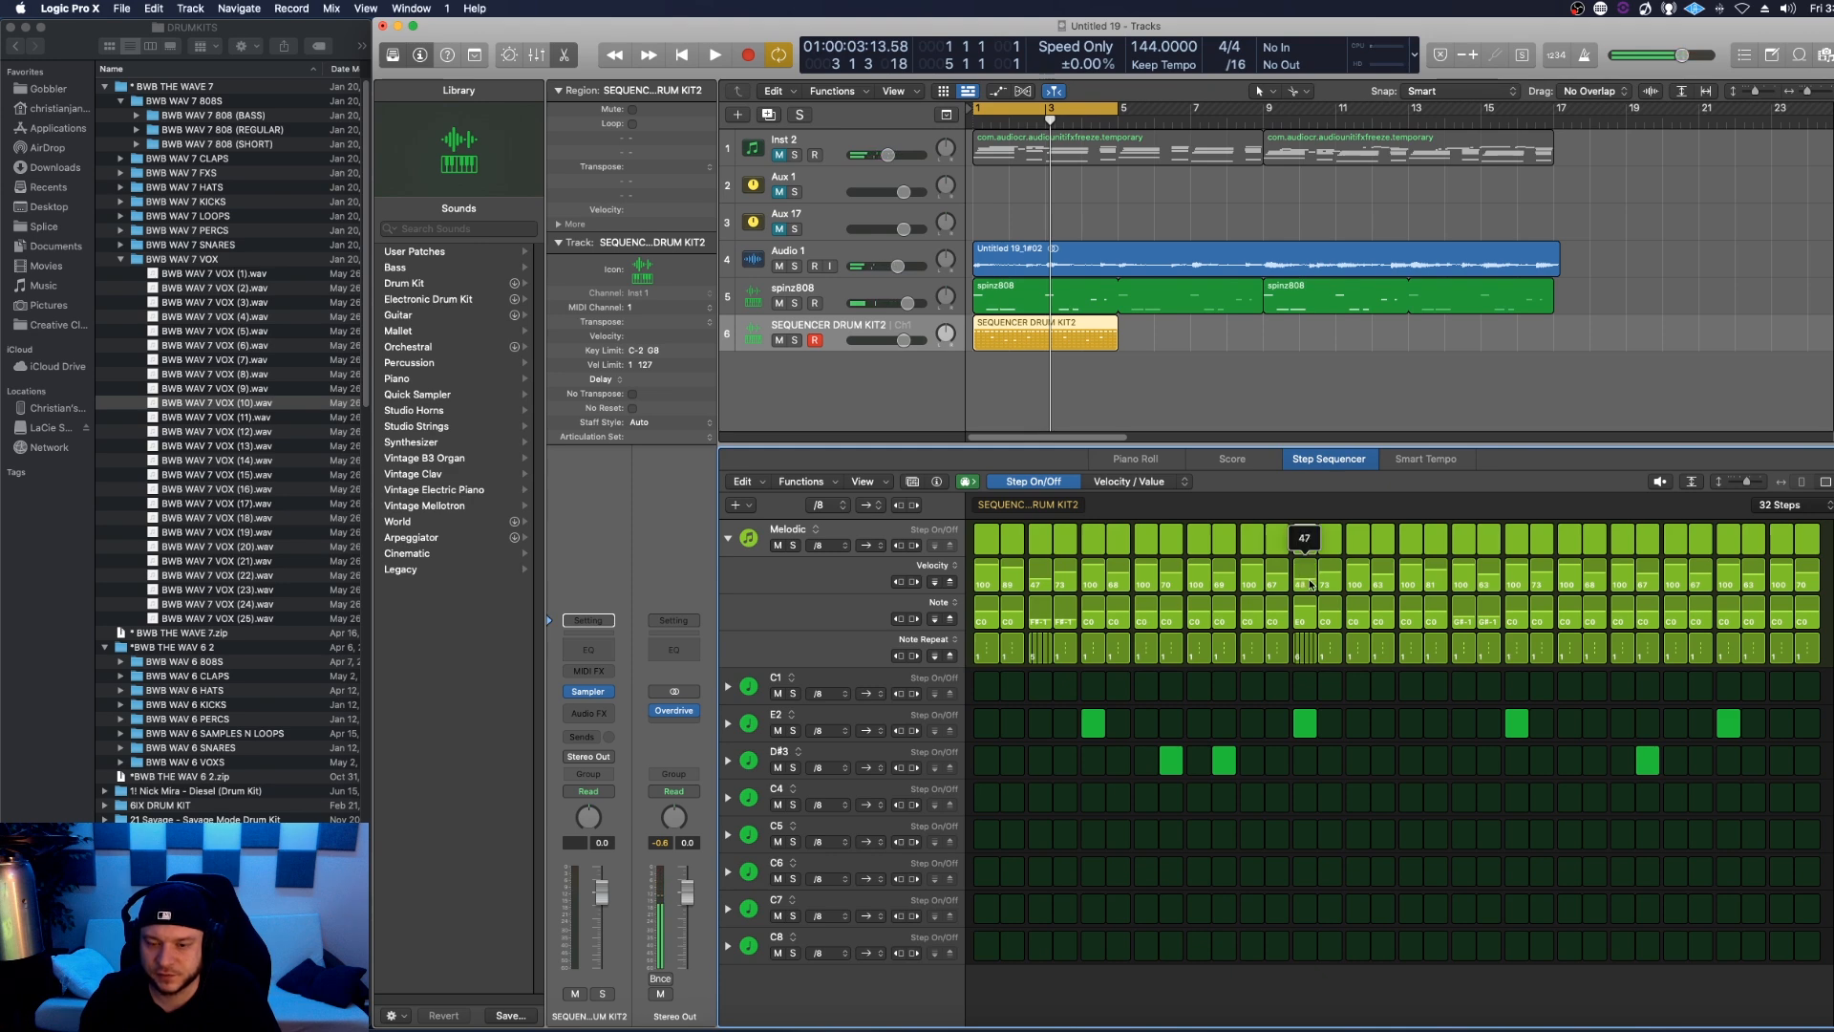
pyautogui.click(744, 54)
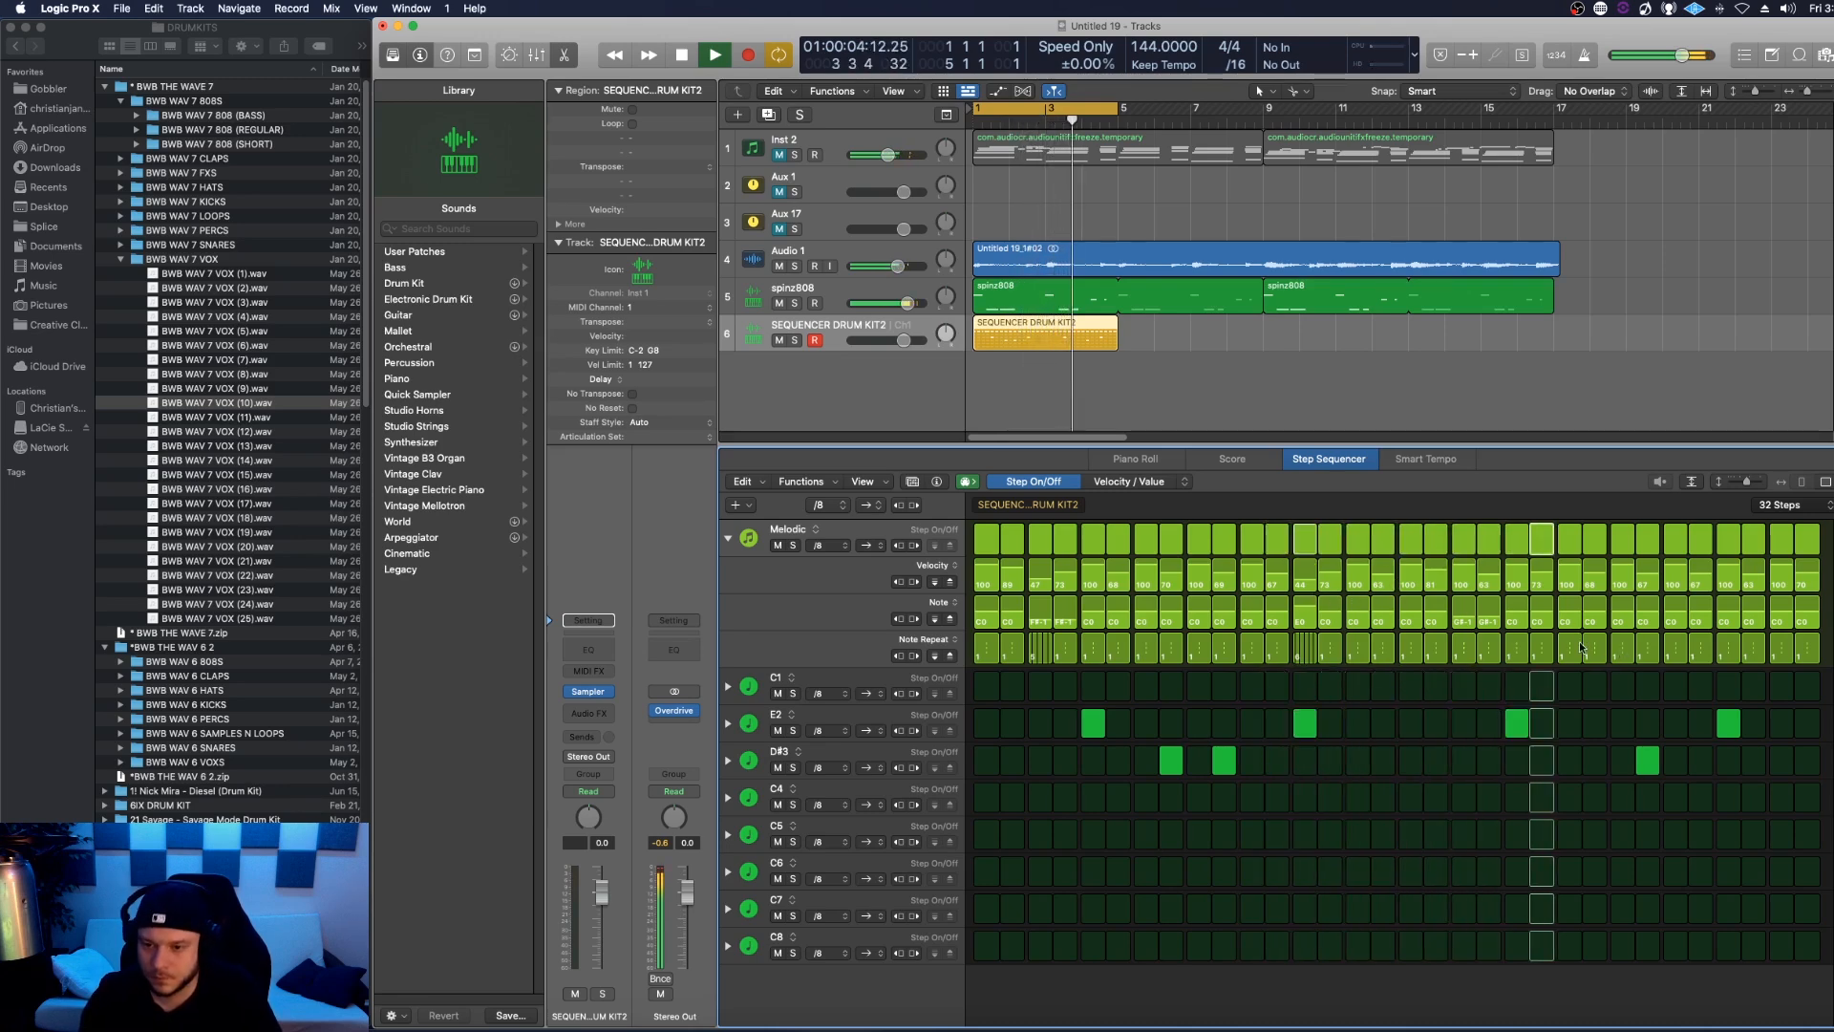
pyautogui.click(714, 54)
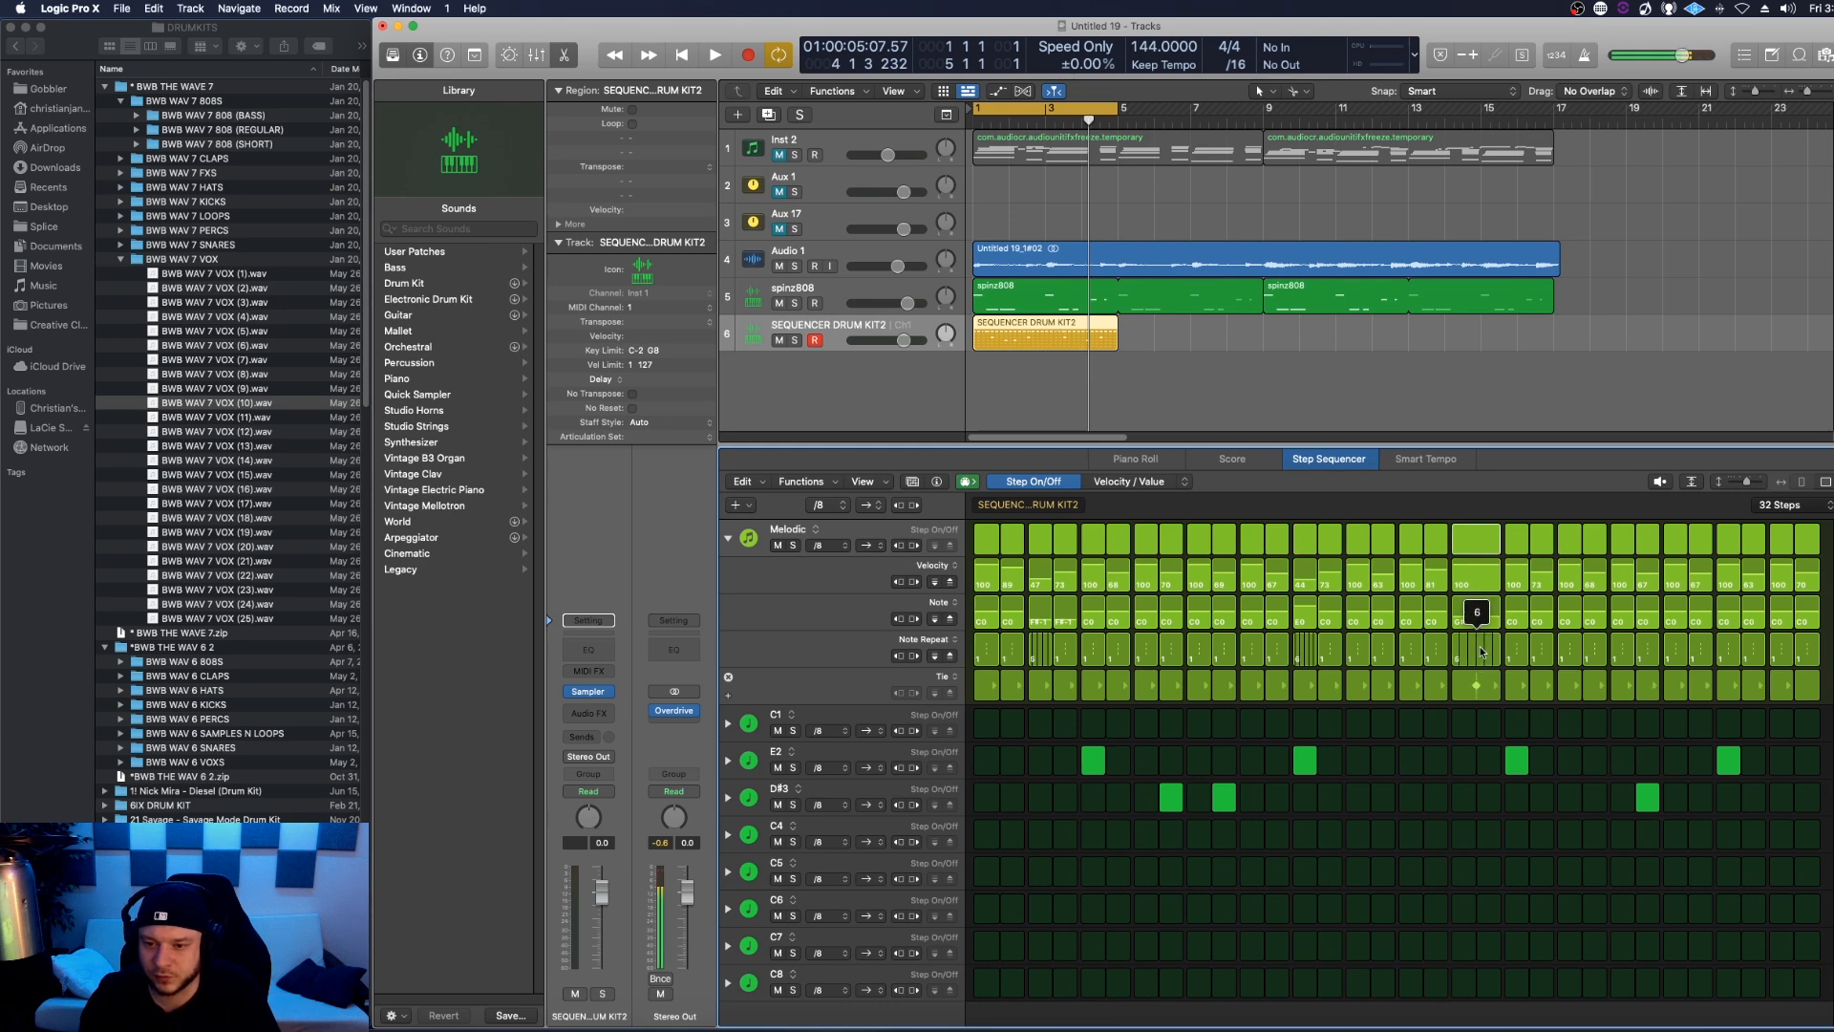
# Step: Give one hi-hat step a six-hit Note Repeat and pitch a late roll step to D0
pyautogui.click(715, 55)
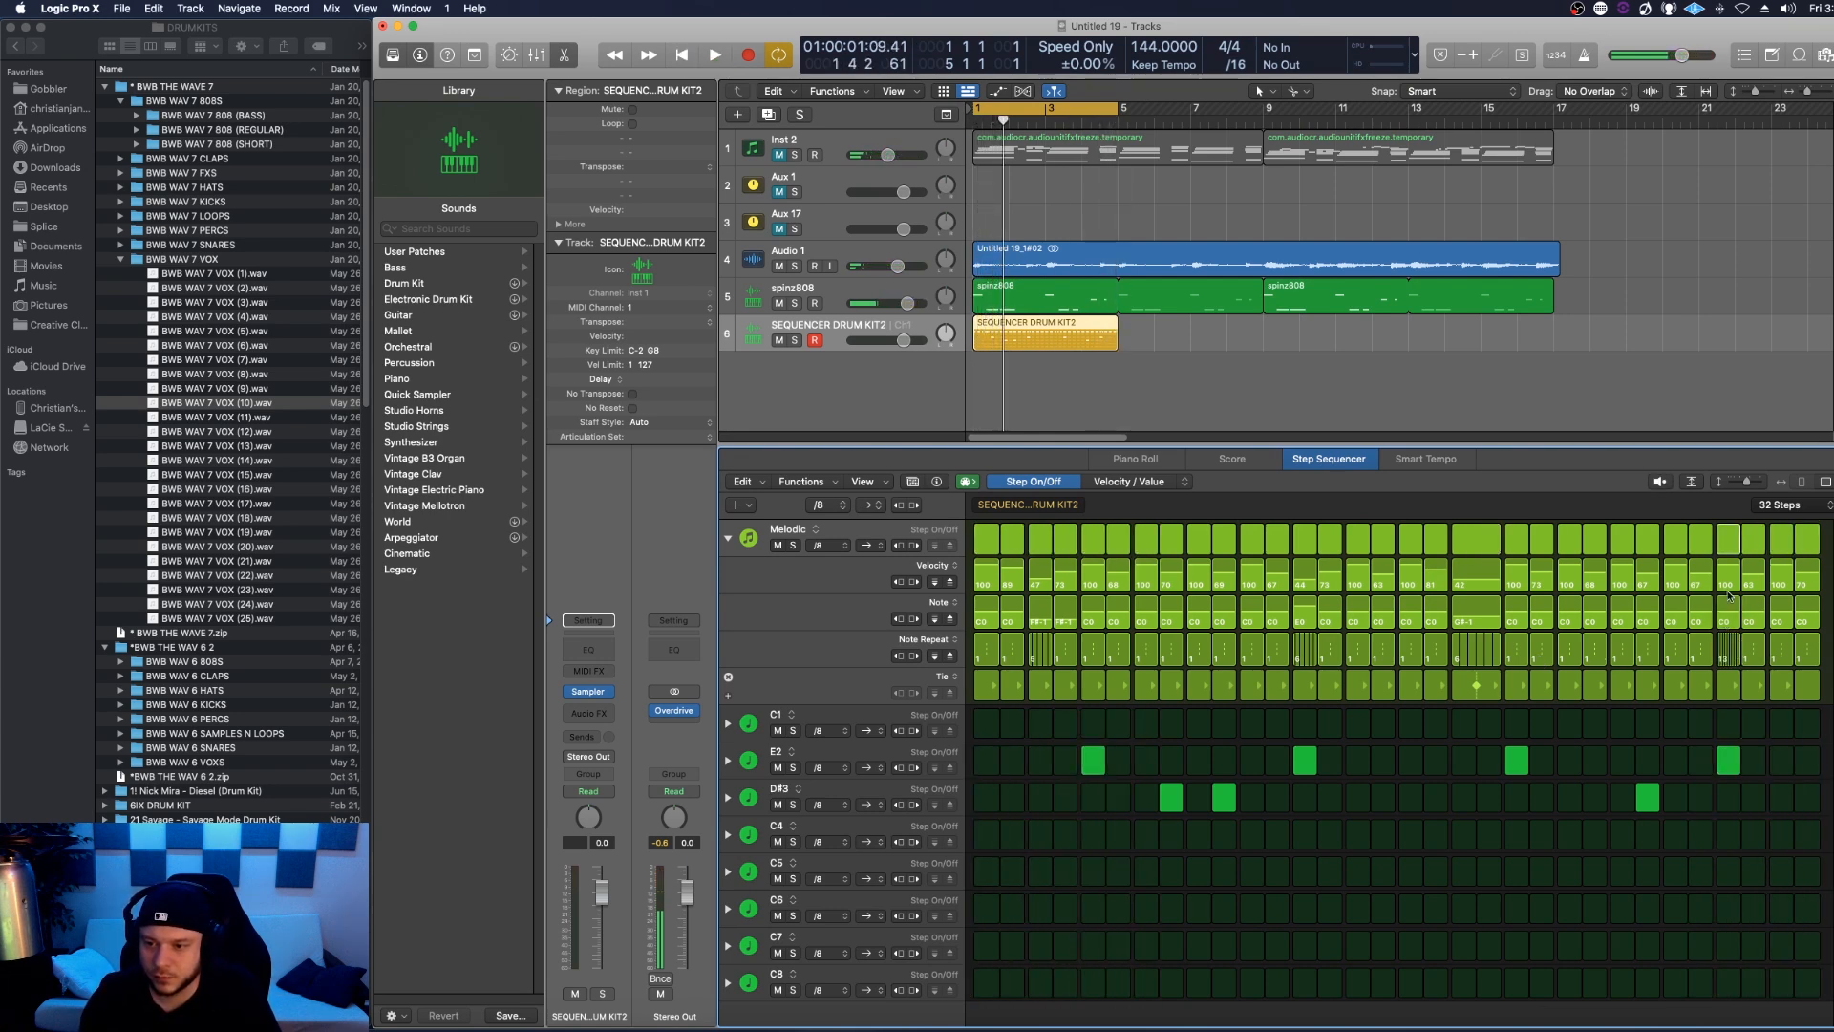
pyautogui.moveTo(1730, 612)
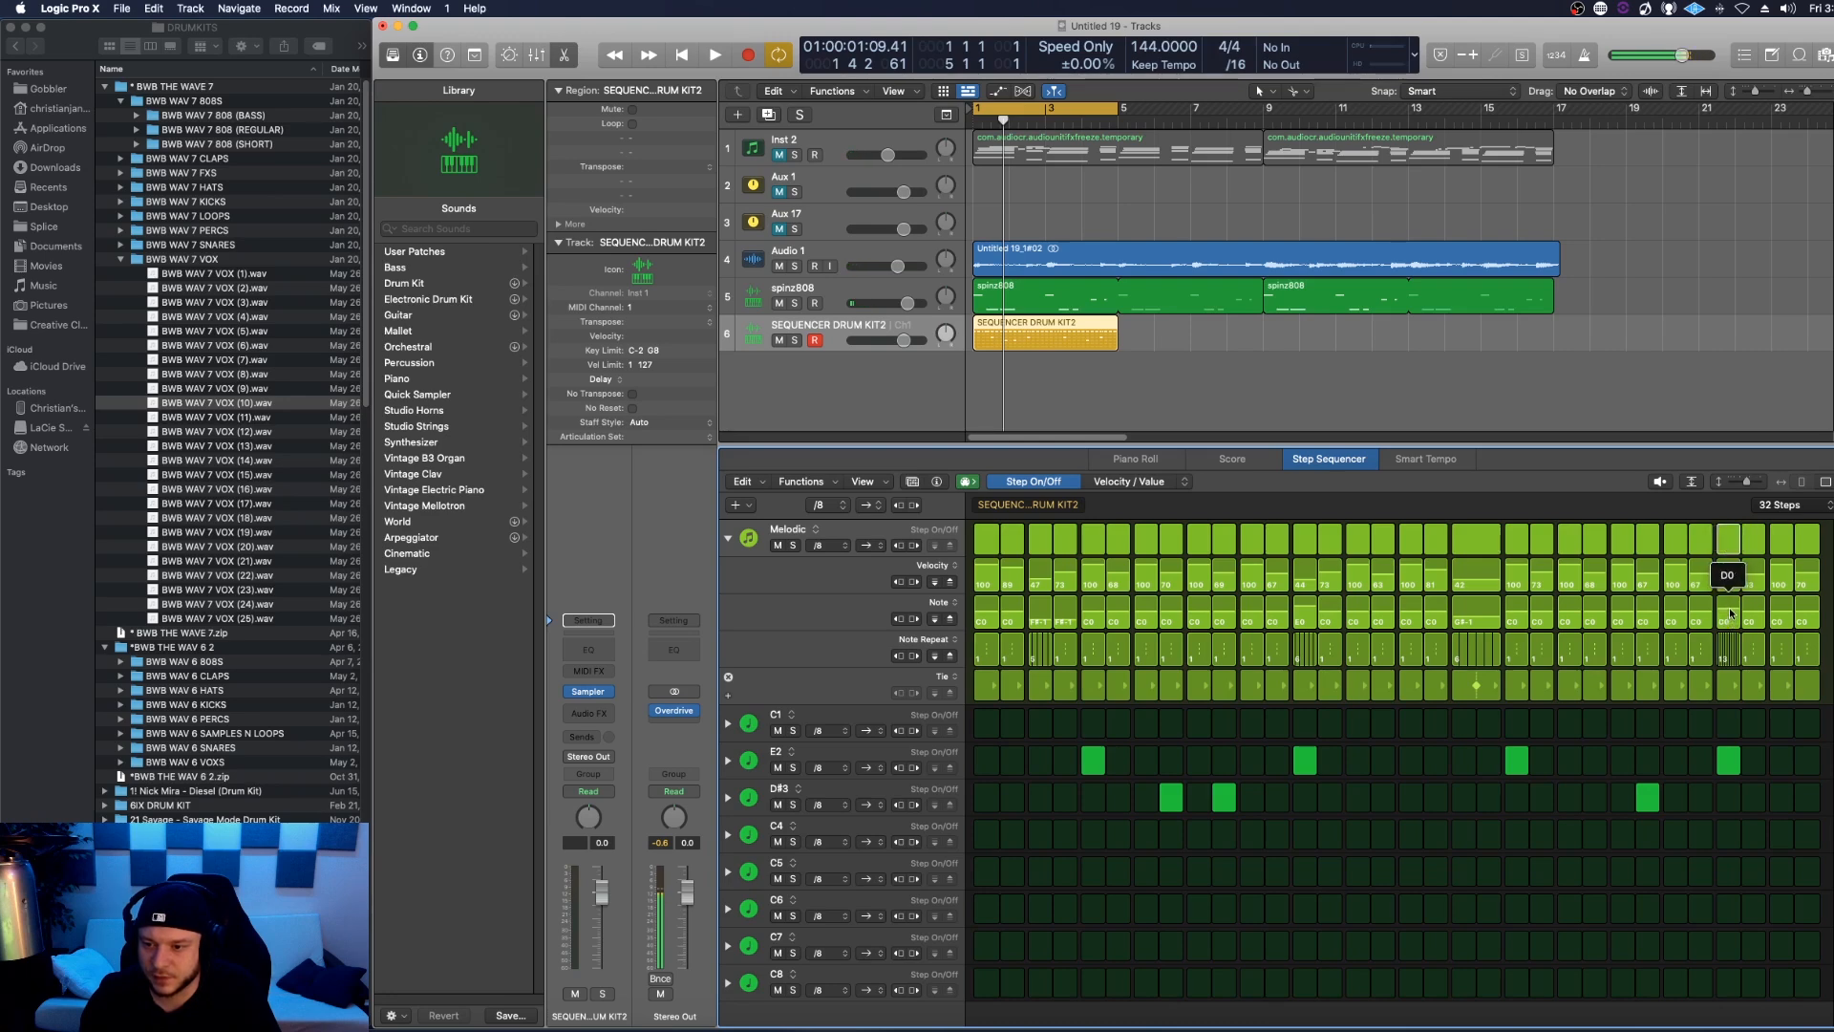
pyautogui.click(713, 54)
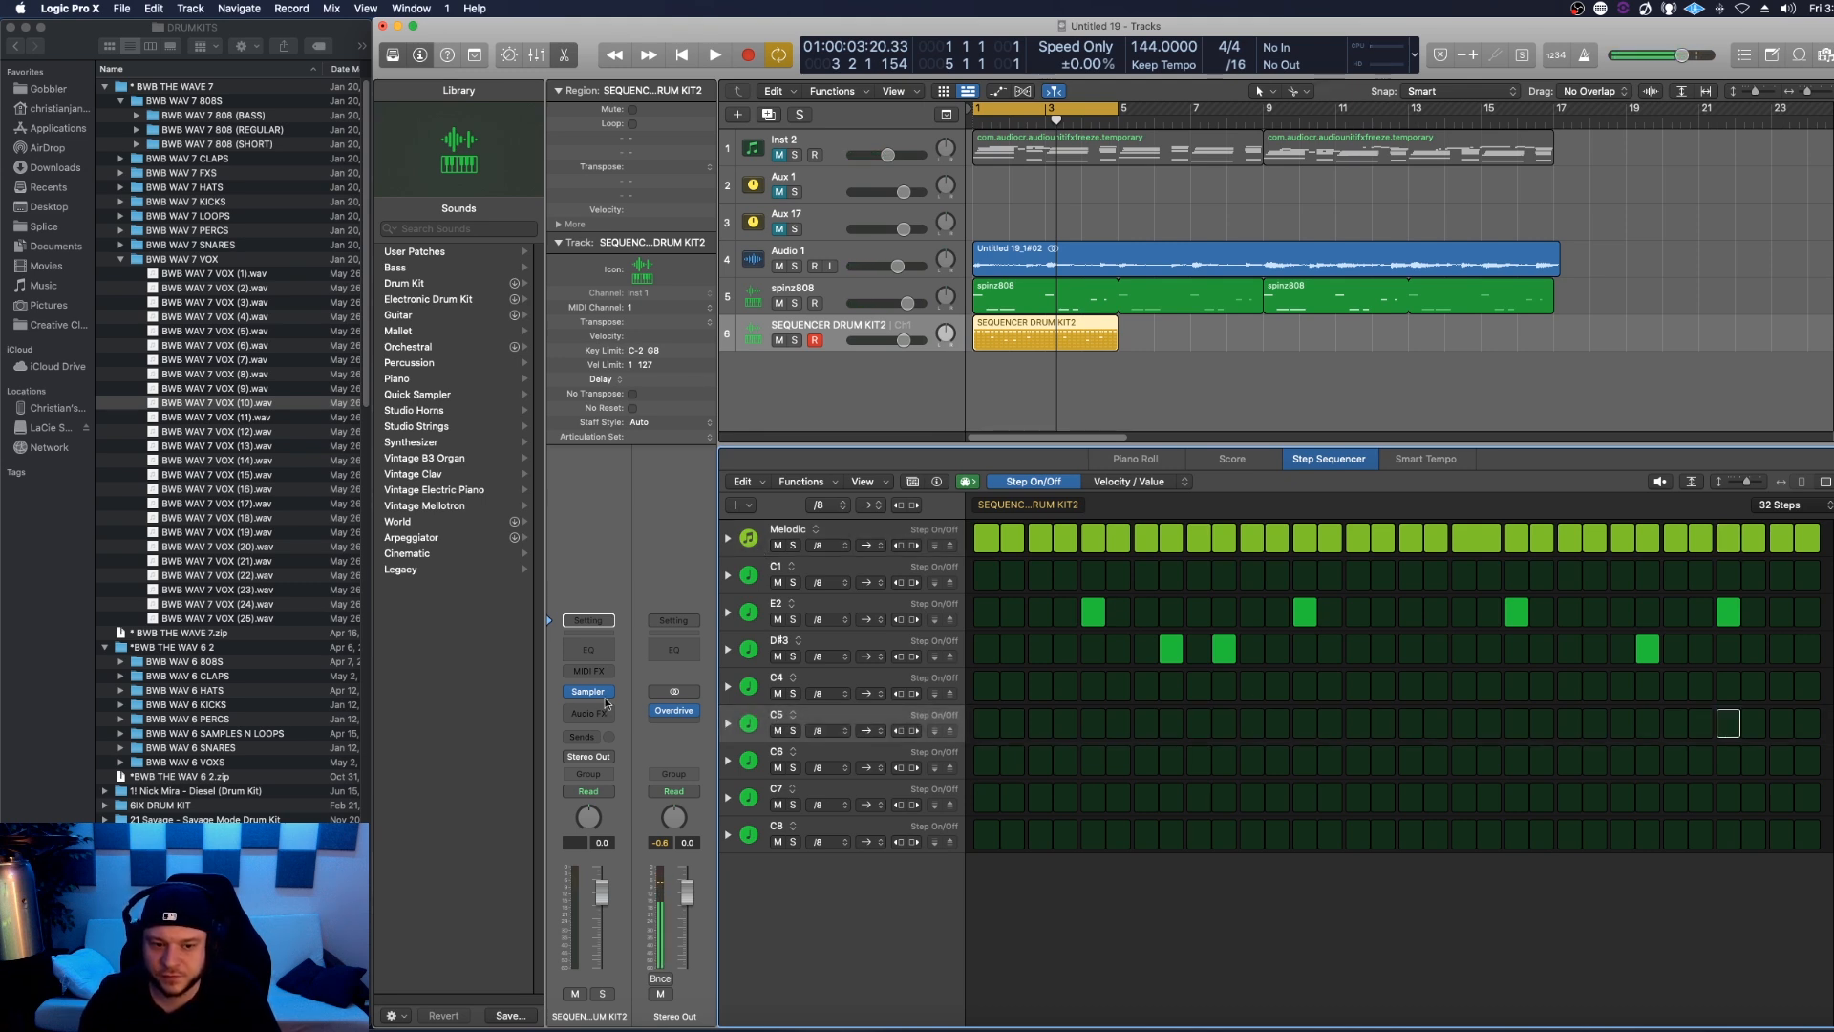
# Step: Collapse the rows, reassign C5 to D#5 and audition an open-hat hit on it
pyautogui.click(587, 691)
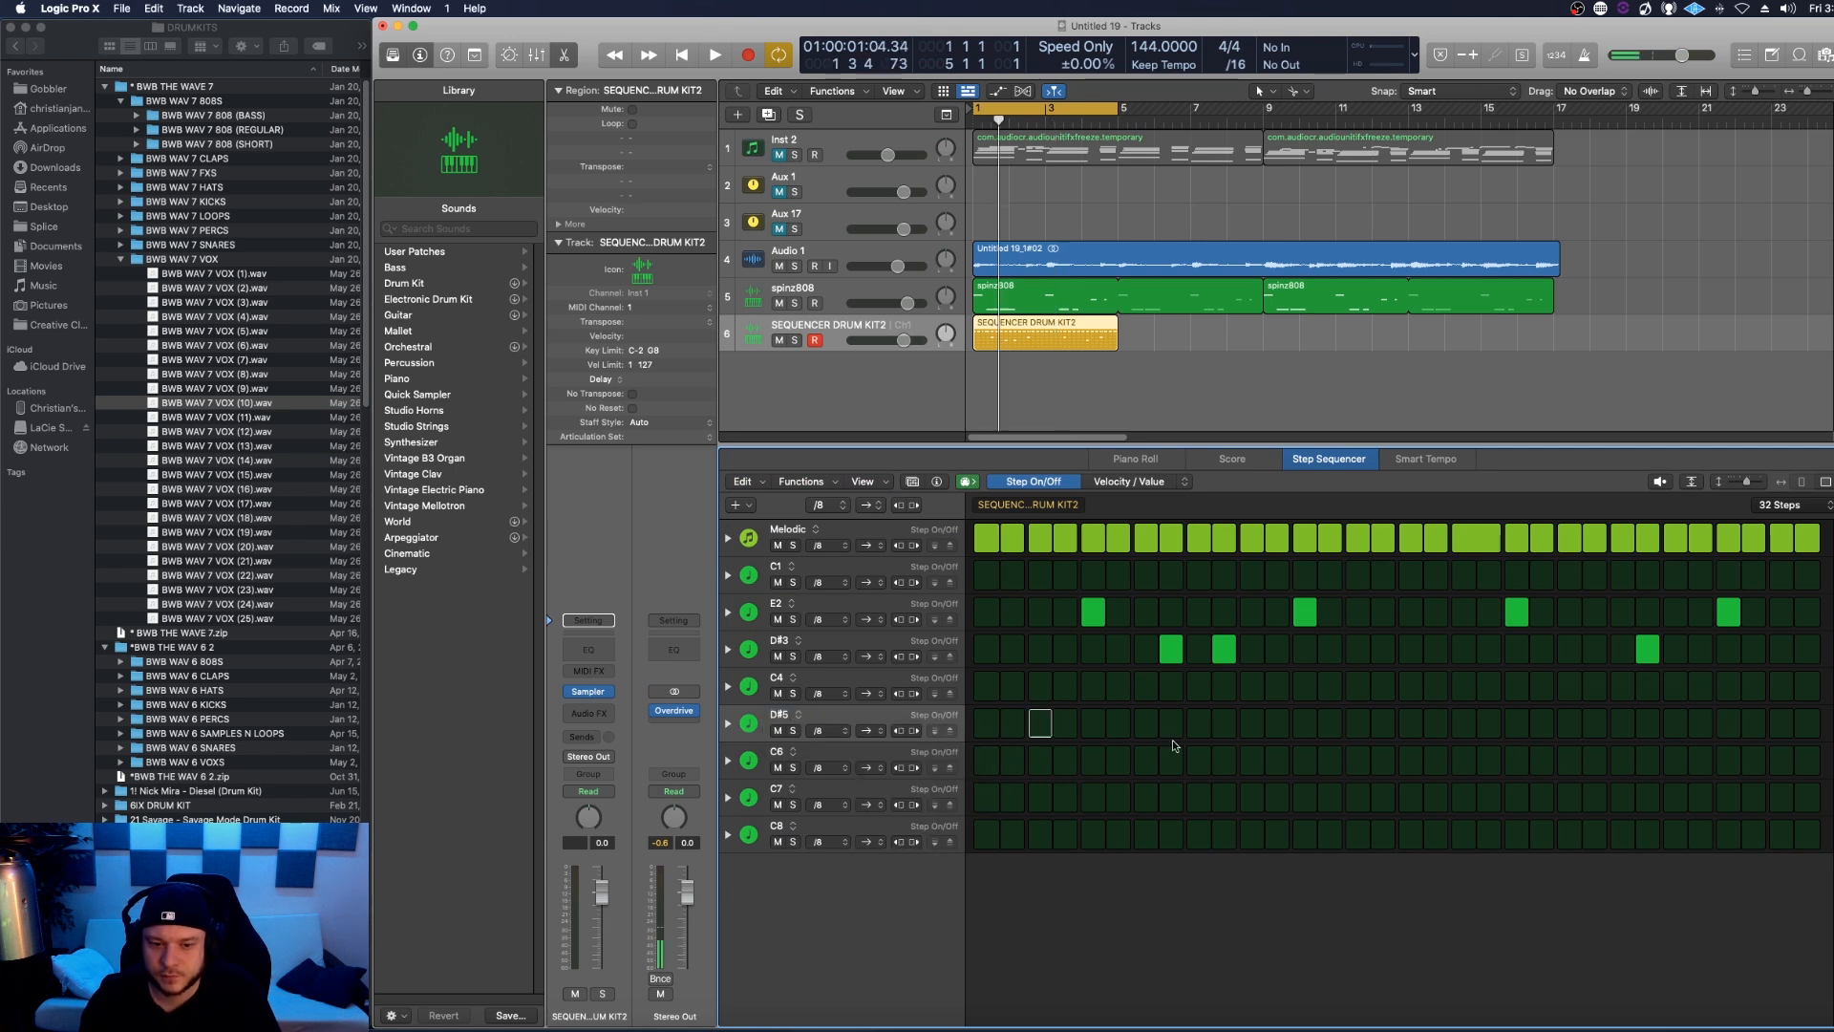
pyautogui.moveTo(1066, 733)
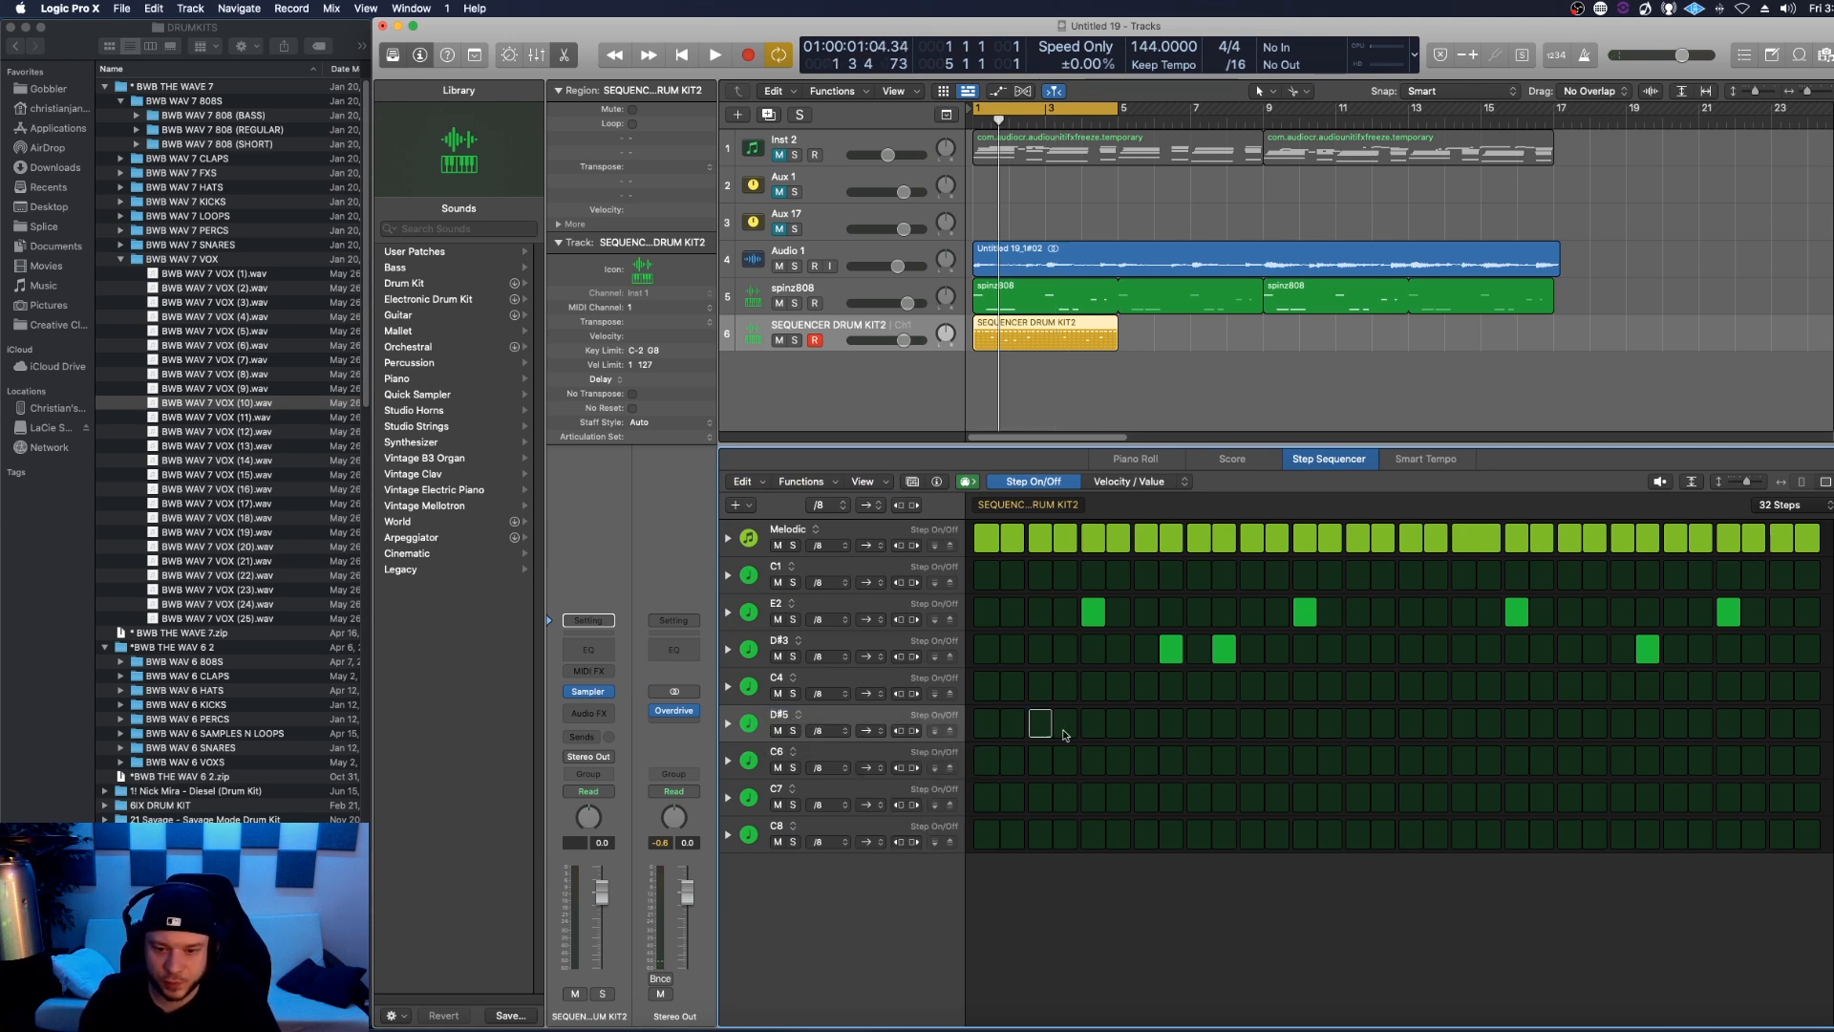
pyautogui.click(716, 55)
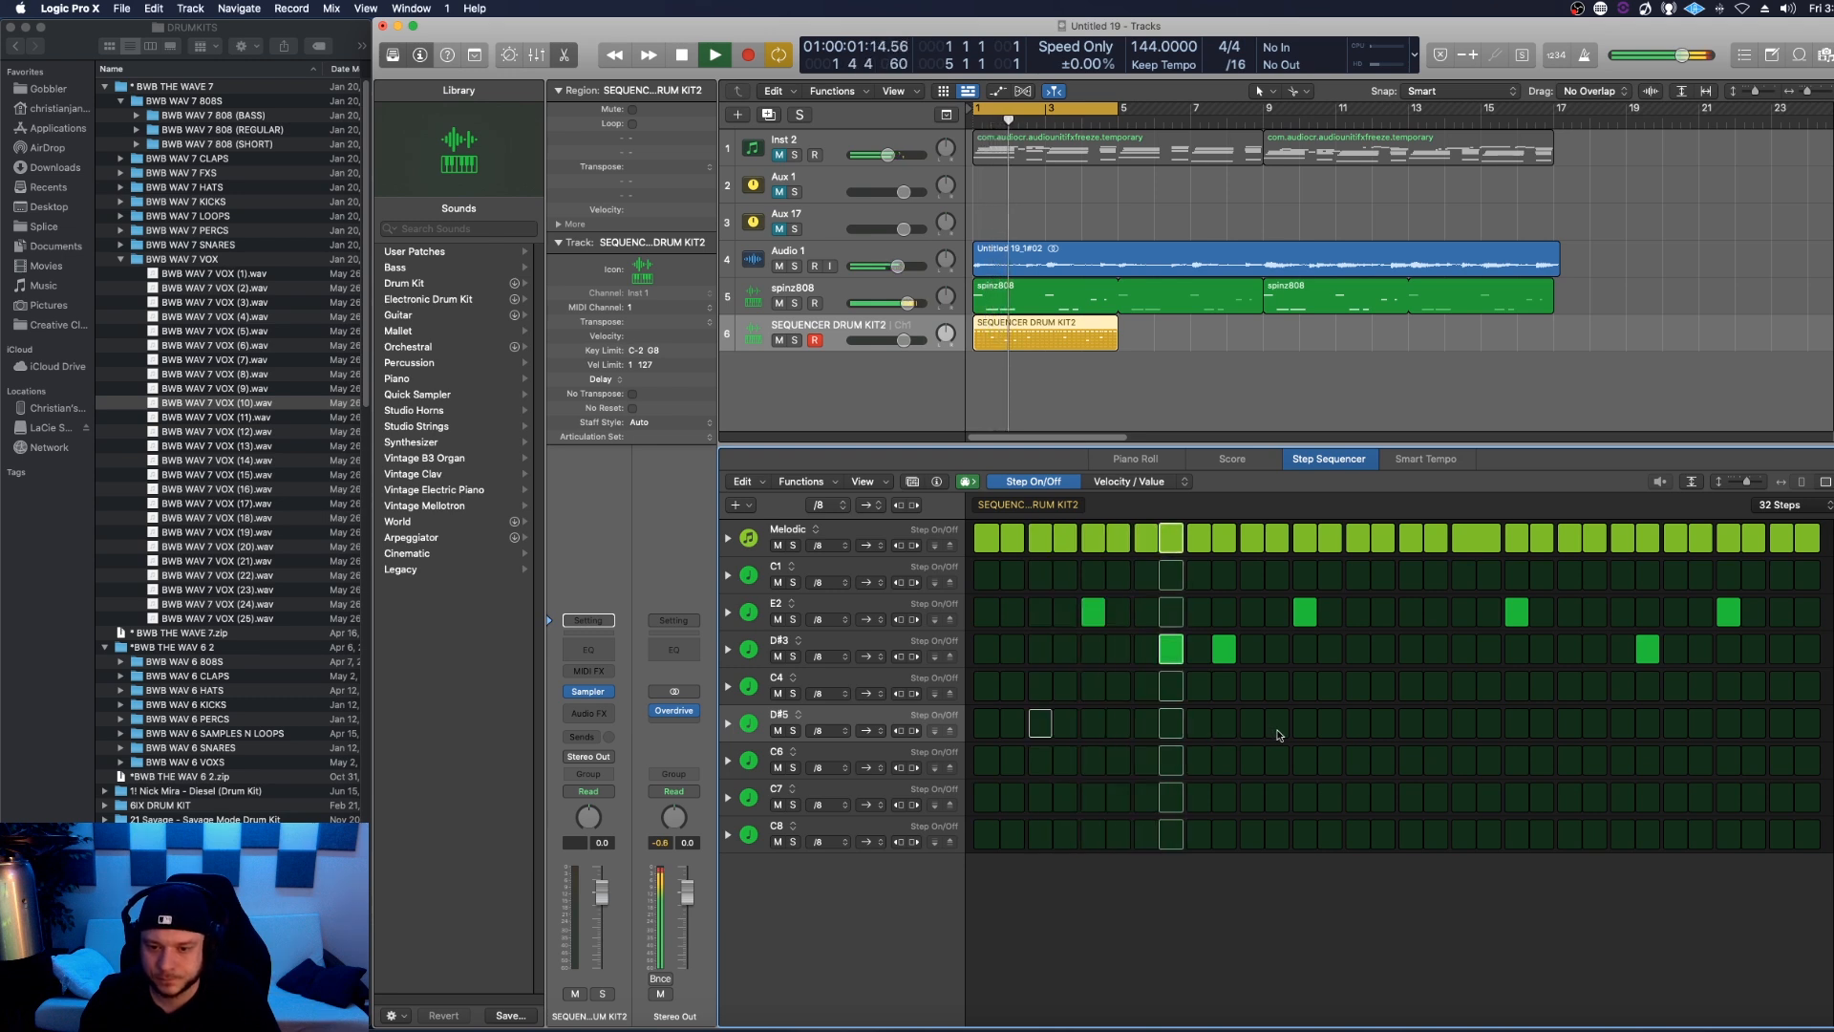
pyautogui.click(1275, 723)
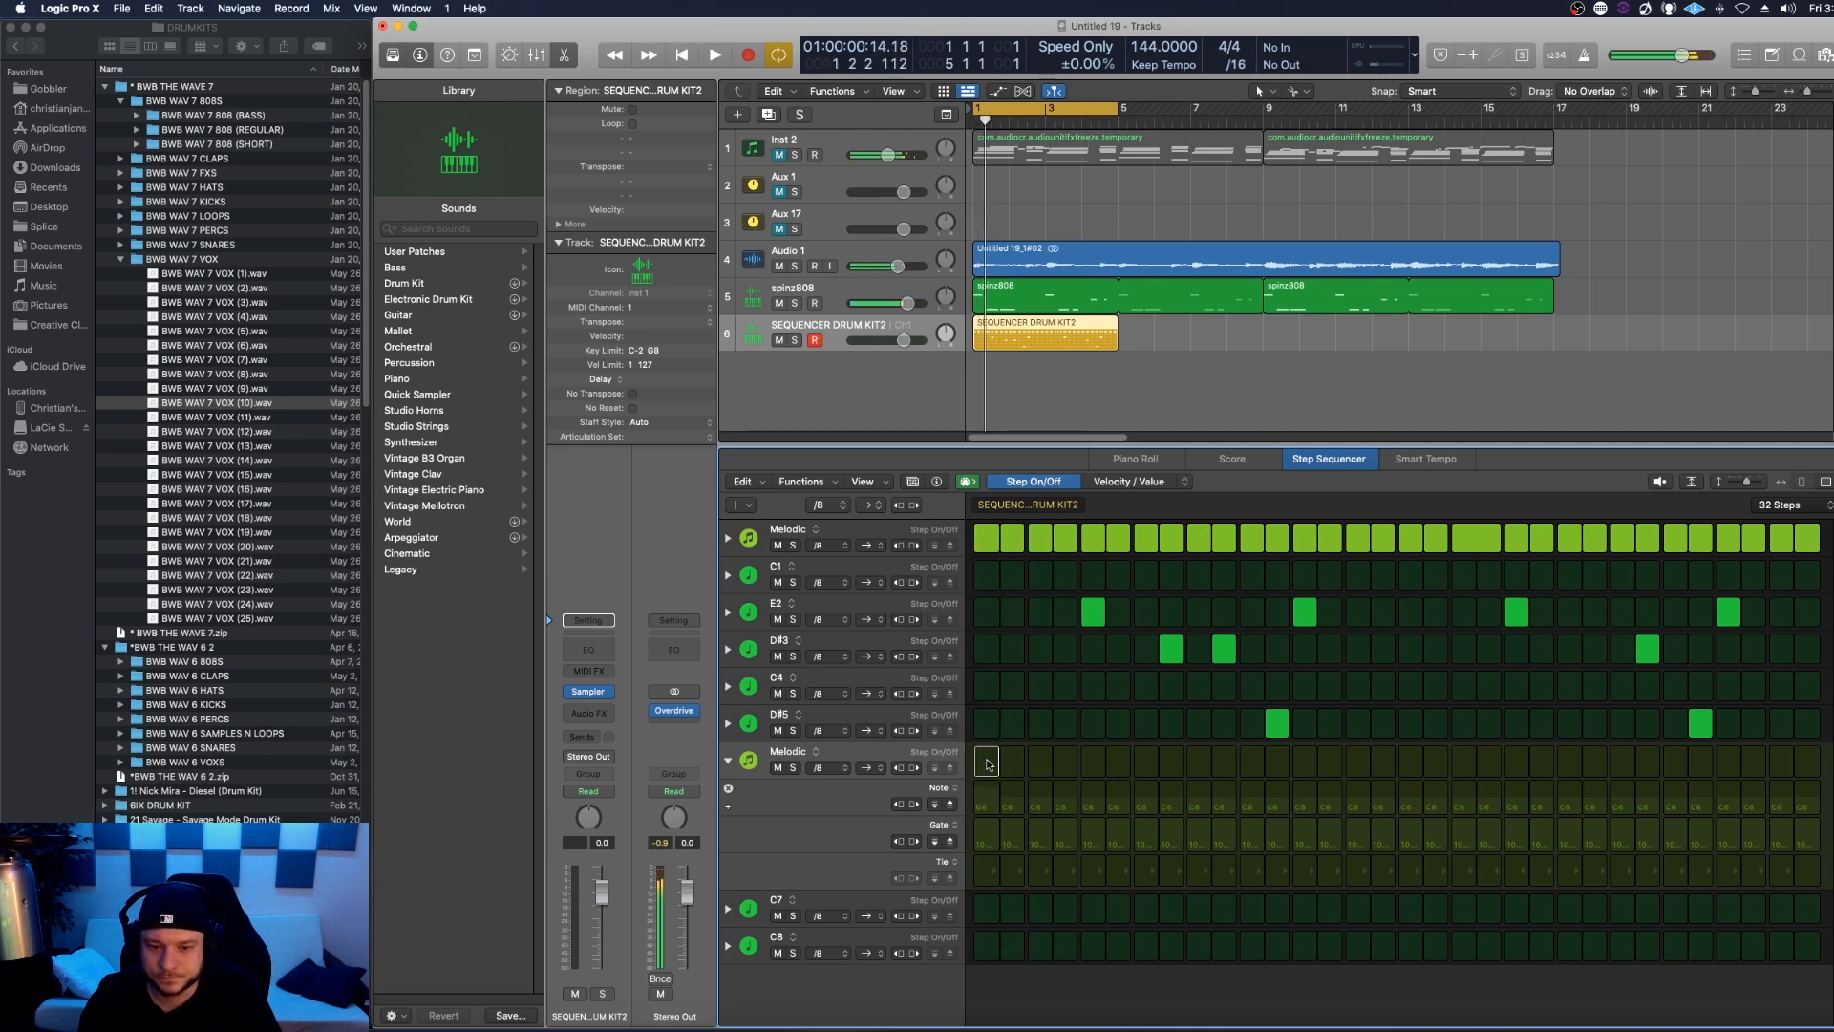
# Step: Turn on step 1 of the new melodic vox row, set its velocity and tie it
pyautogui.click(715, 54)
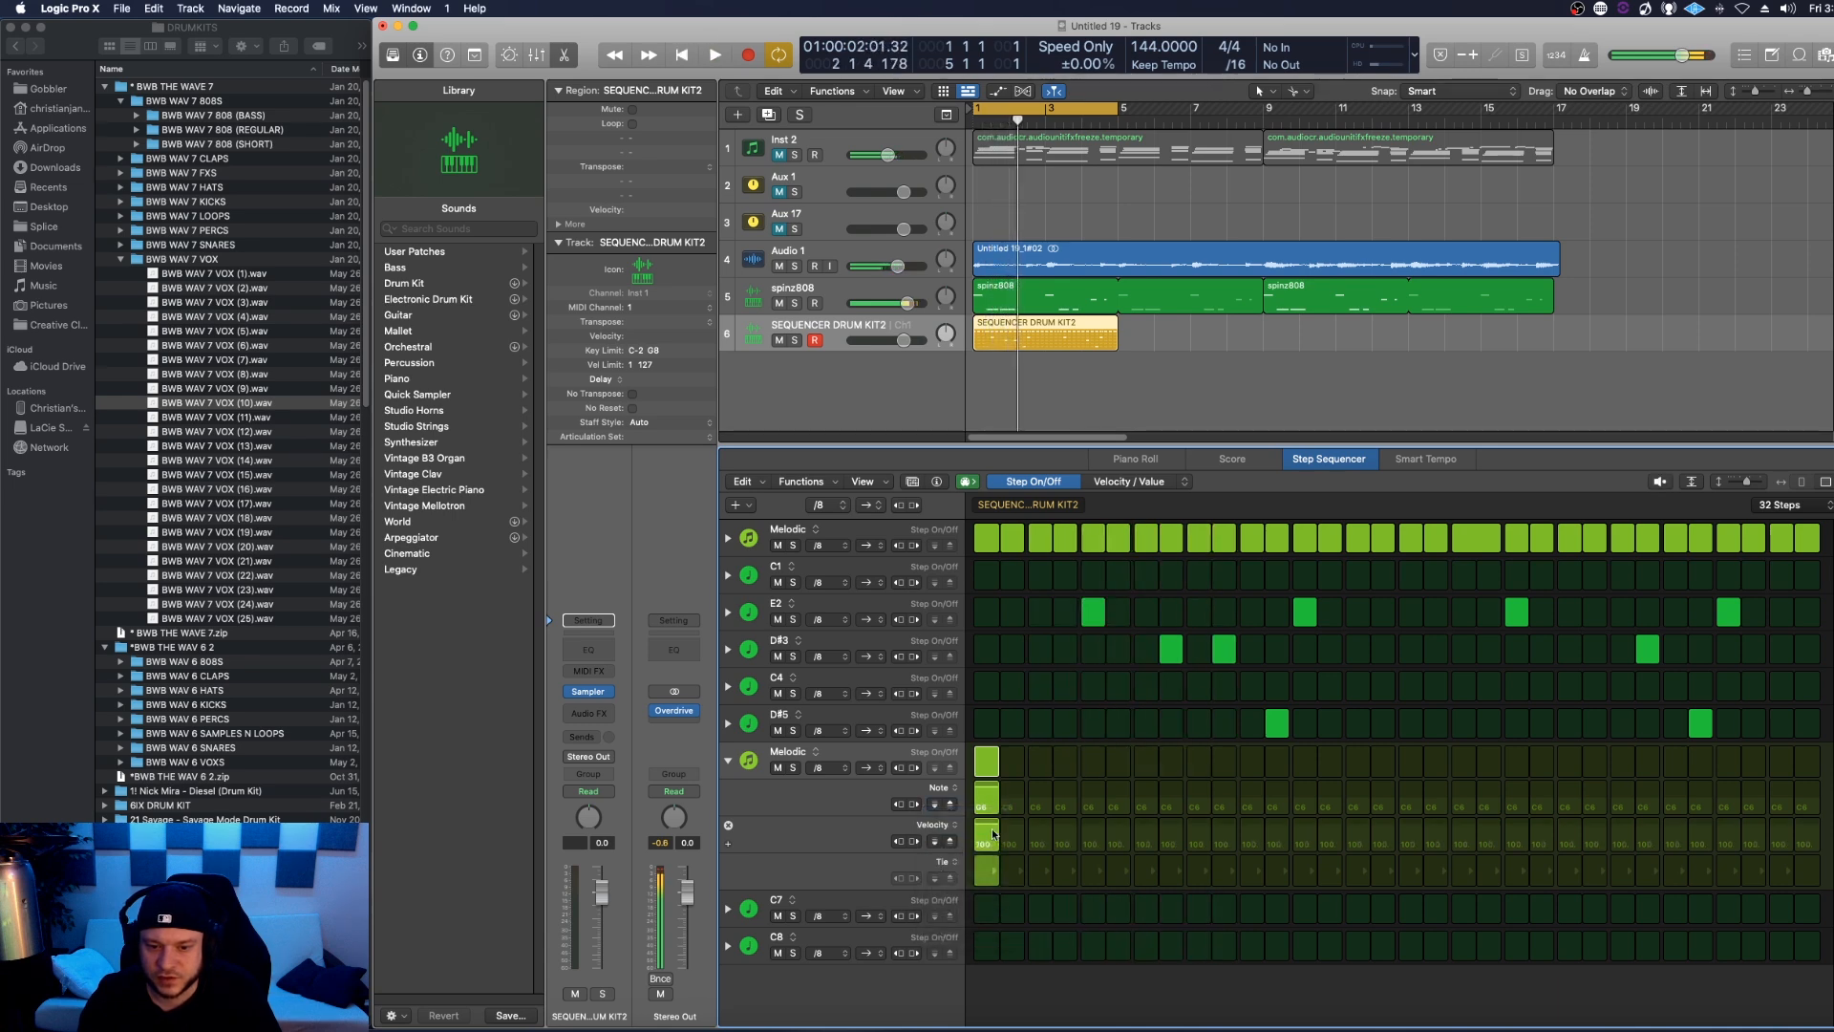
pyautogui.click(714, 55)
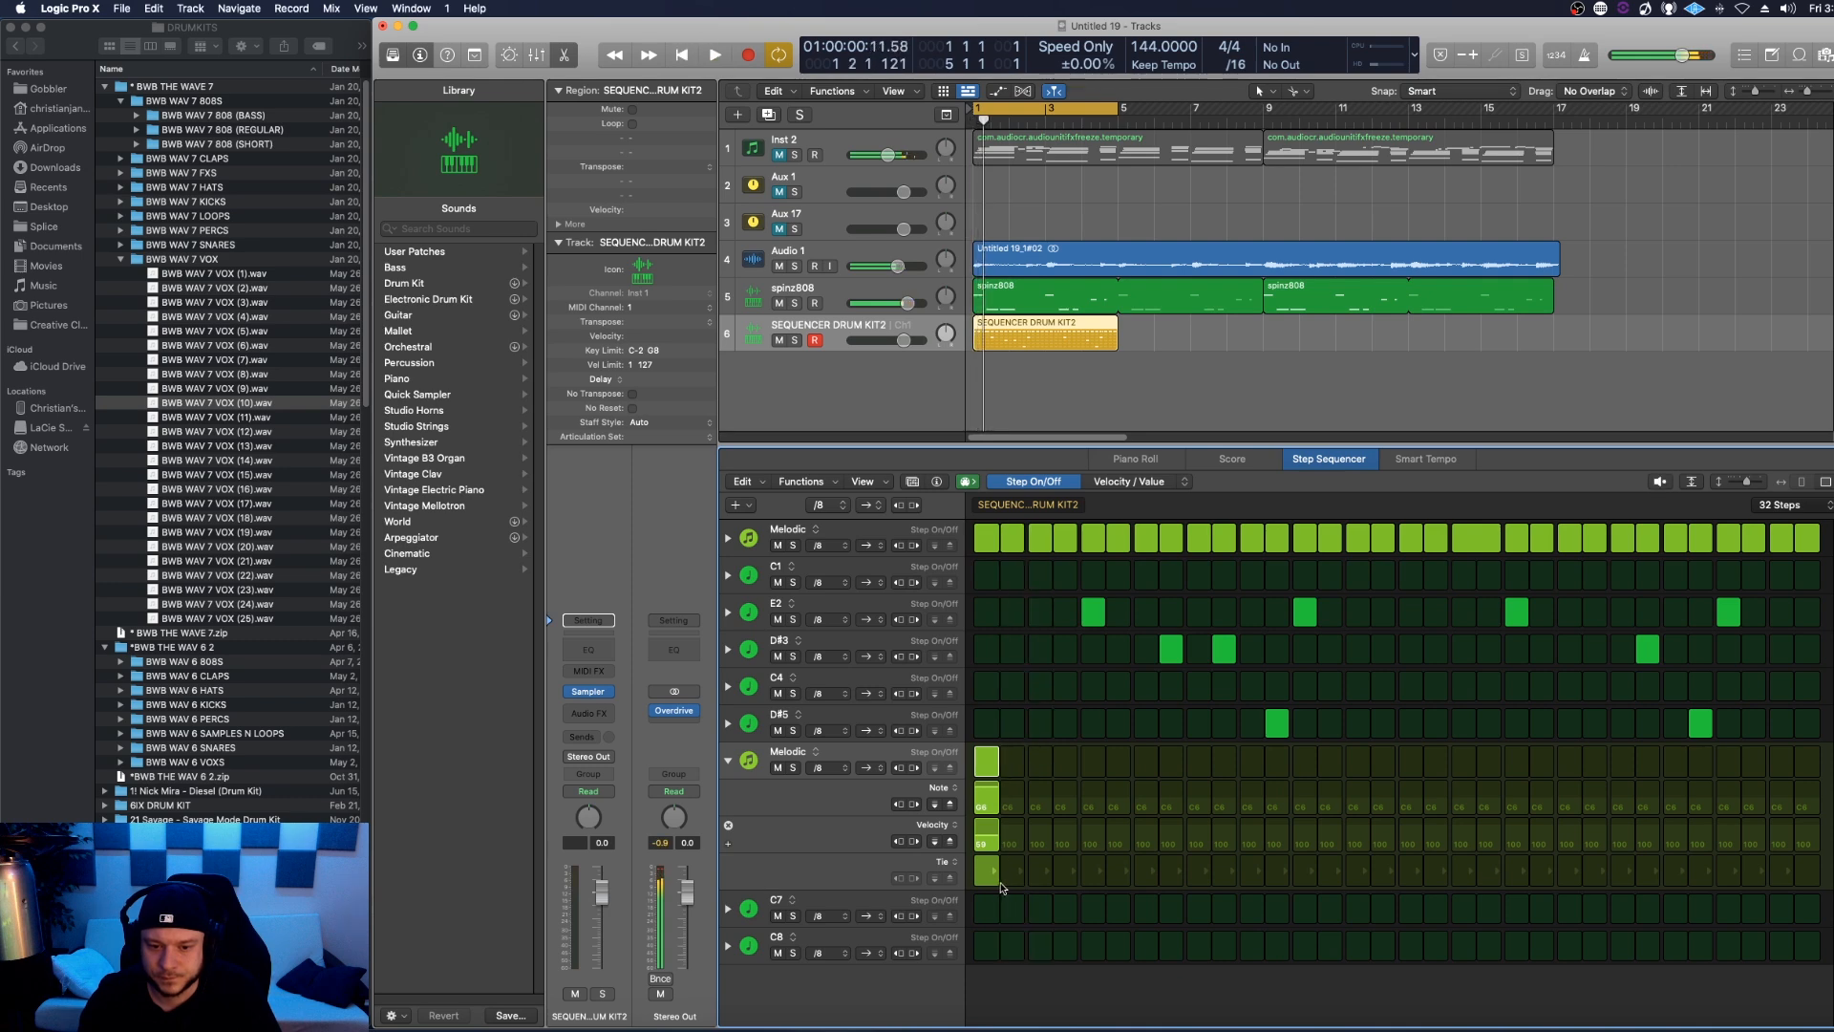
pyautogui.click(711, 55)
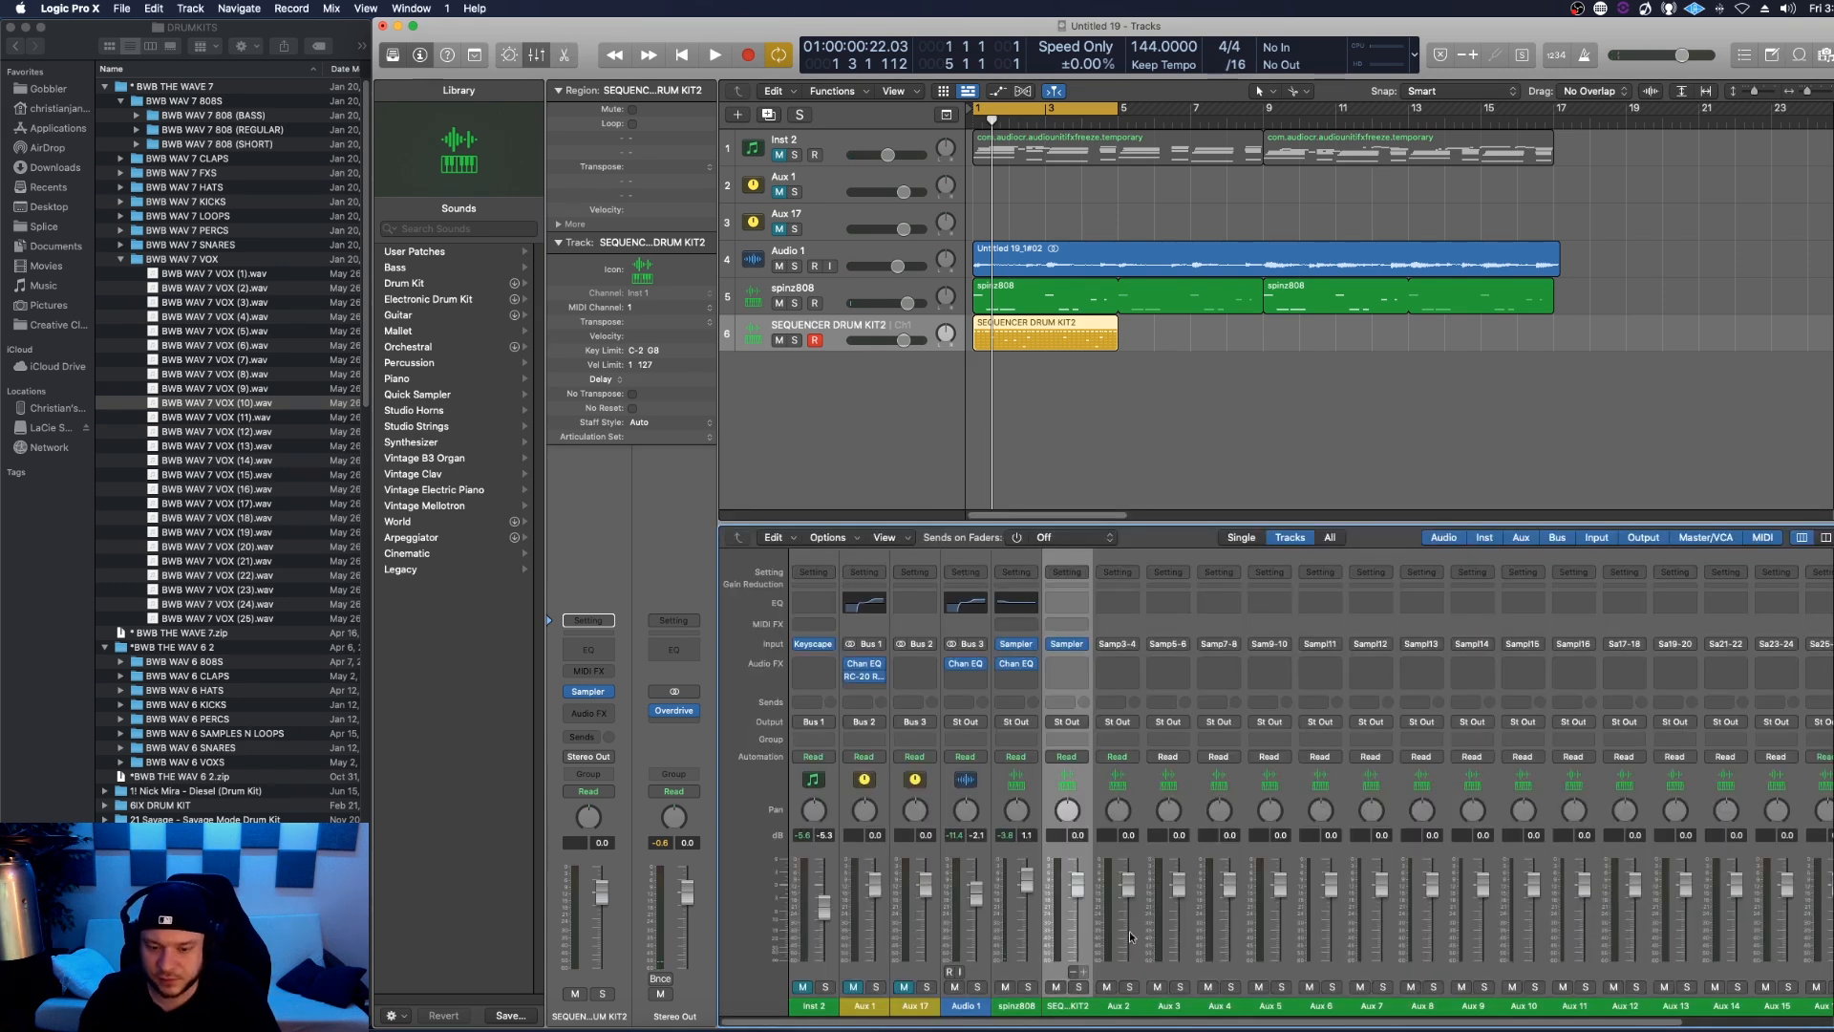
# Step: Insert a stereo Tape Delay in an Audio FX slot on the Sa19-20 vox channel
pyautogui.click(714, 54)
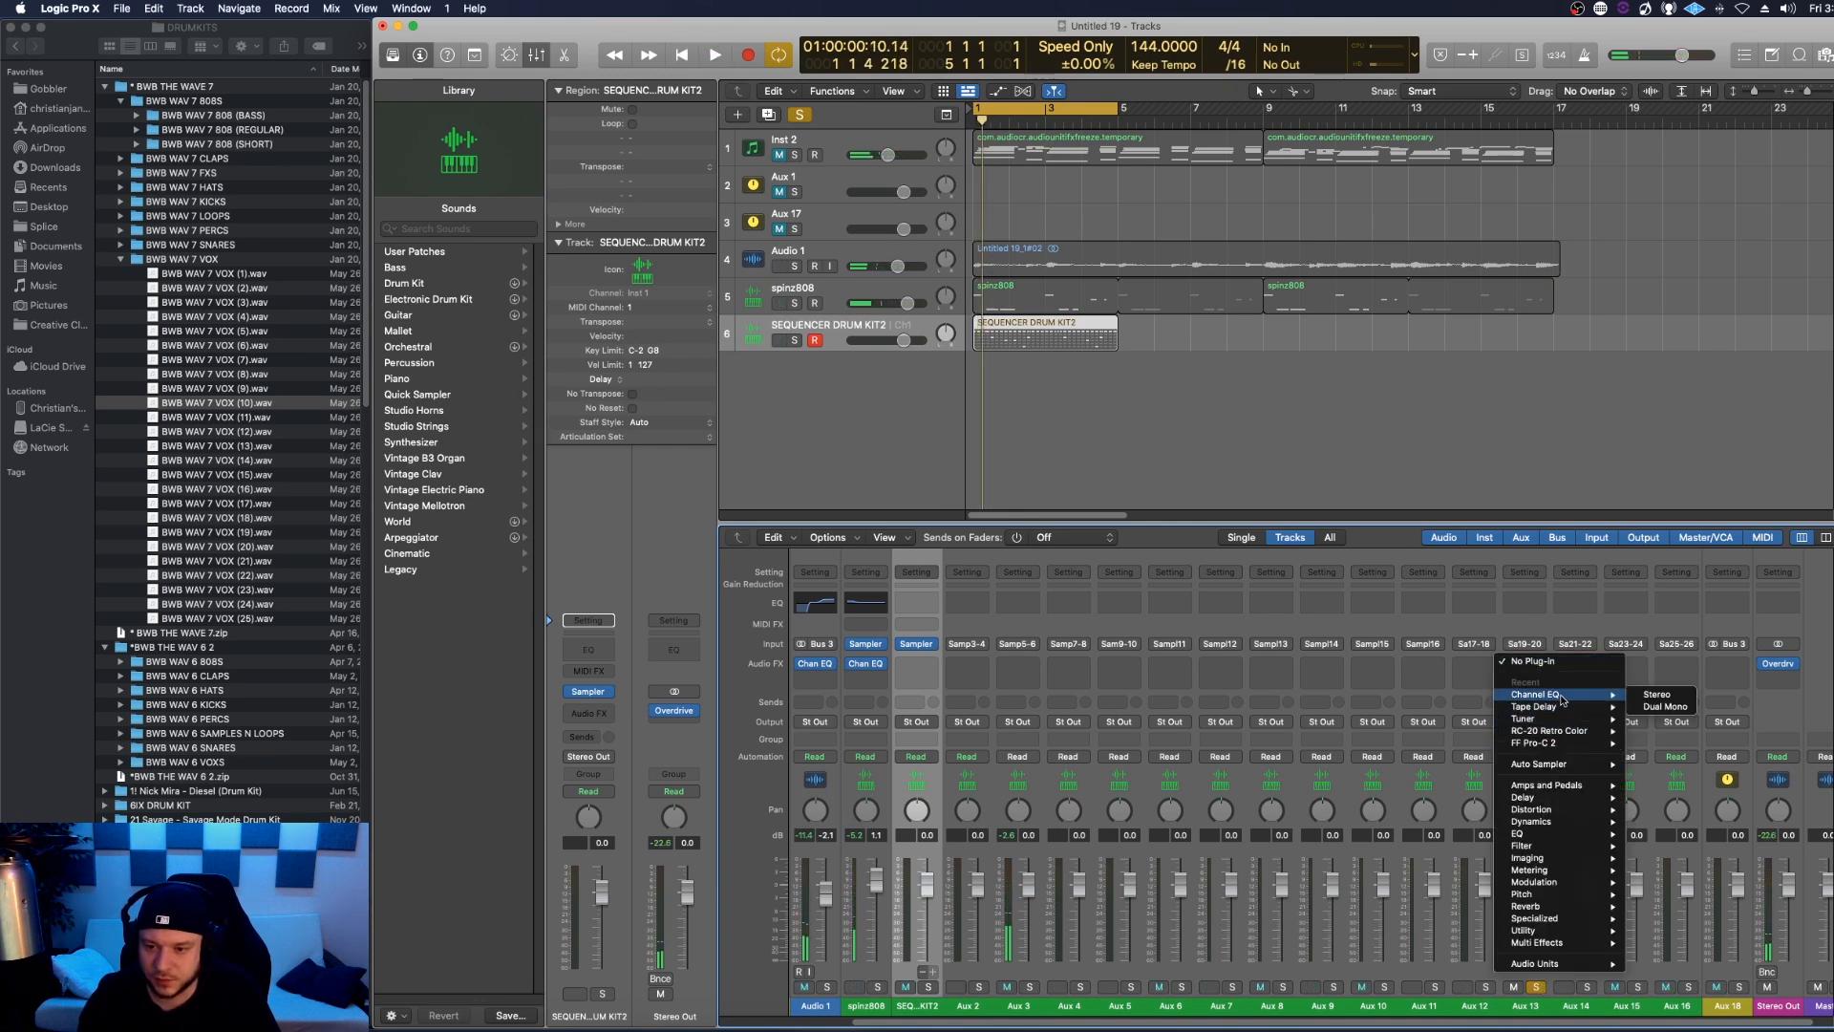
pyautogui.moveTo(1532, 661)
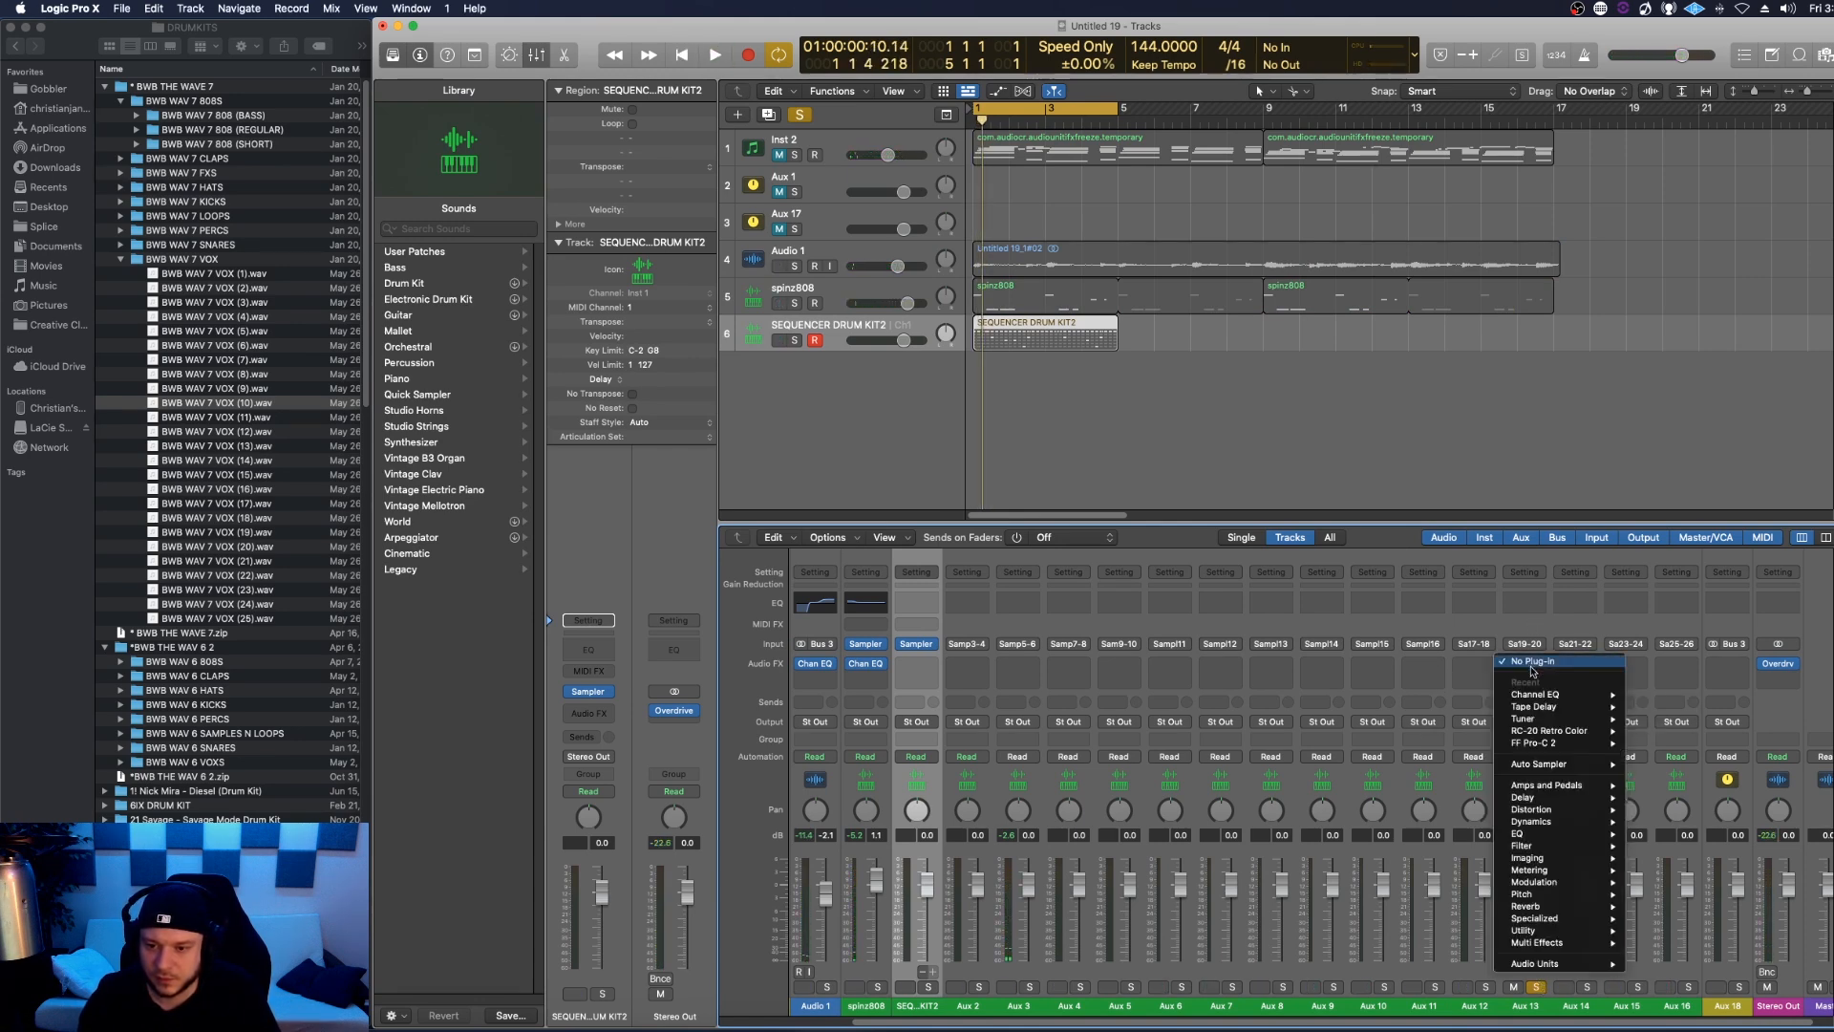
pyautogui.moveTo(1538, 881)
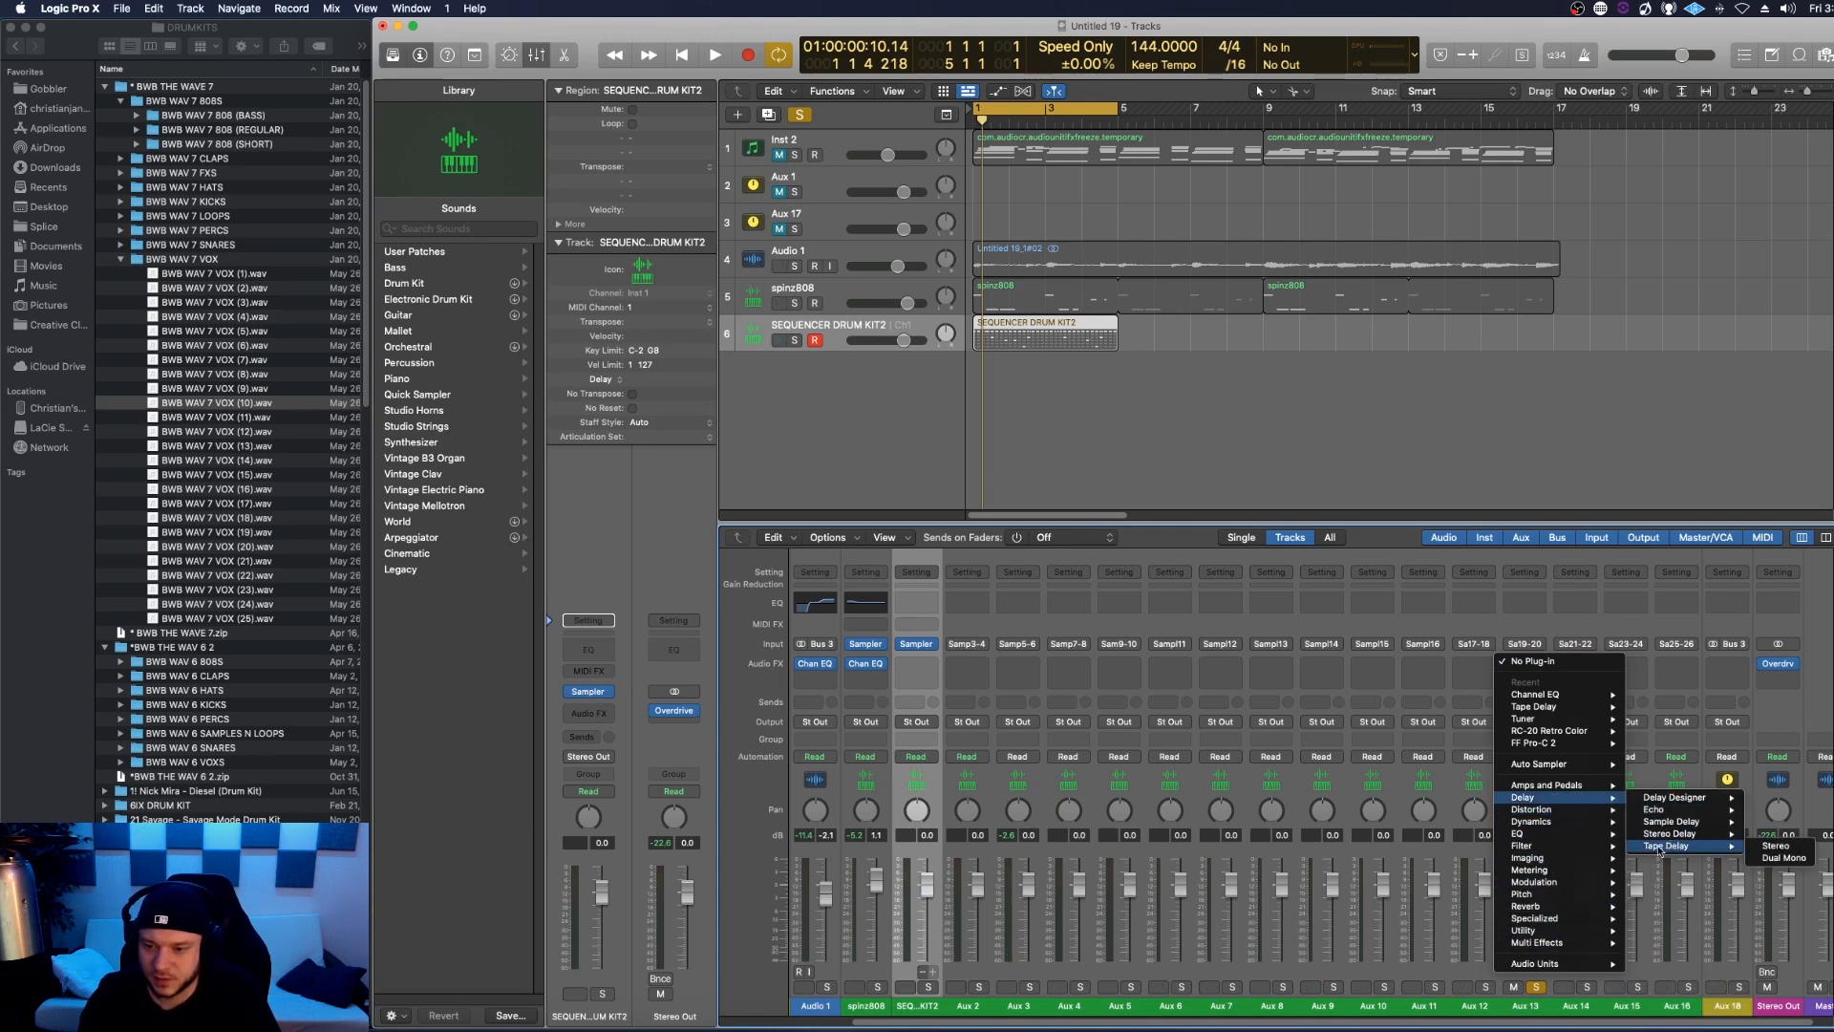
pyautogui.click(1678, 845)
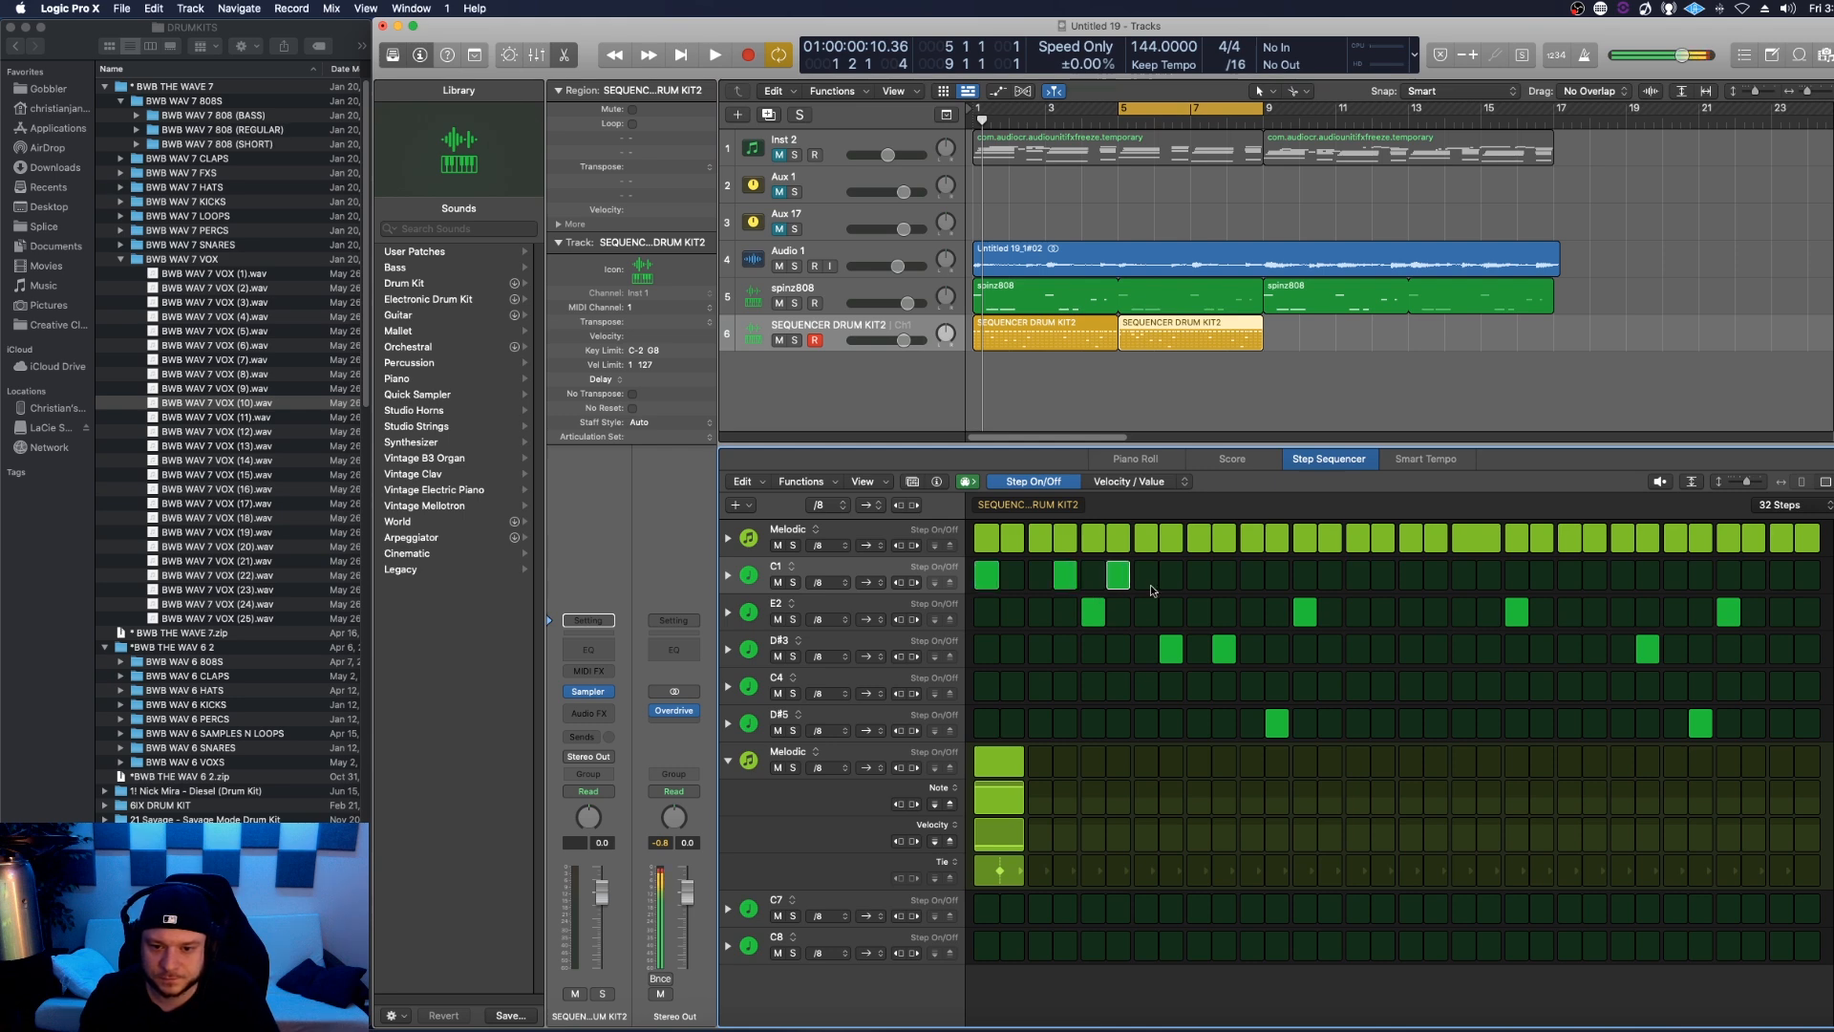
# Step: Lay another kick hit on the C1 row of the repeated drum region
pyautogui.click(714, 54)
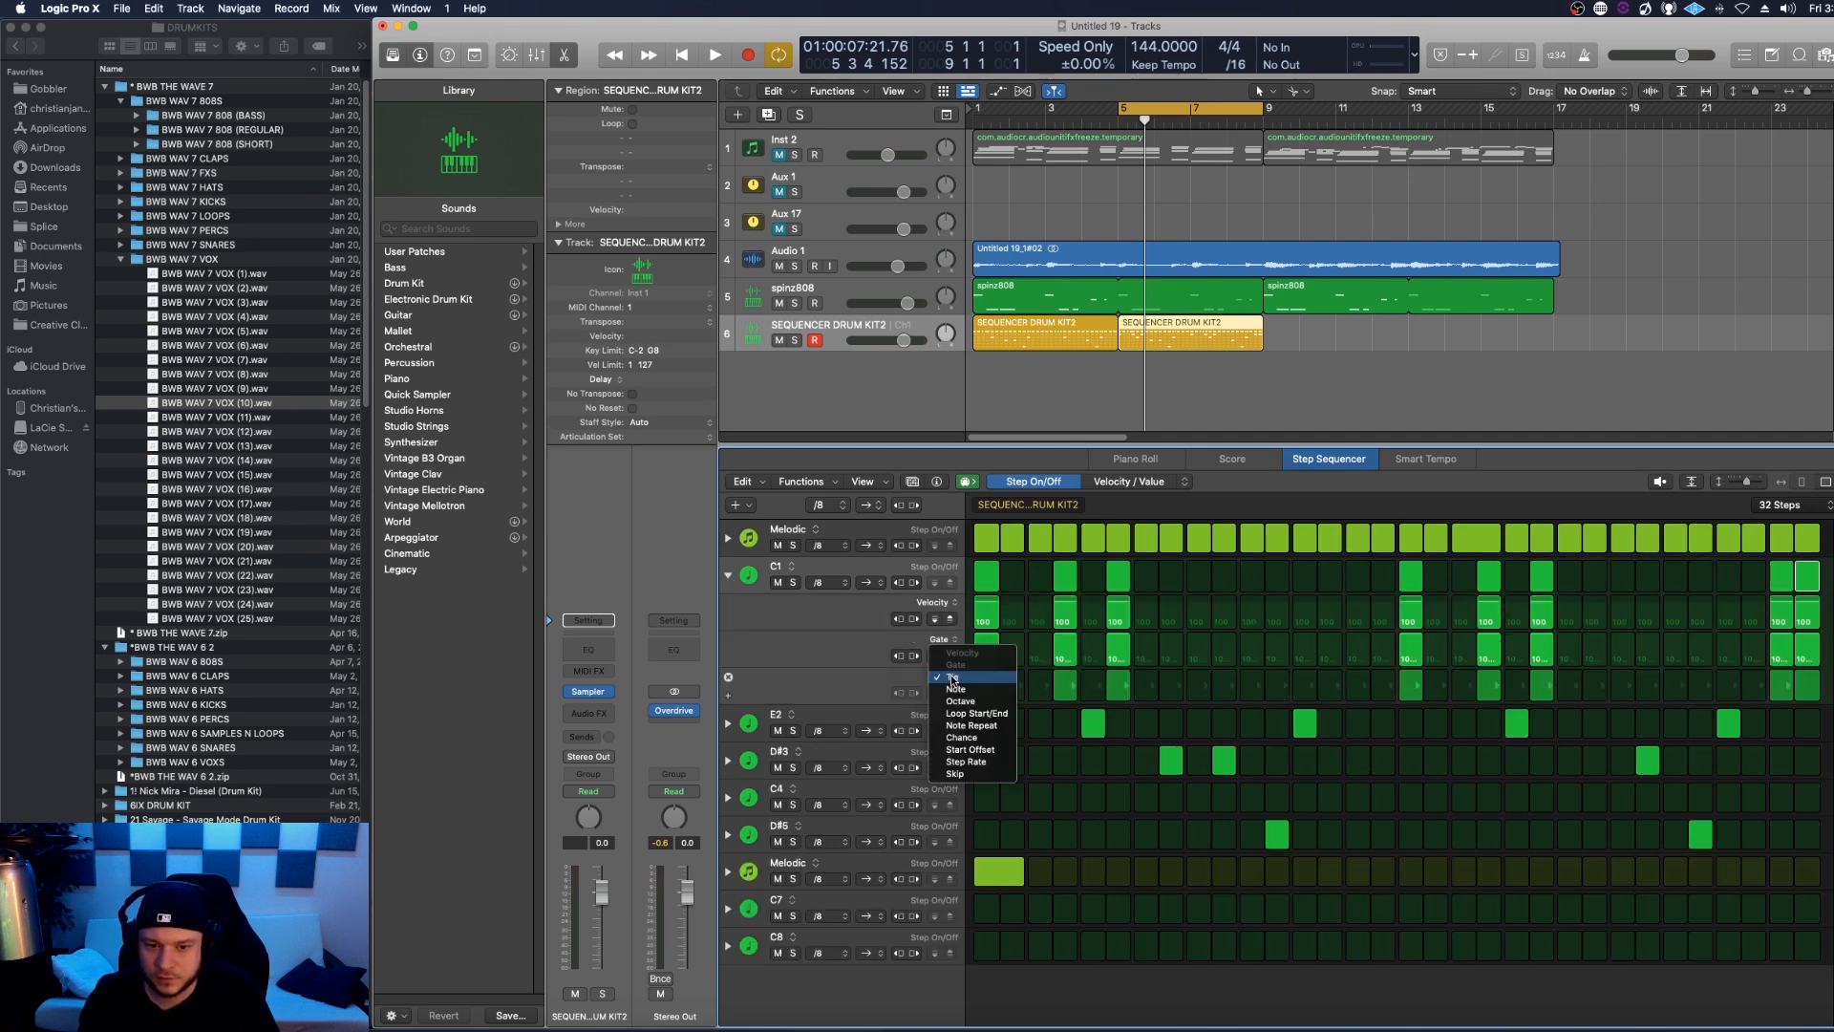
# Step: Add a Note Repeat lane to the C1 kick row and soften the end roll to velocity 40
pyautogui.click(972, 725)
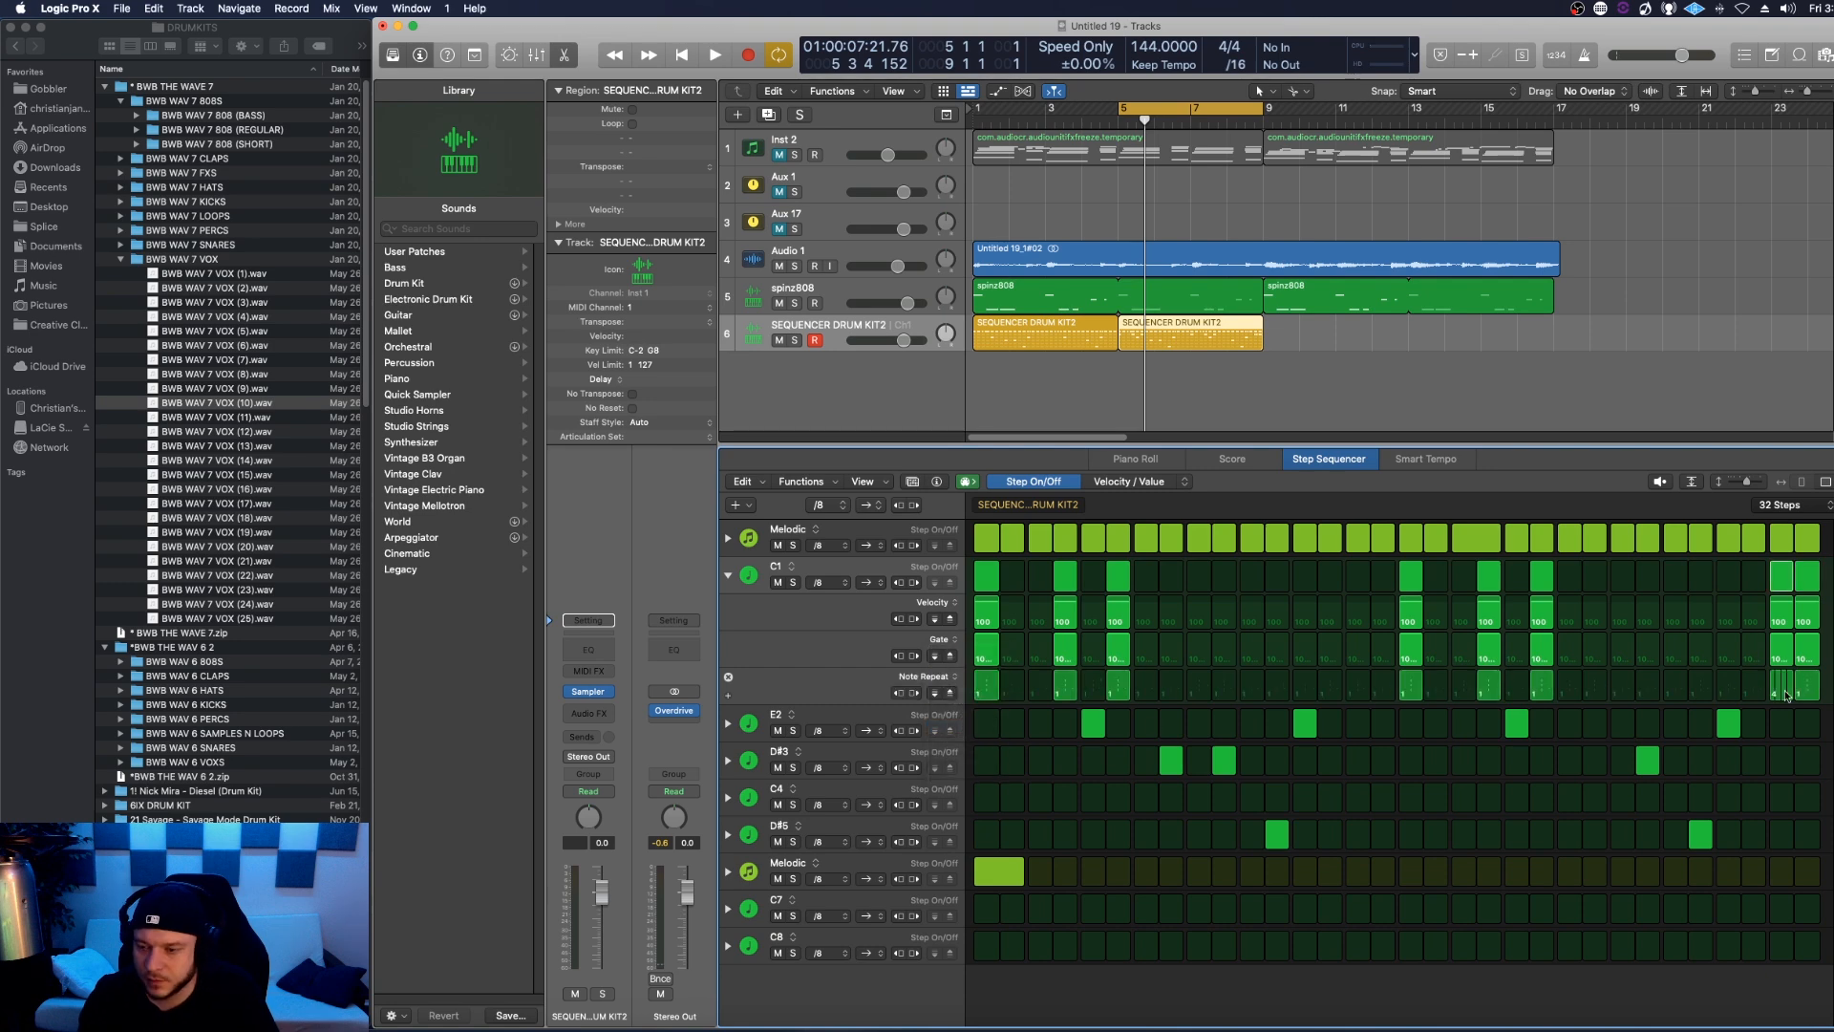
pyautogui.moveTo(1783, 610)
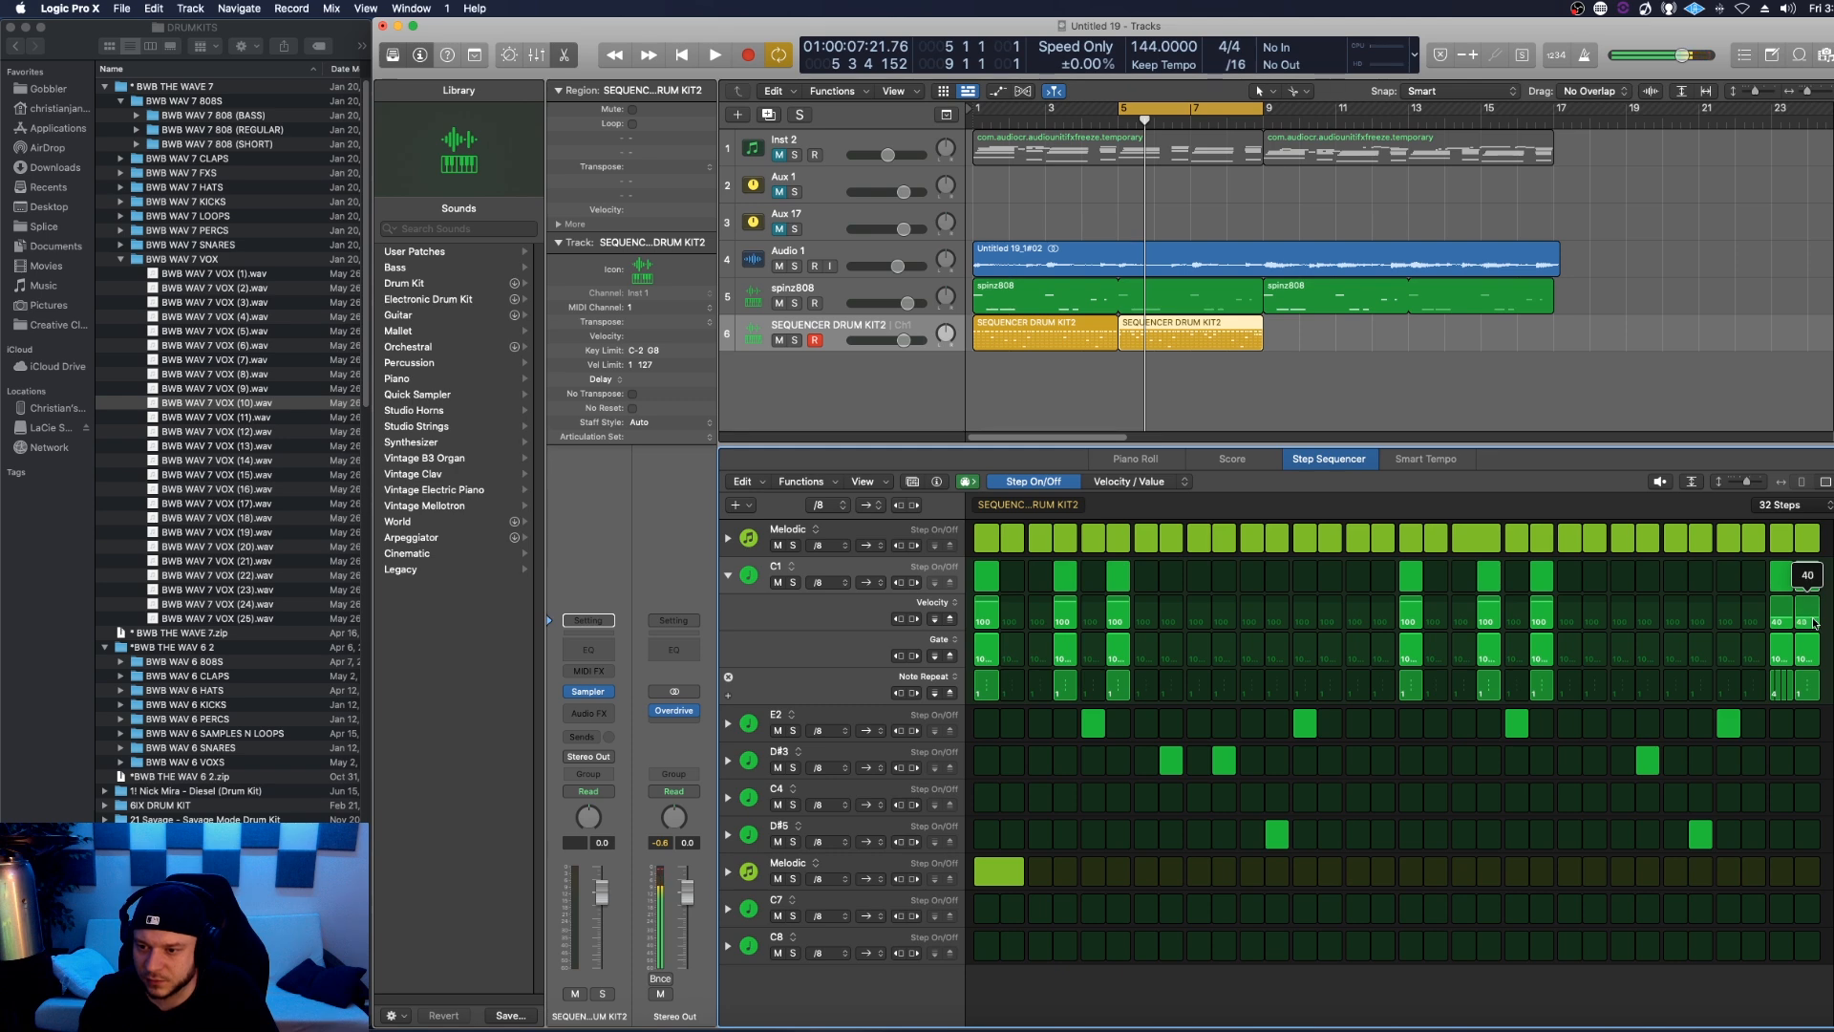
pyautogui.click(718, 54)
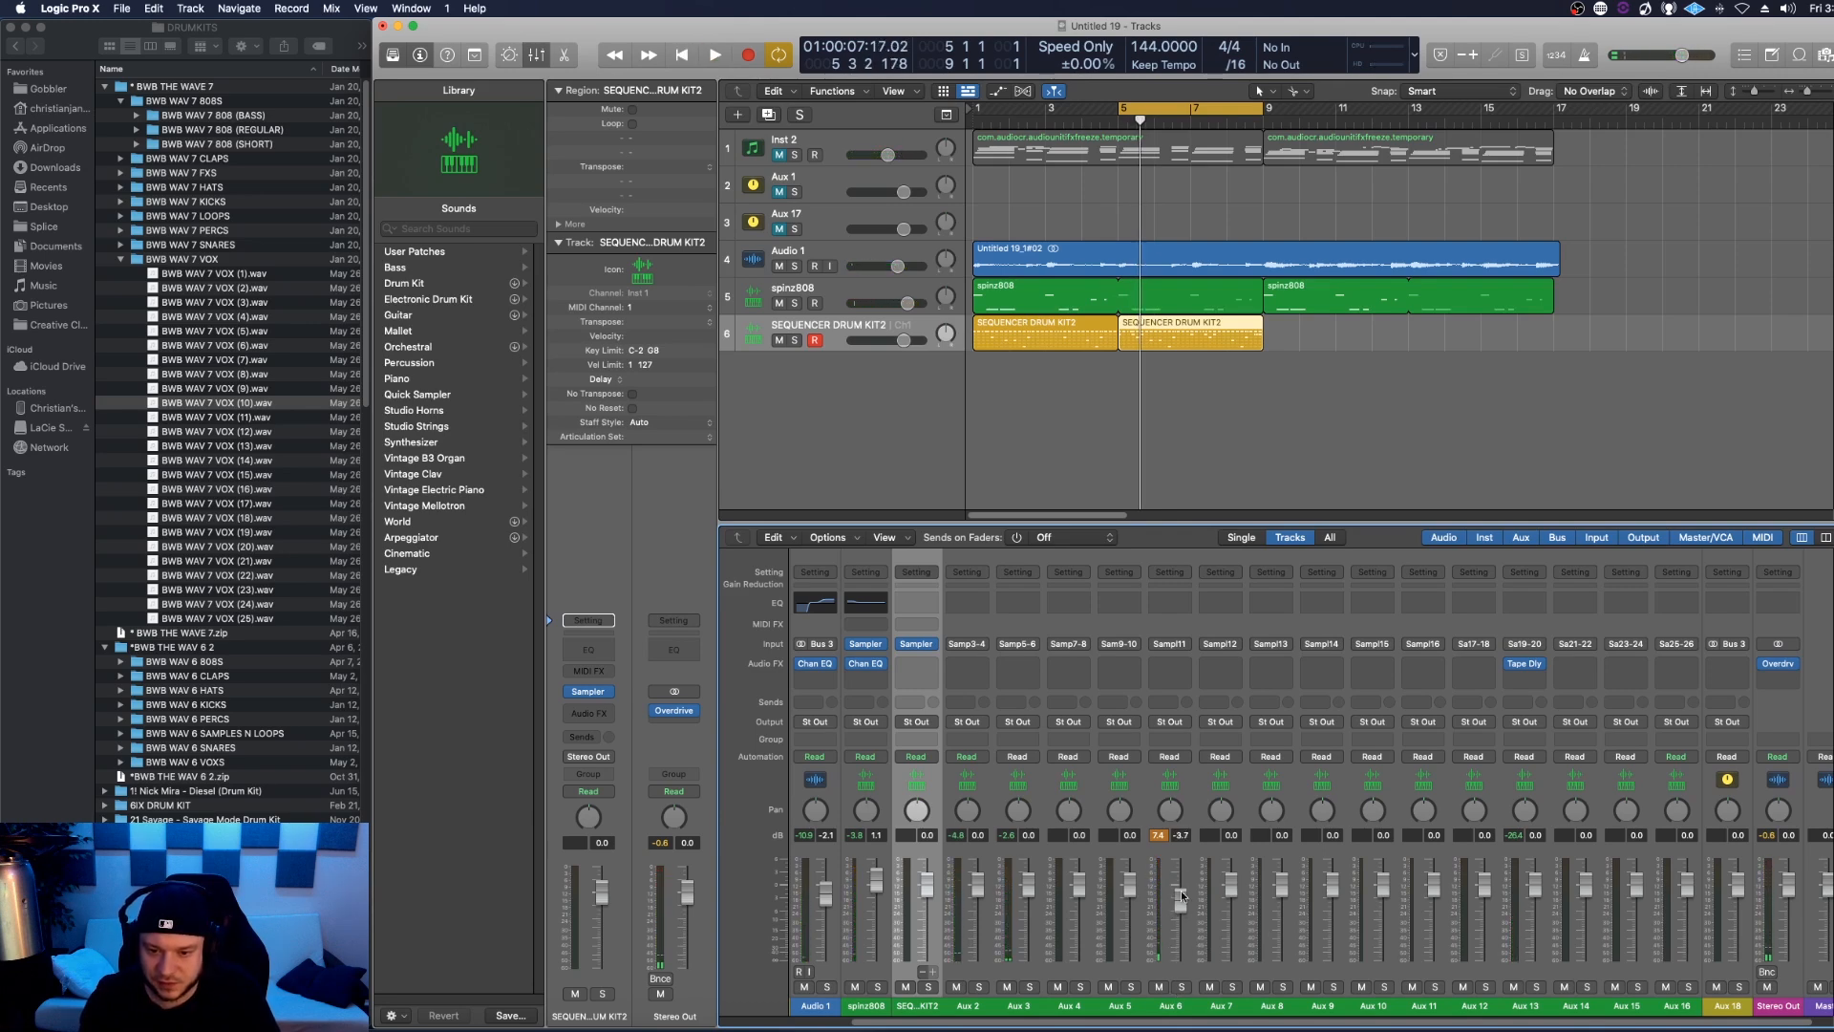
# Step: Drag one Sampler output channel's fader down in the Mixer
pyautogui.click(714, 54)
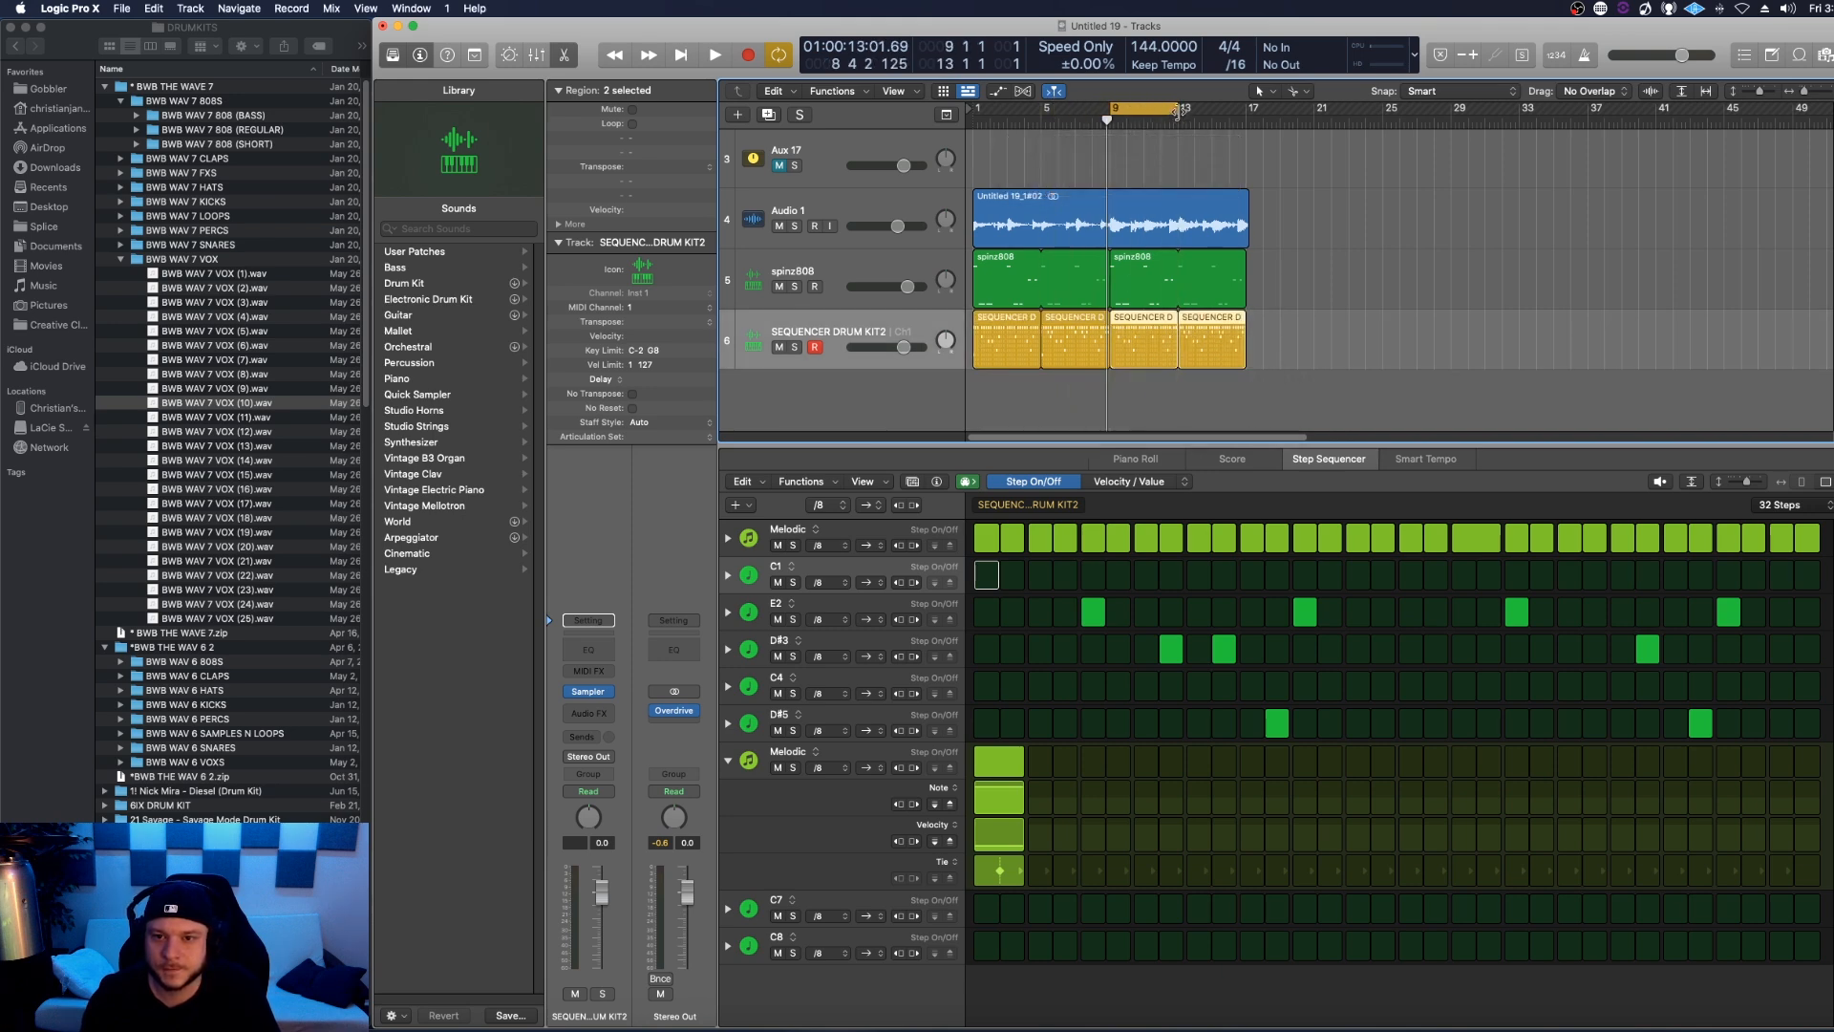
# Step: Play back the arrangement now running across four drum regions
pyautogui.click(708, 53)
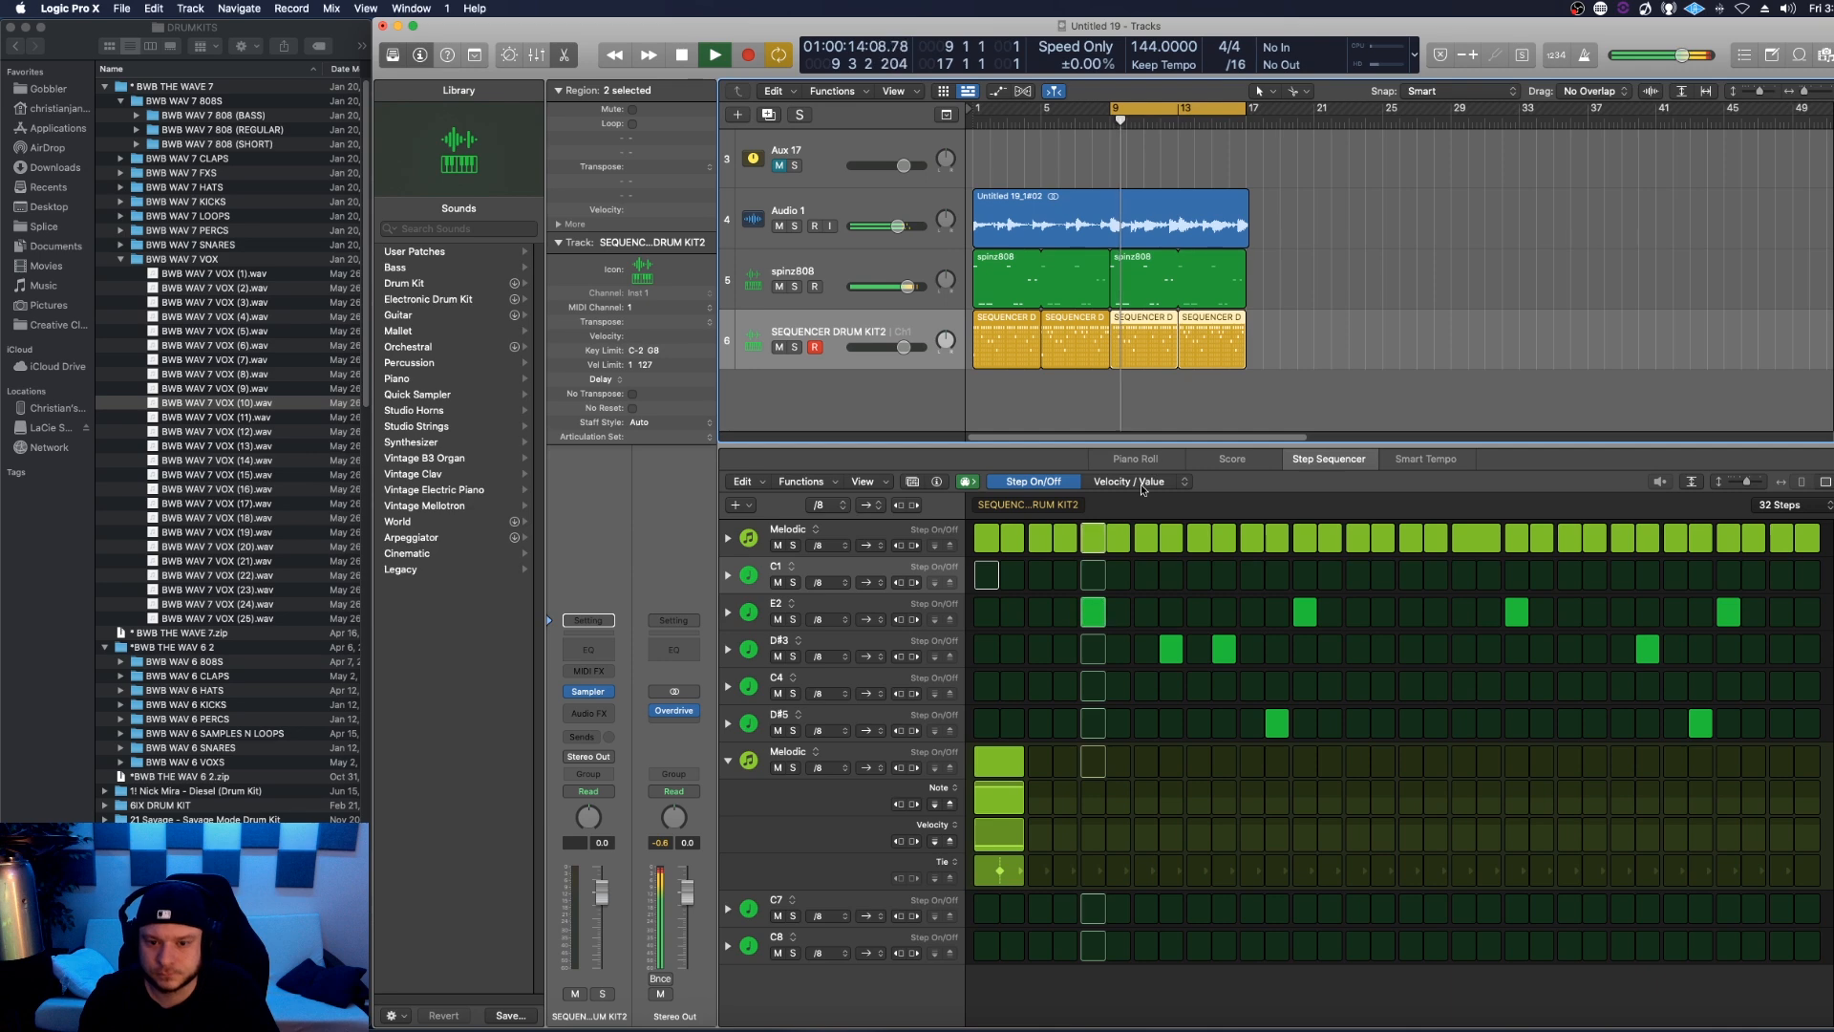